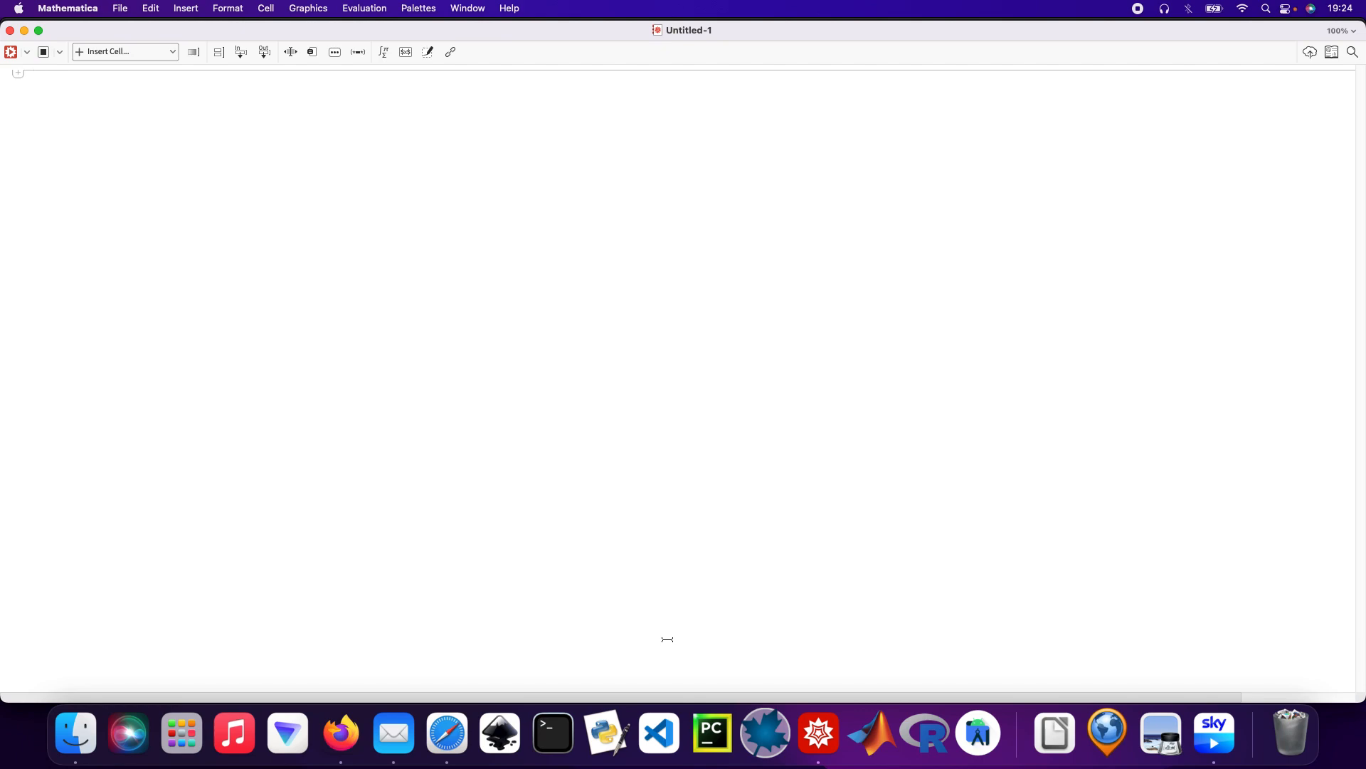
Start the first input cell by entering "Para" to bring up the ParametricPlot completion.
type("Para")
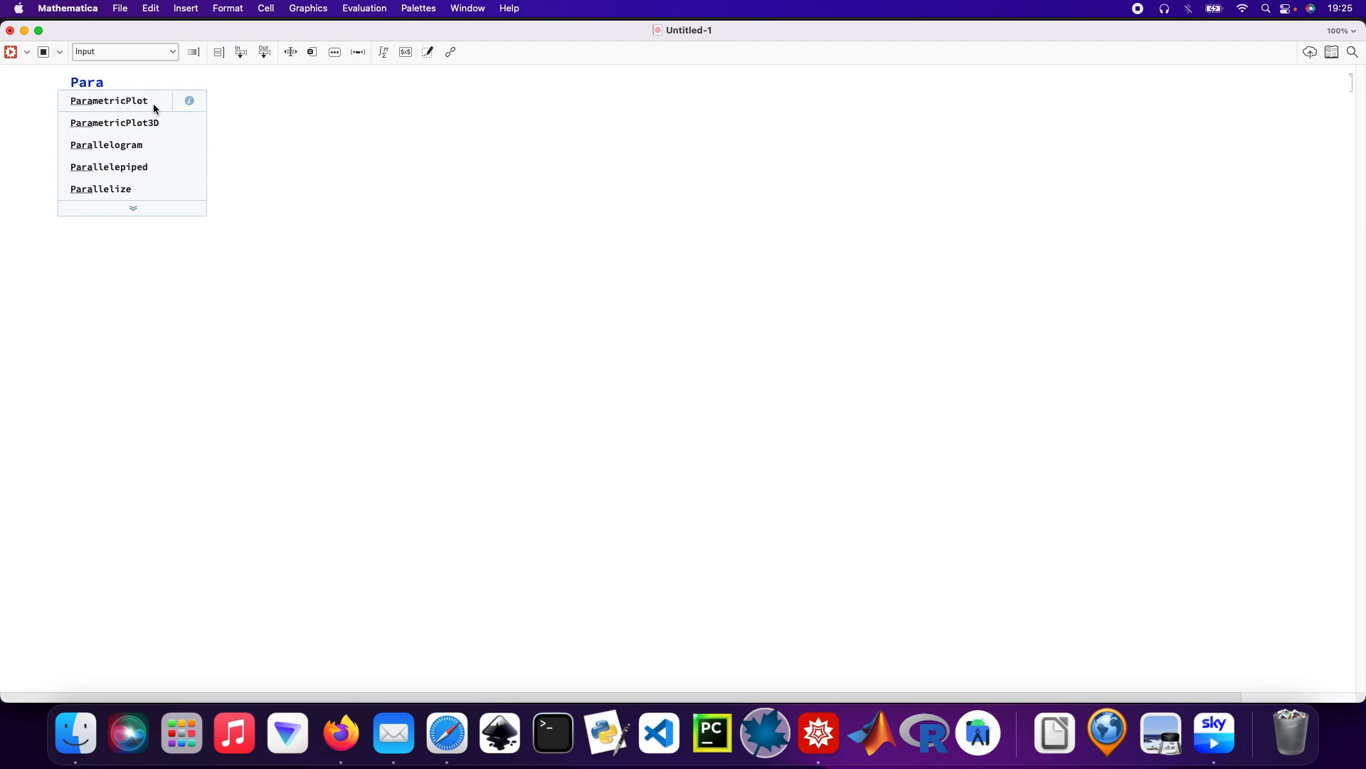
Enter ParametricPlot[{Cos[t], Sin[t]}, {t, 0, 2 Pi}] to draw the unit circle.
left_click(109, 100)
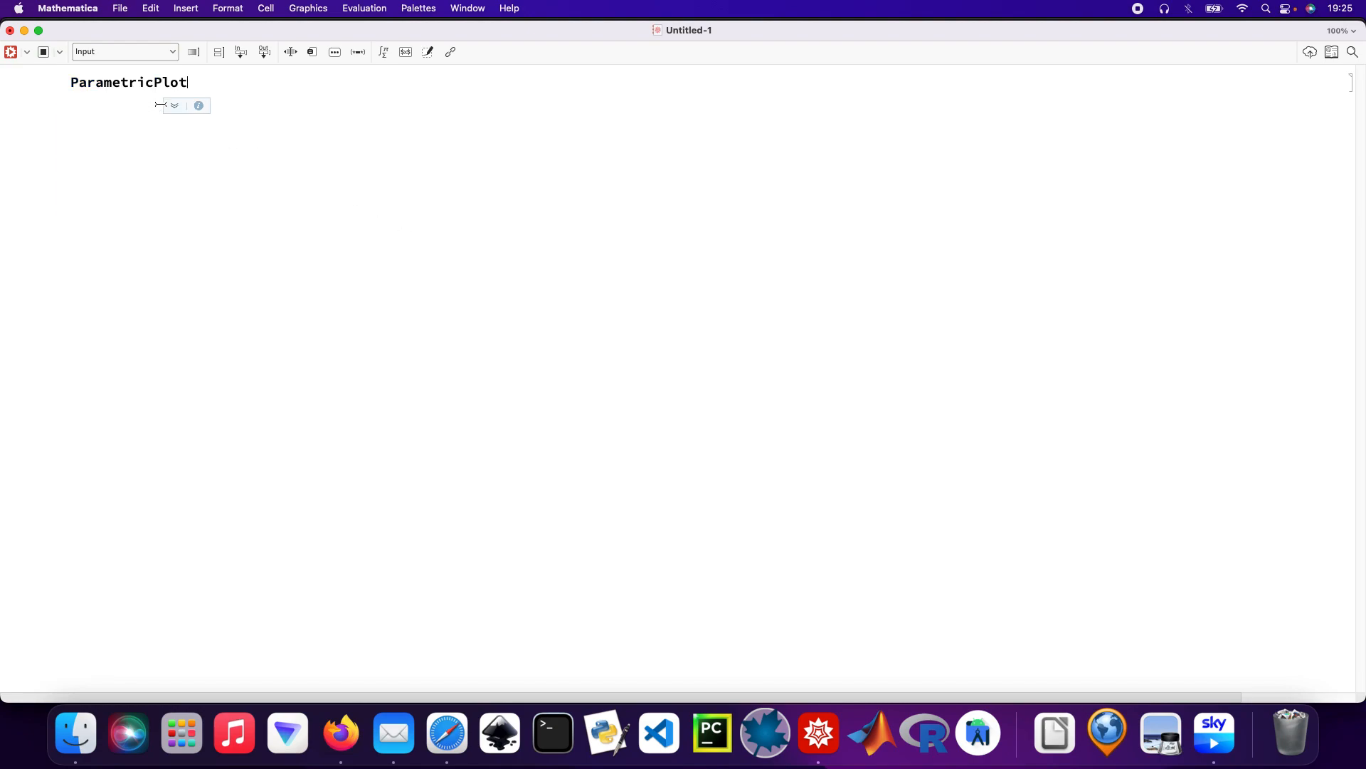
type("[")
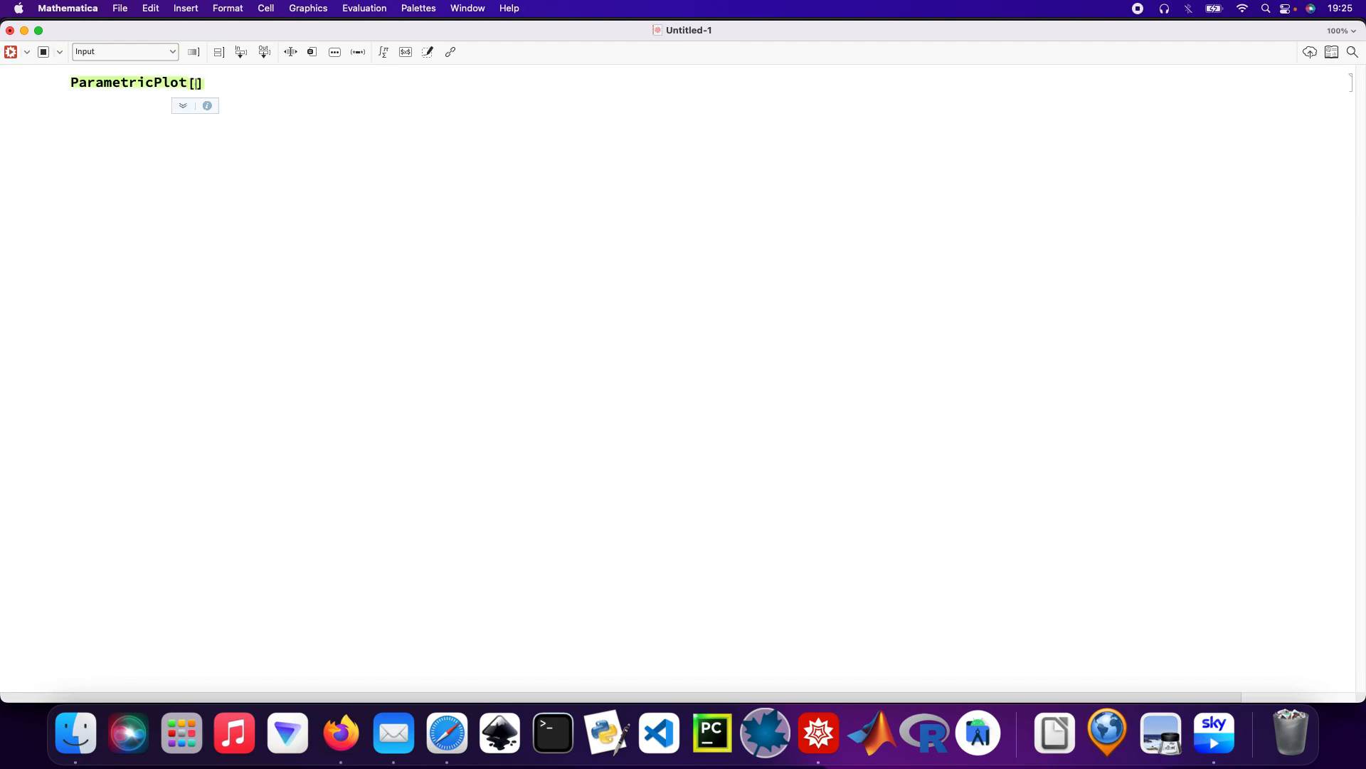
type("{")
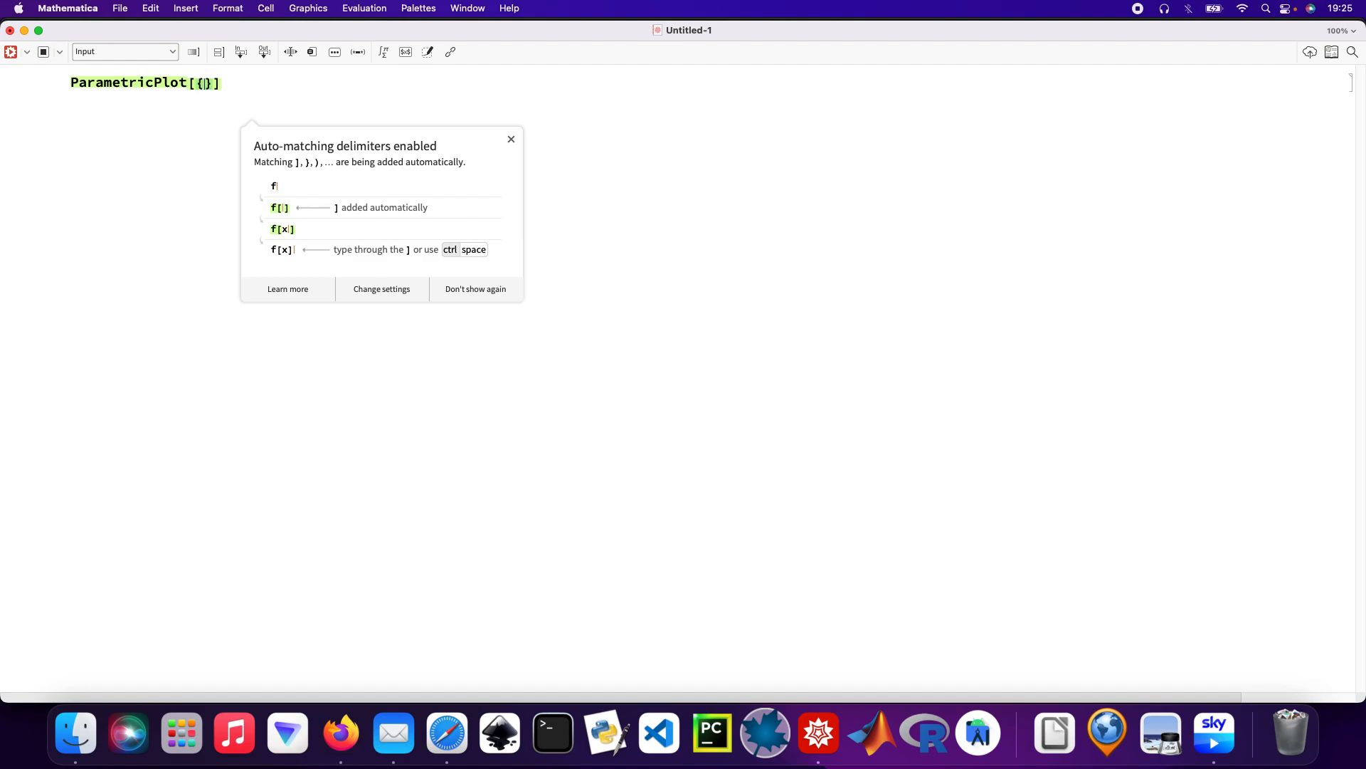
type("Cos")
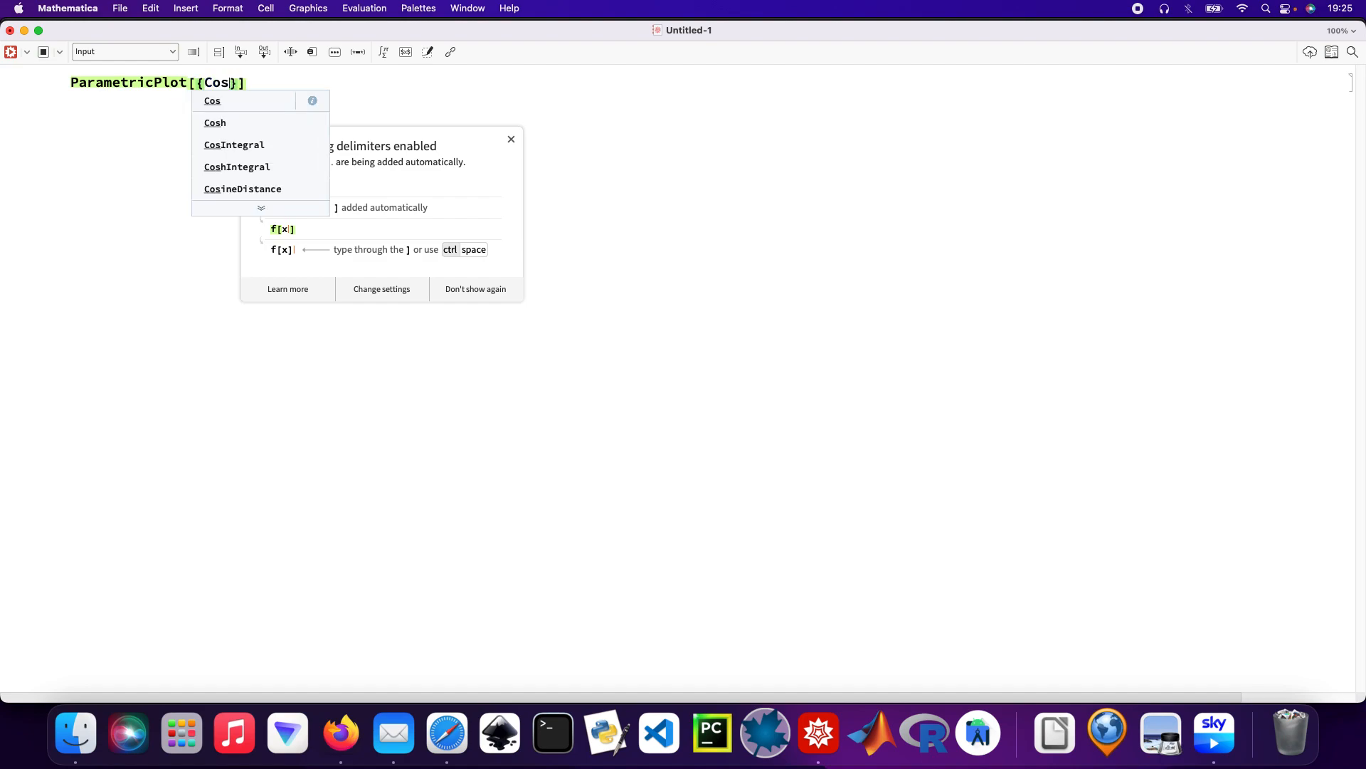
type("[t]")
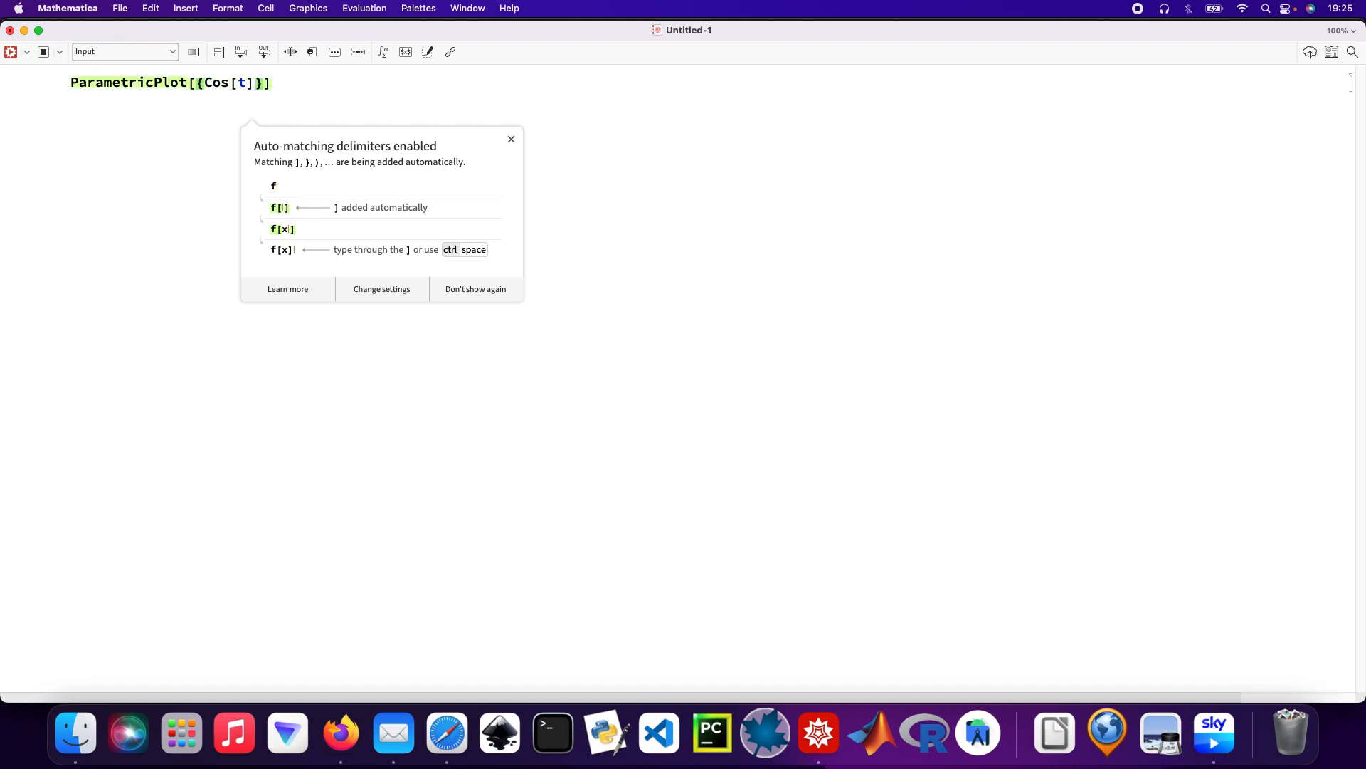
type(", S")
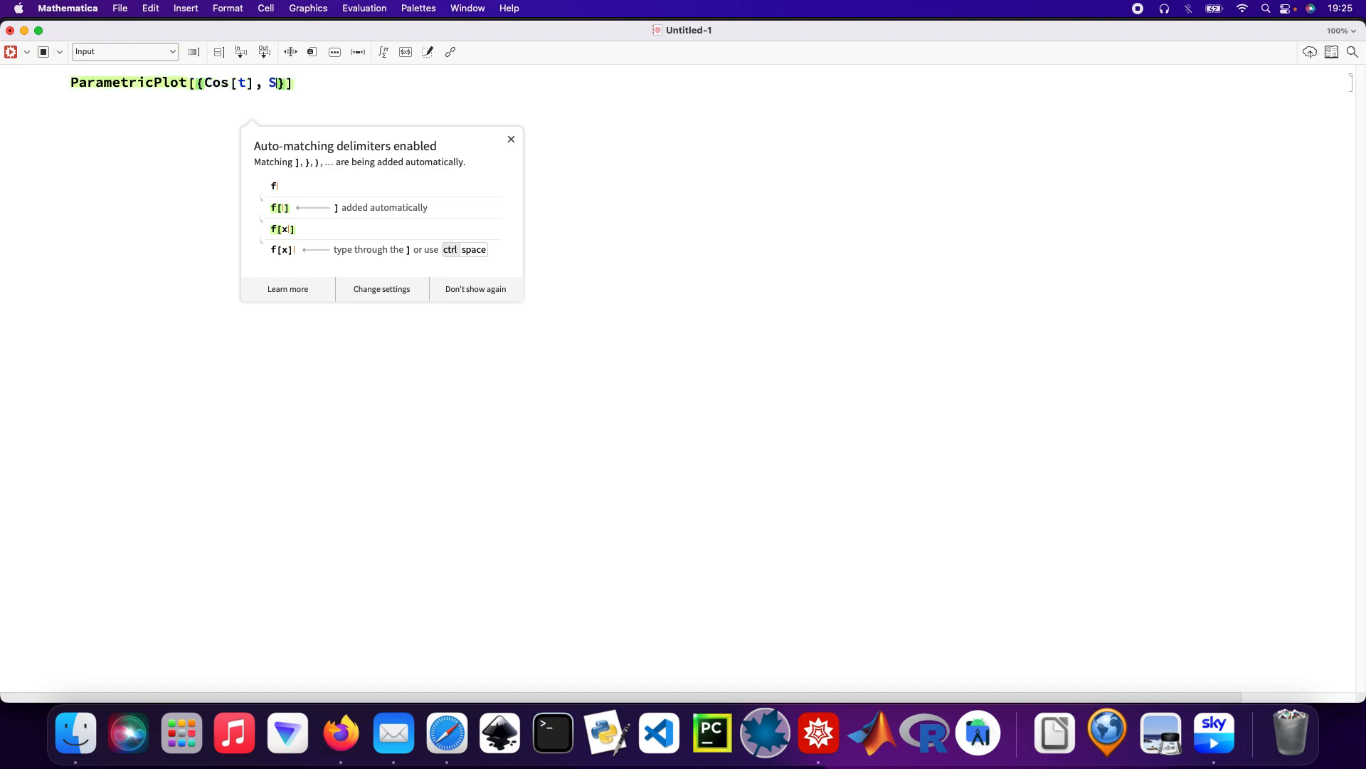
type("in[")
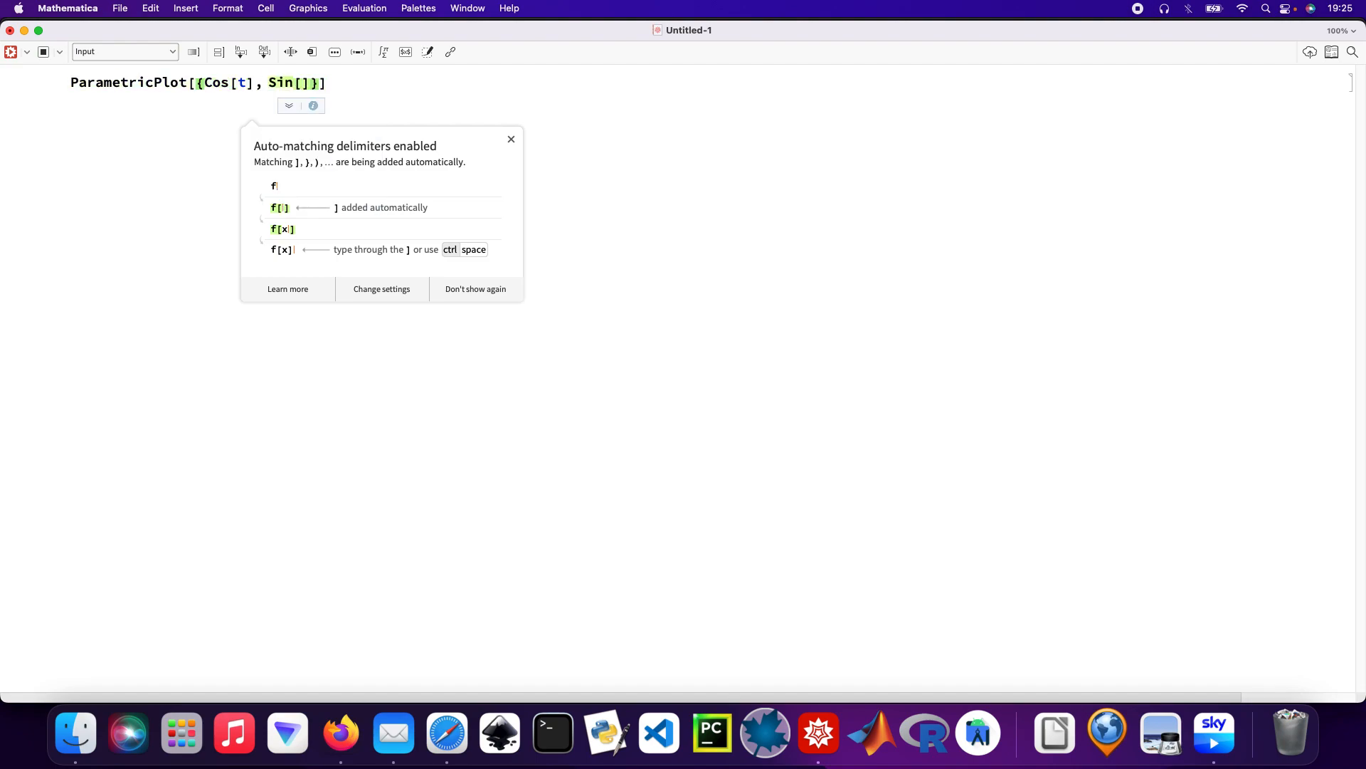
type("t")
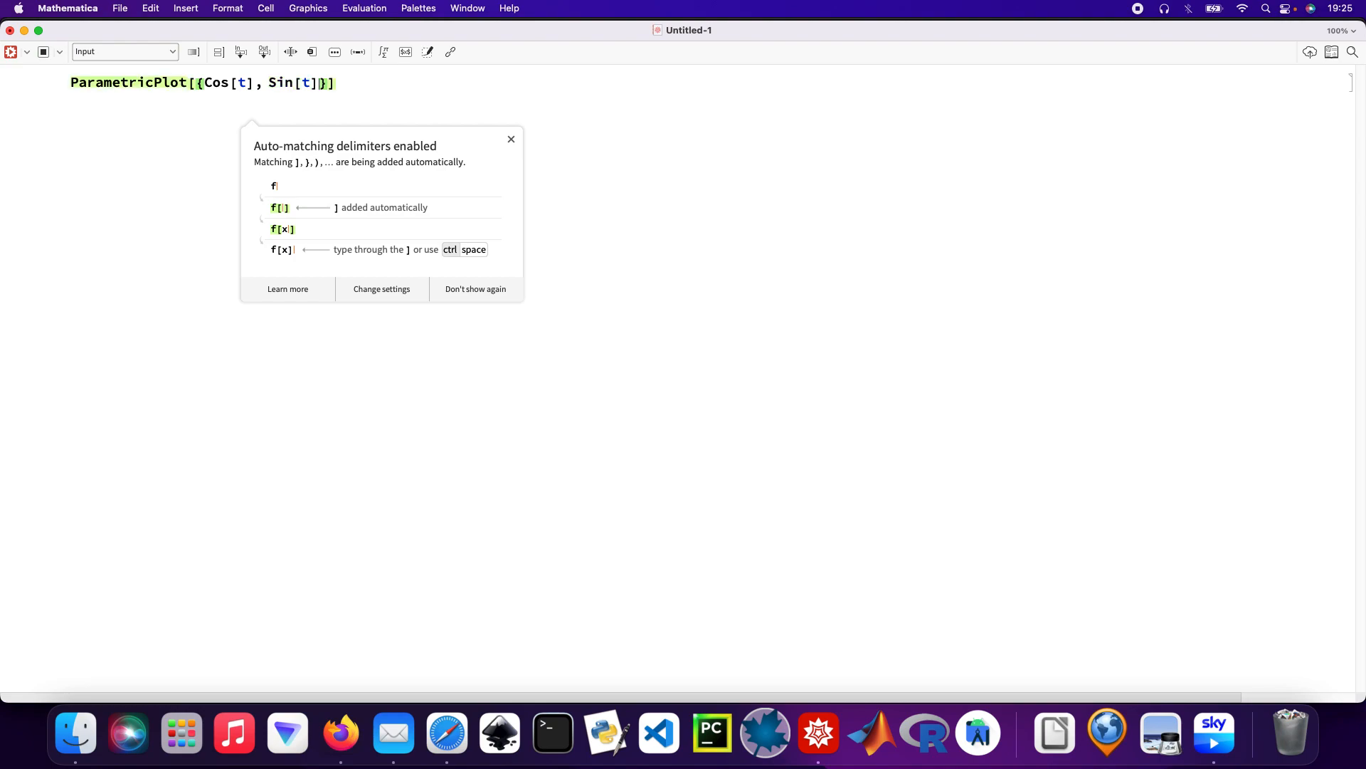
type(", {t")
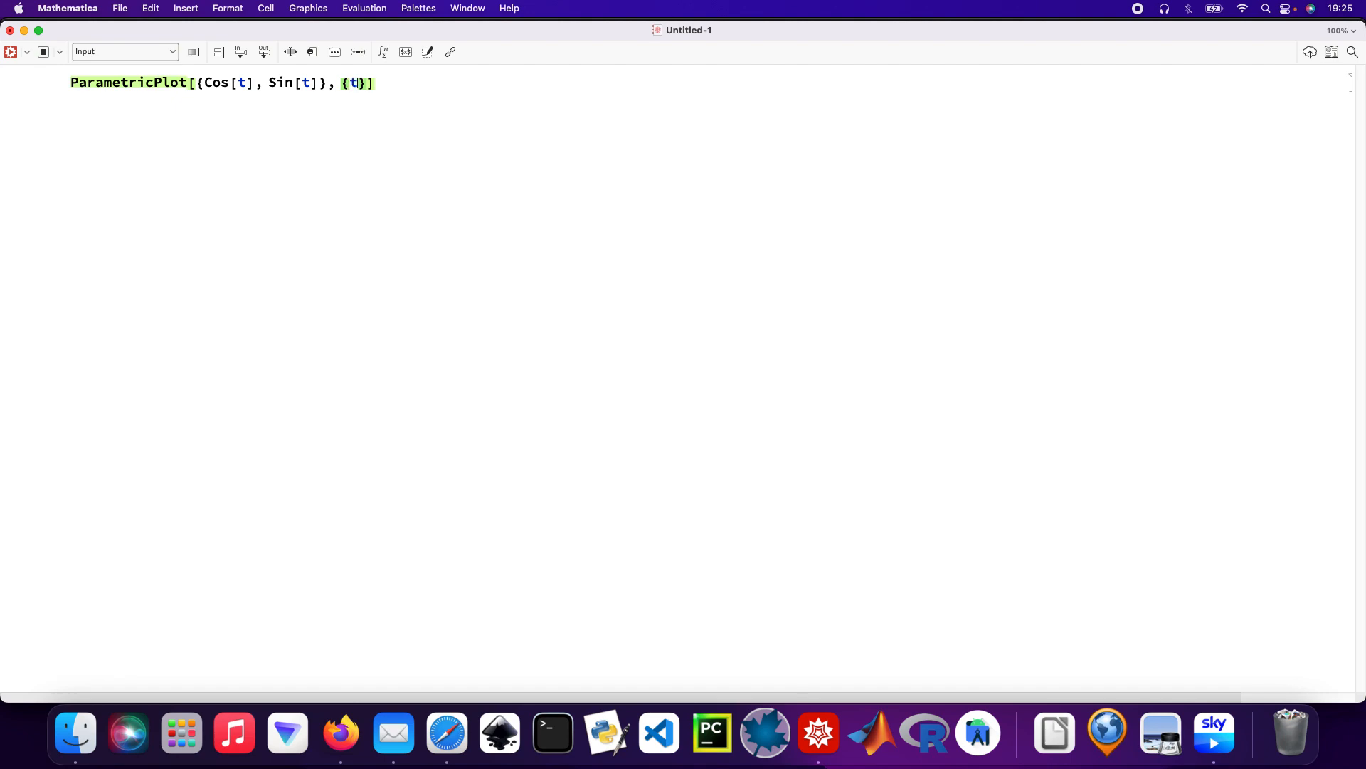
type(", 0, 2 Pi")
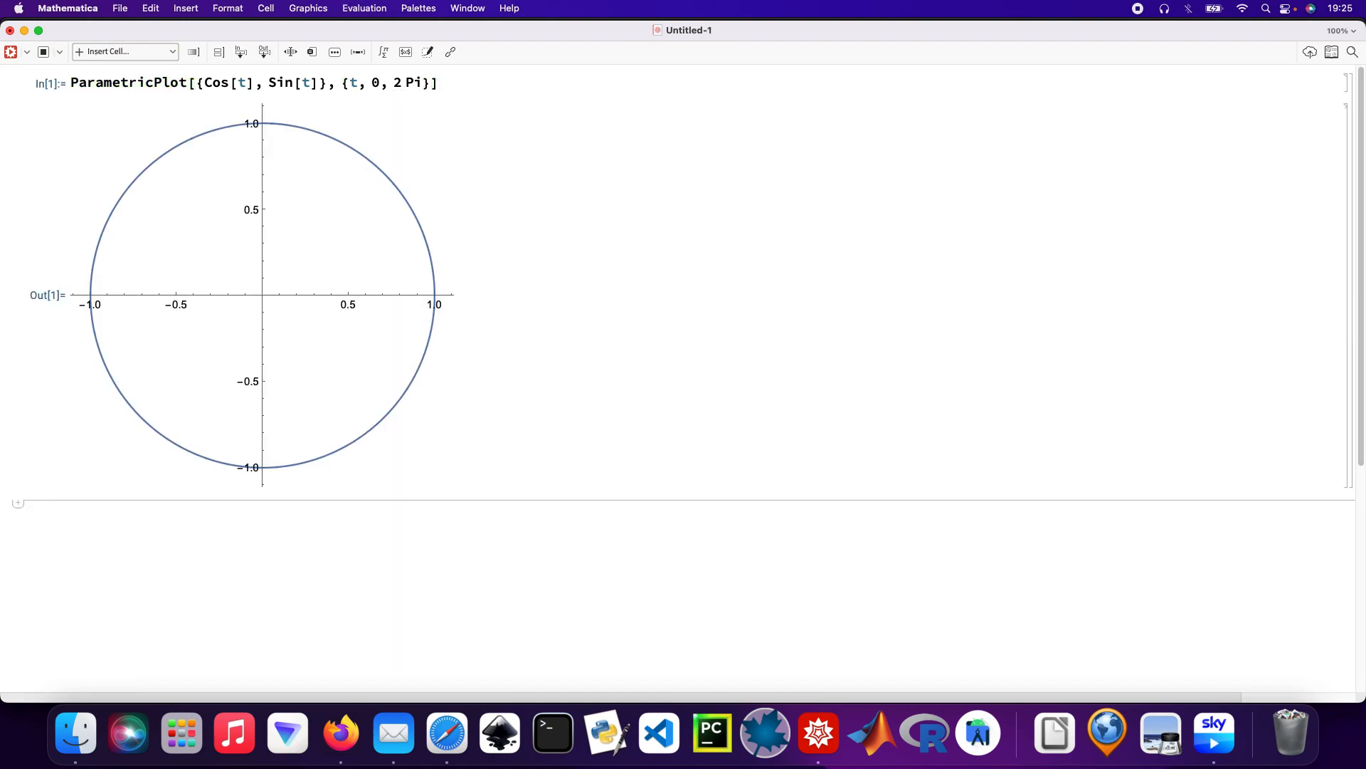
In a new cell below, start ParametricPlot with the ellipse pair {2*Cos[t], Sin[t]}.
left_click(262, 304)
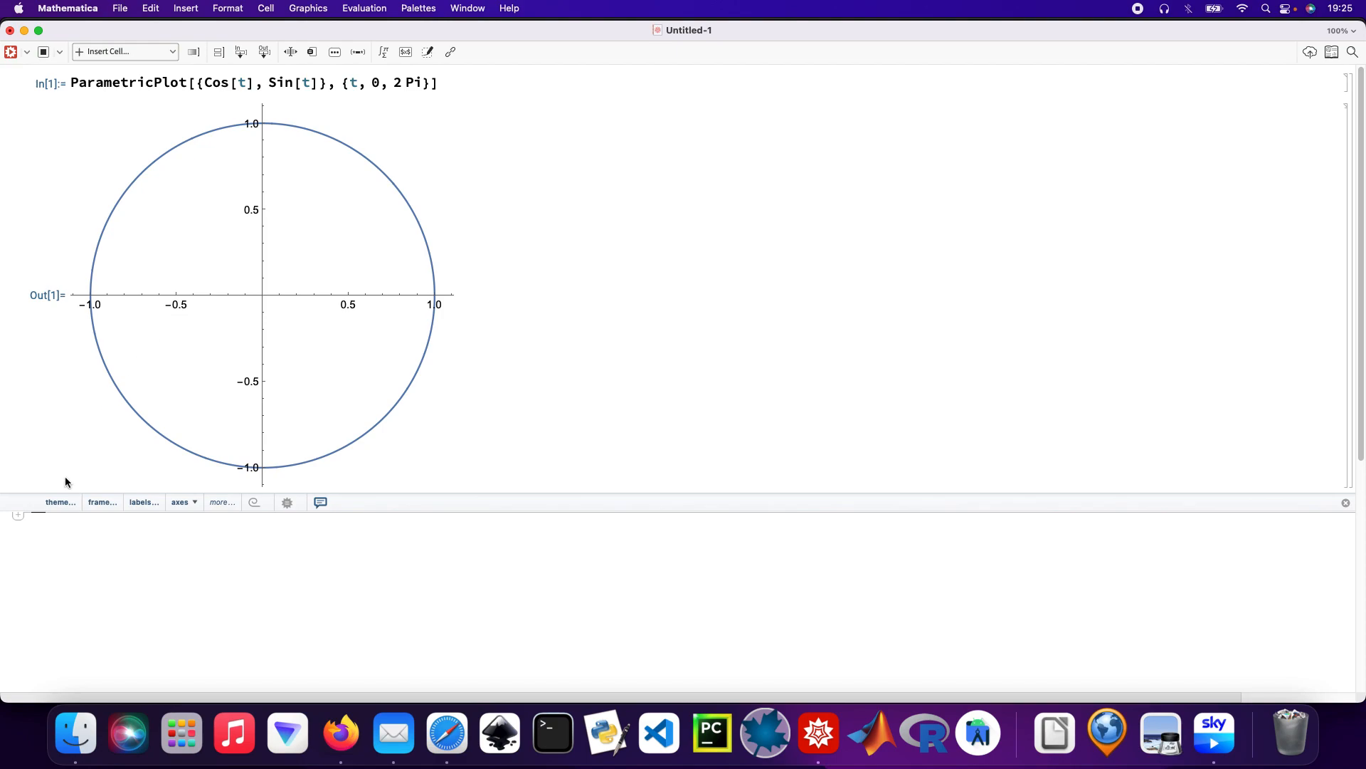
type("P")
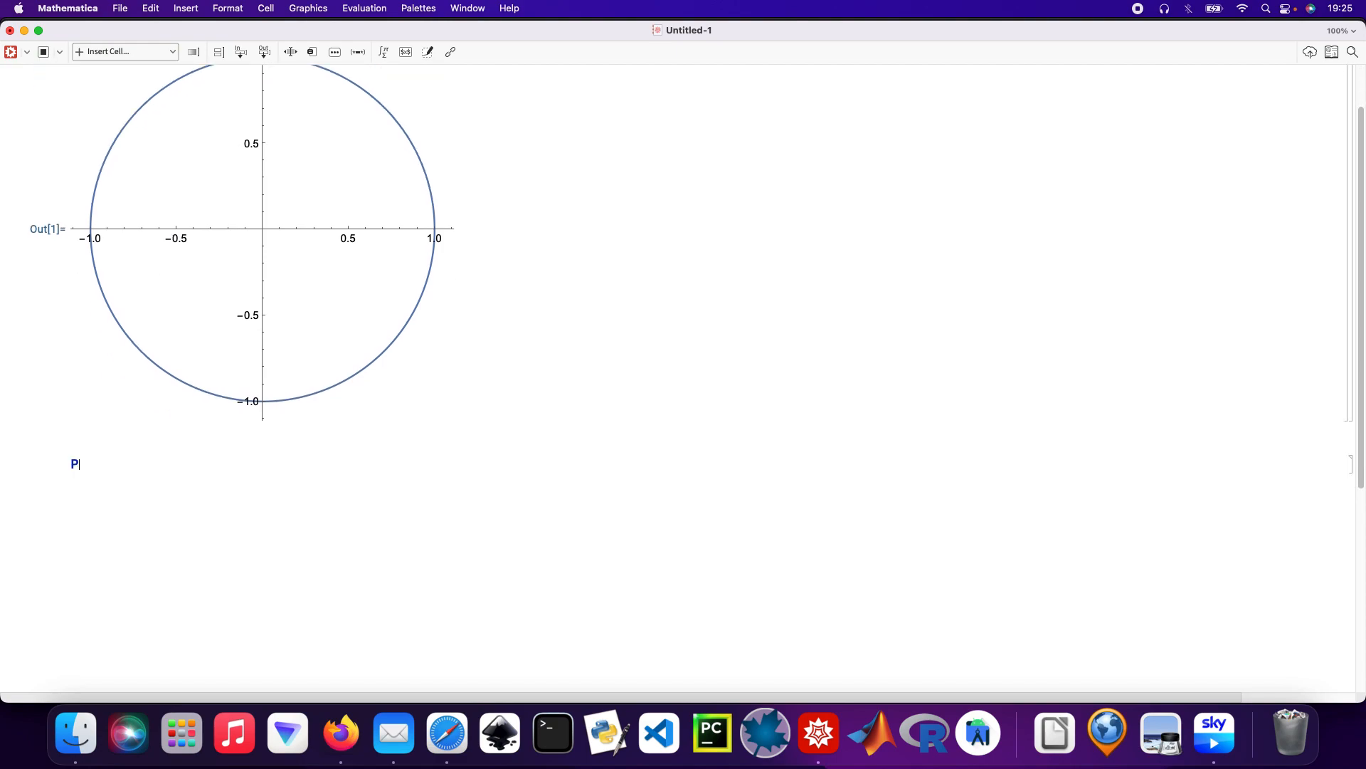
type("ara")
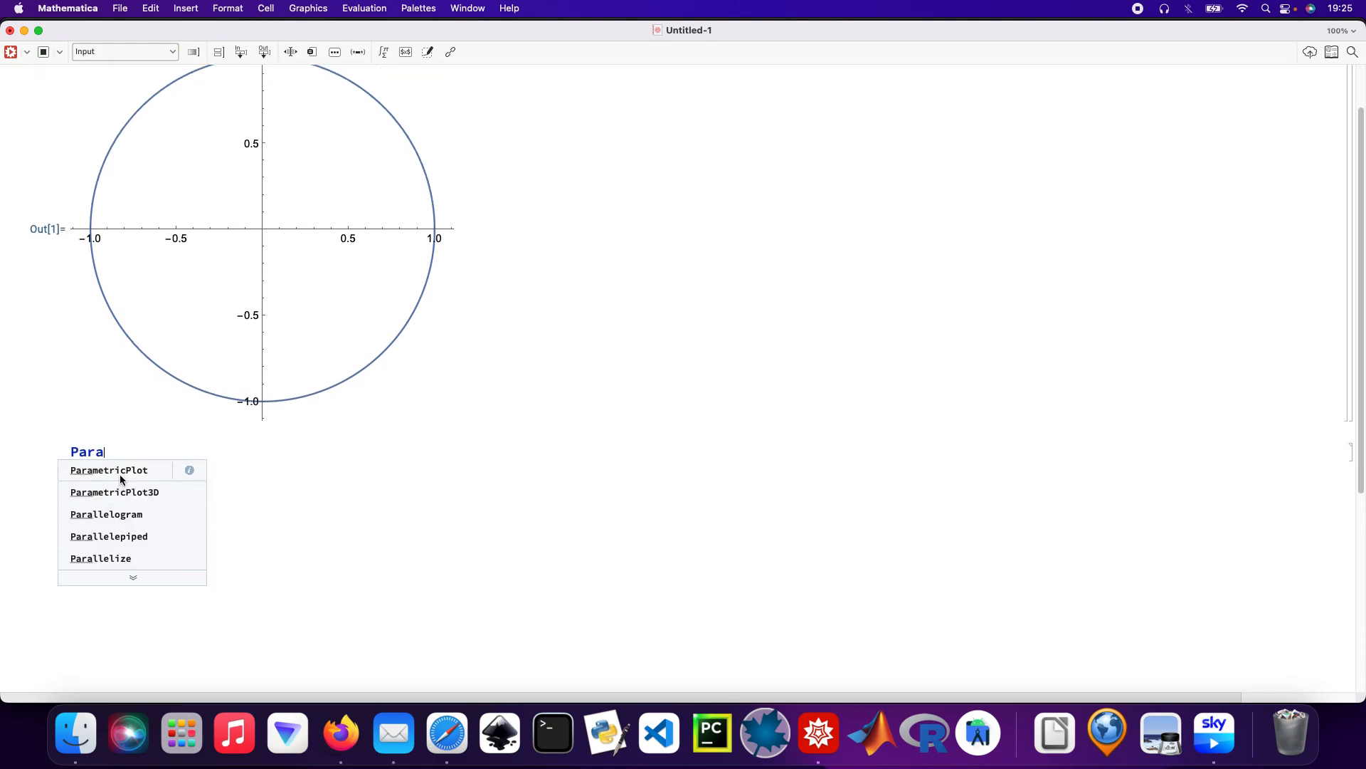
left_click(110, 470)
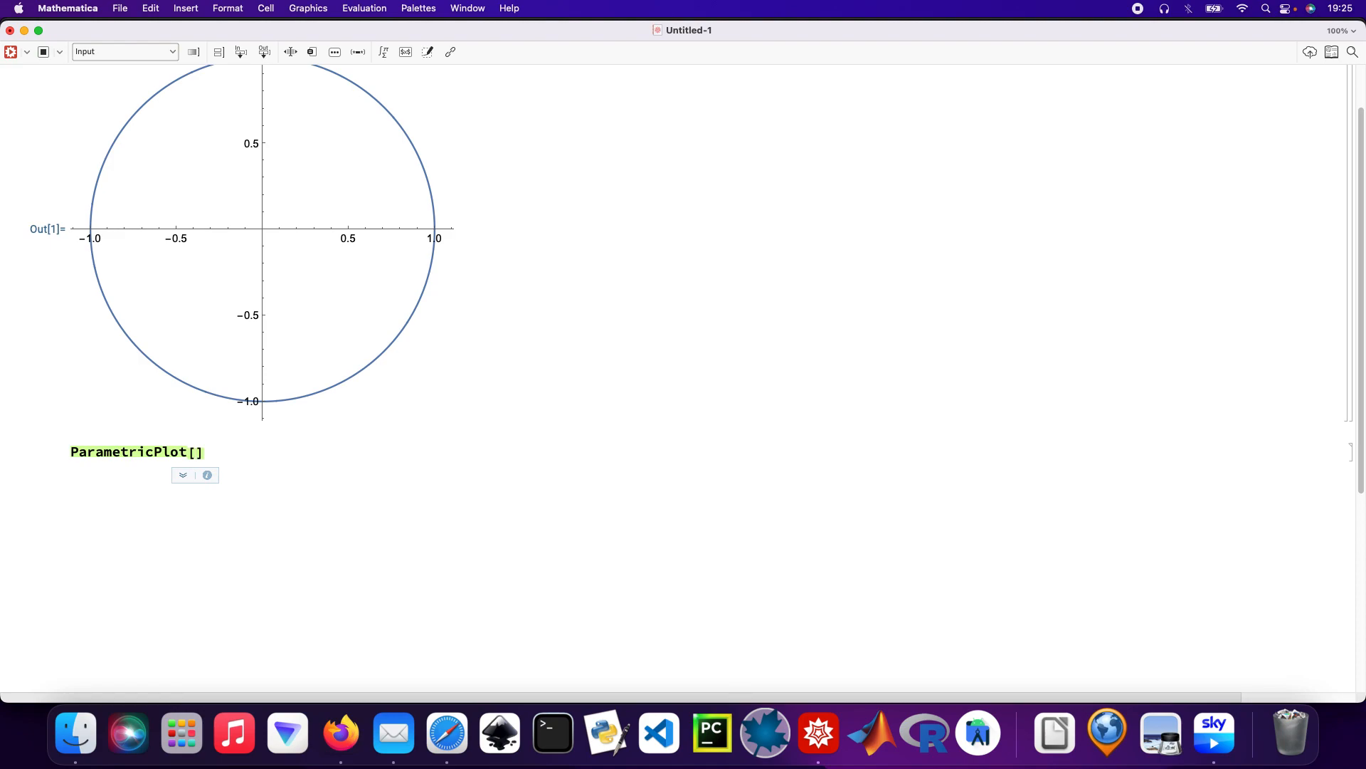
type("{")
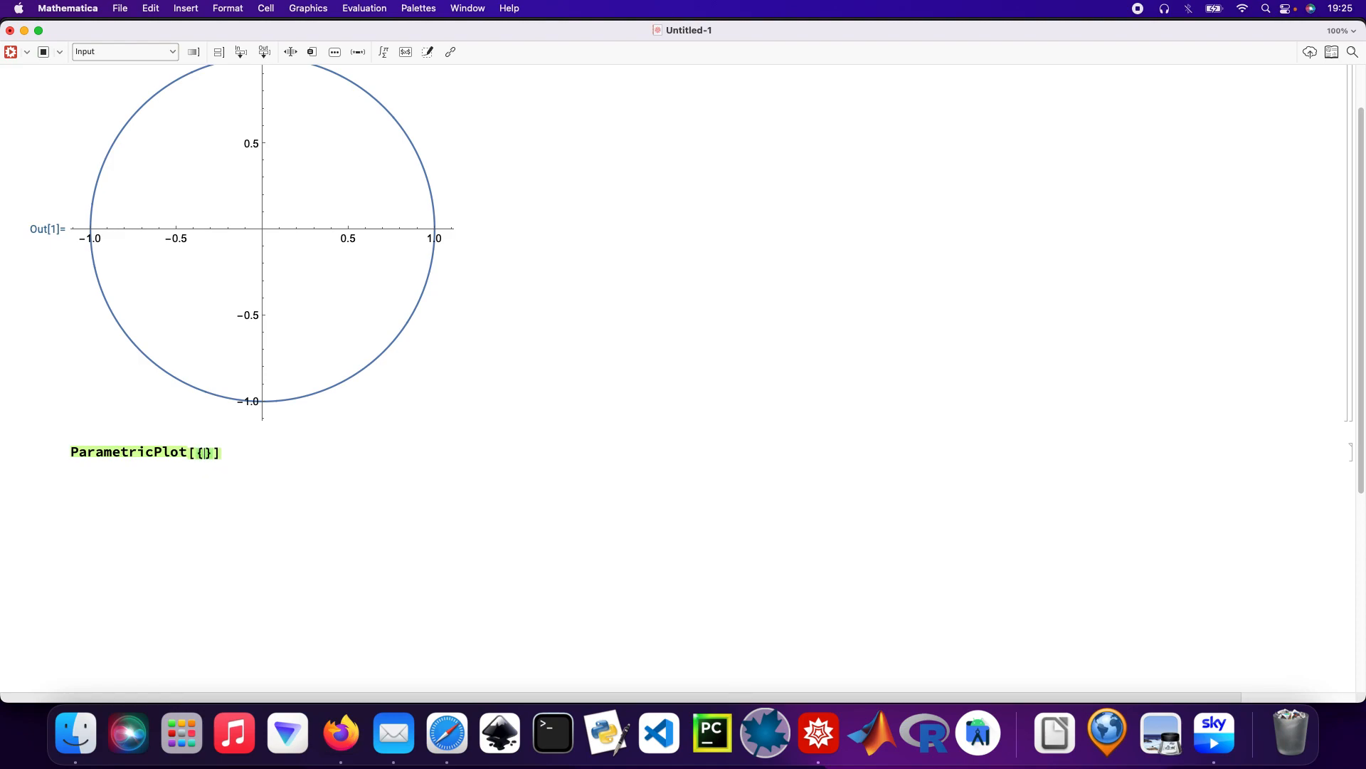
type("{}")
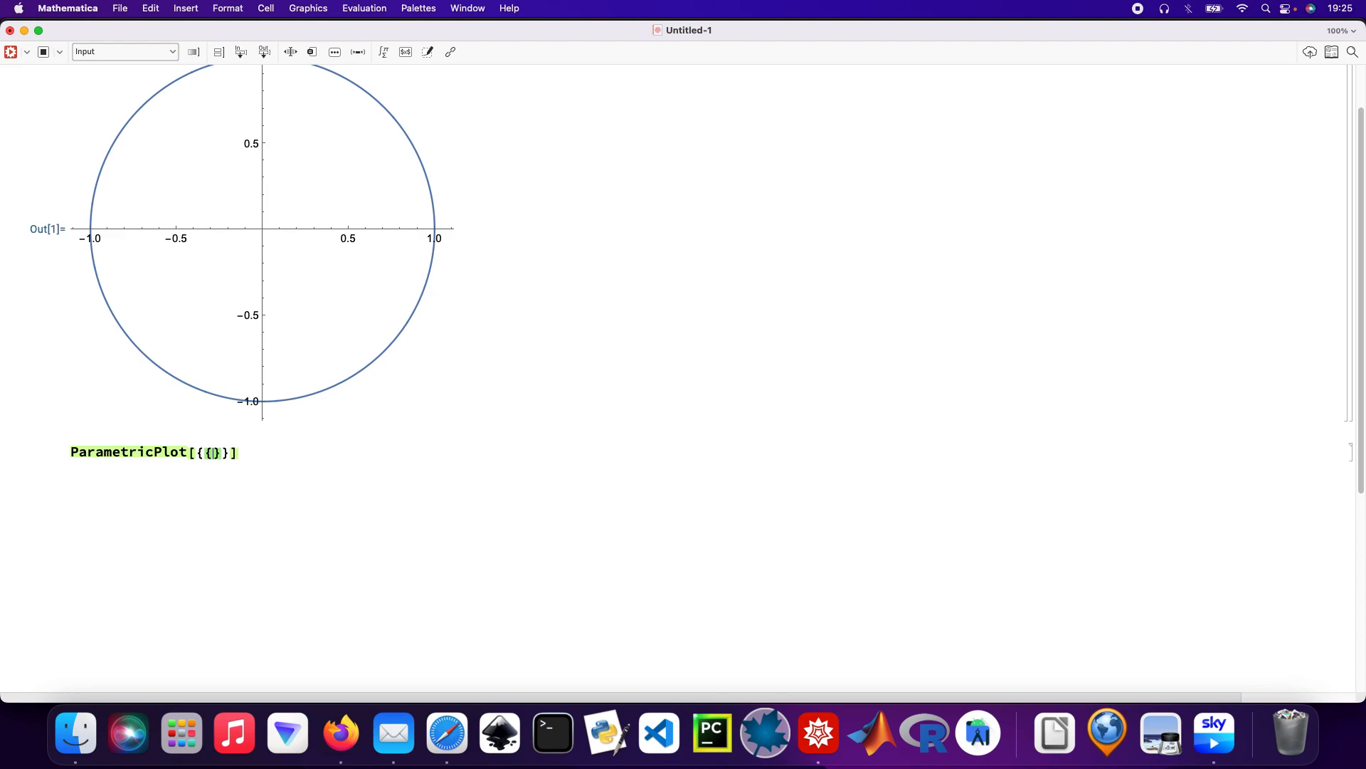
type("2 *")
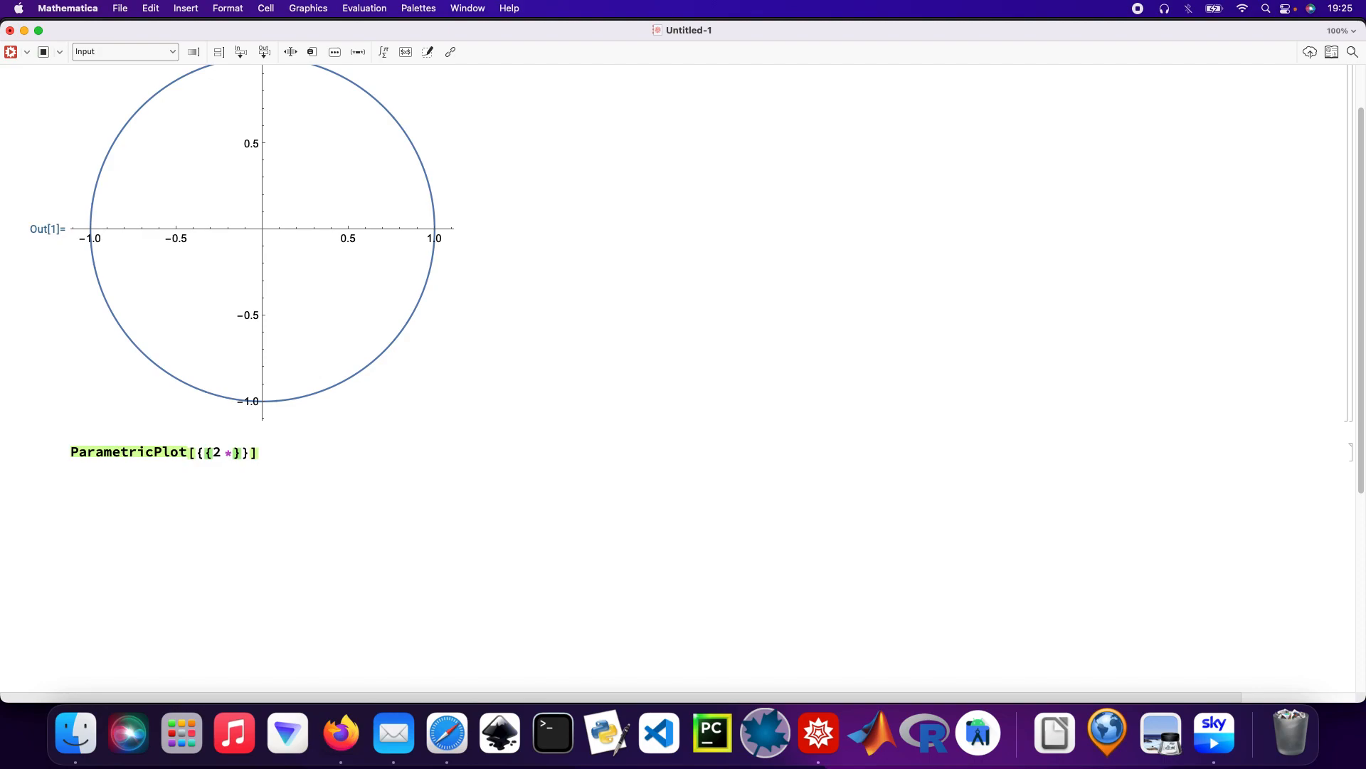
type("Cos")
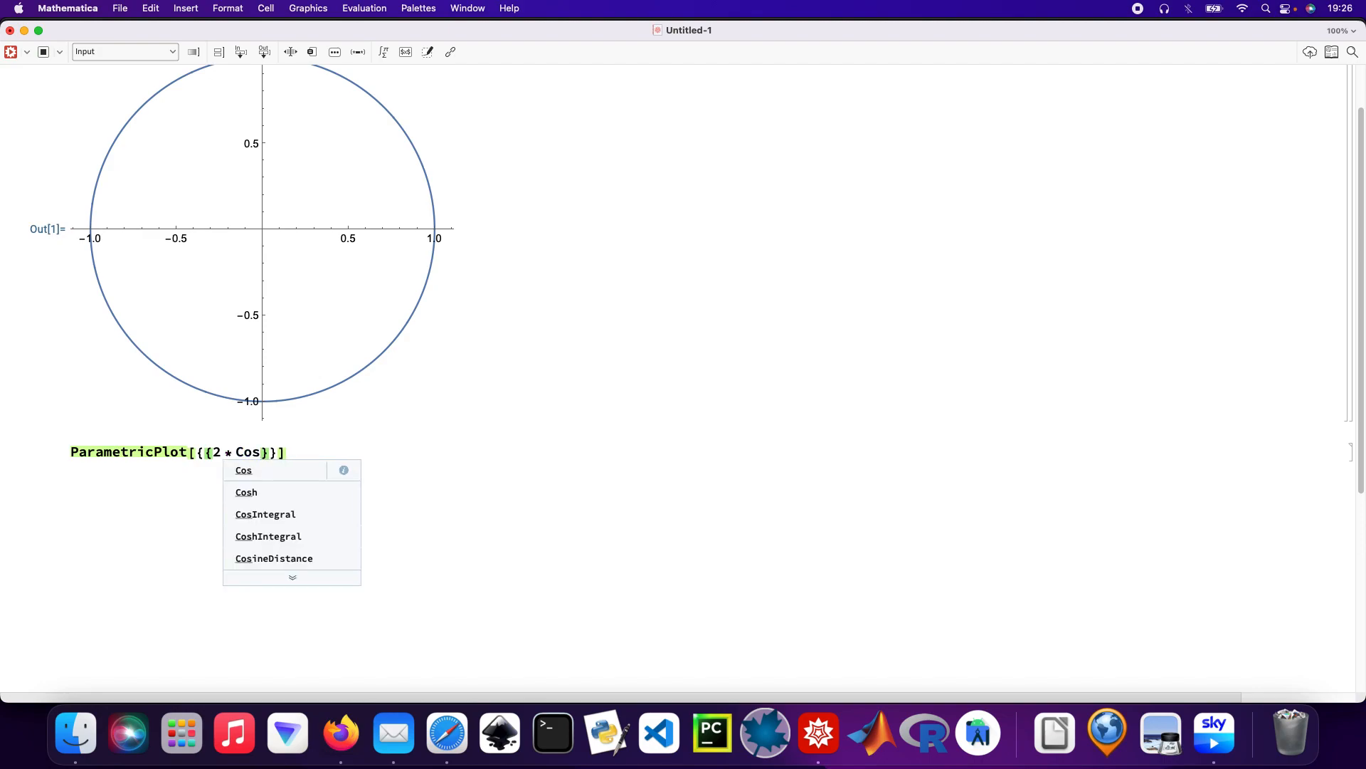
type("[t]")
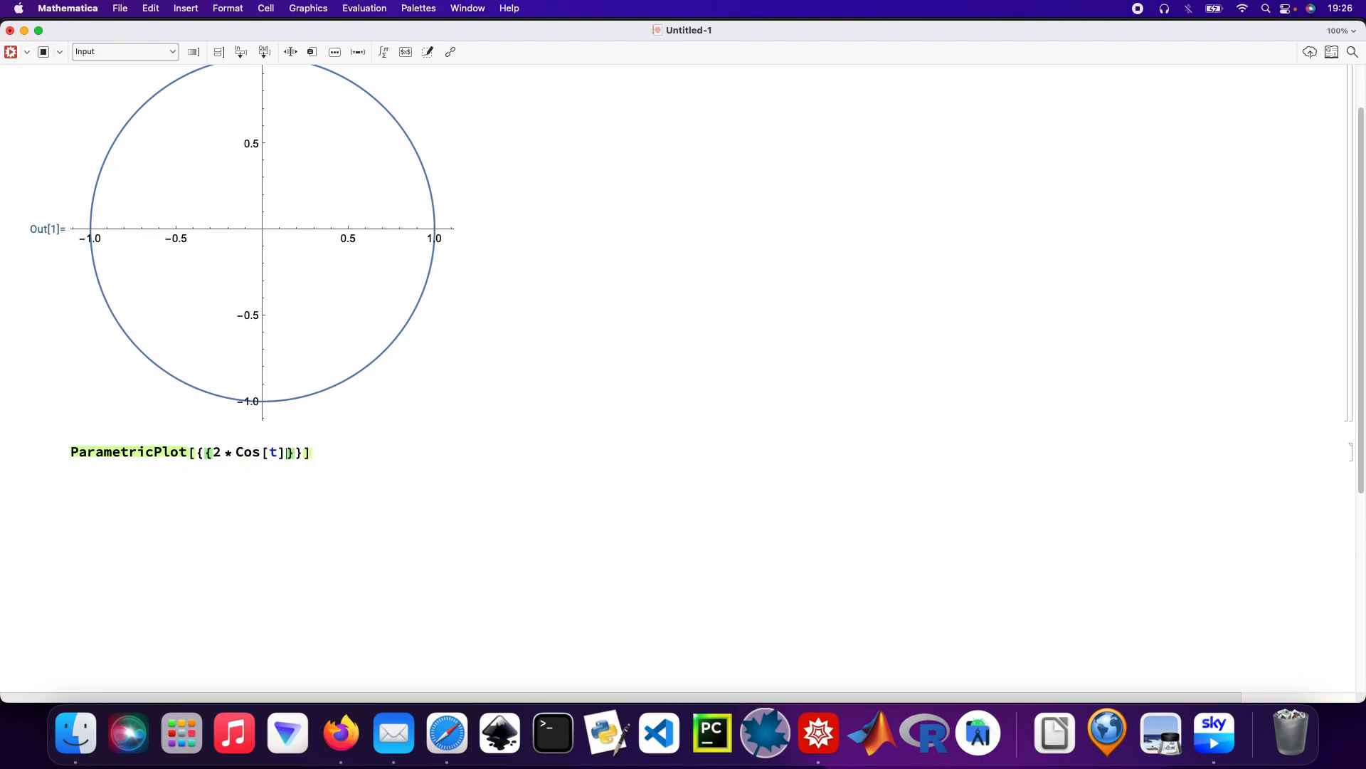
type(",")
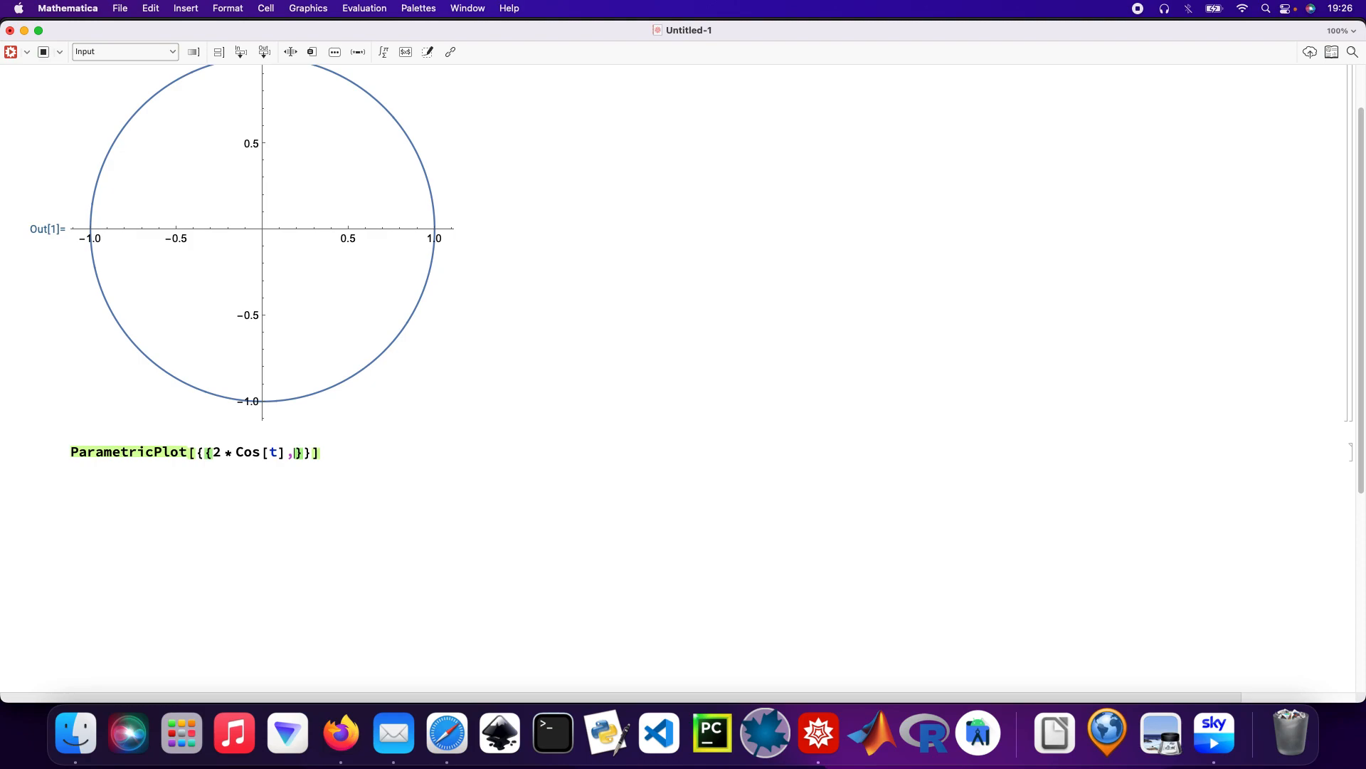
type("Sin[t")
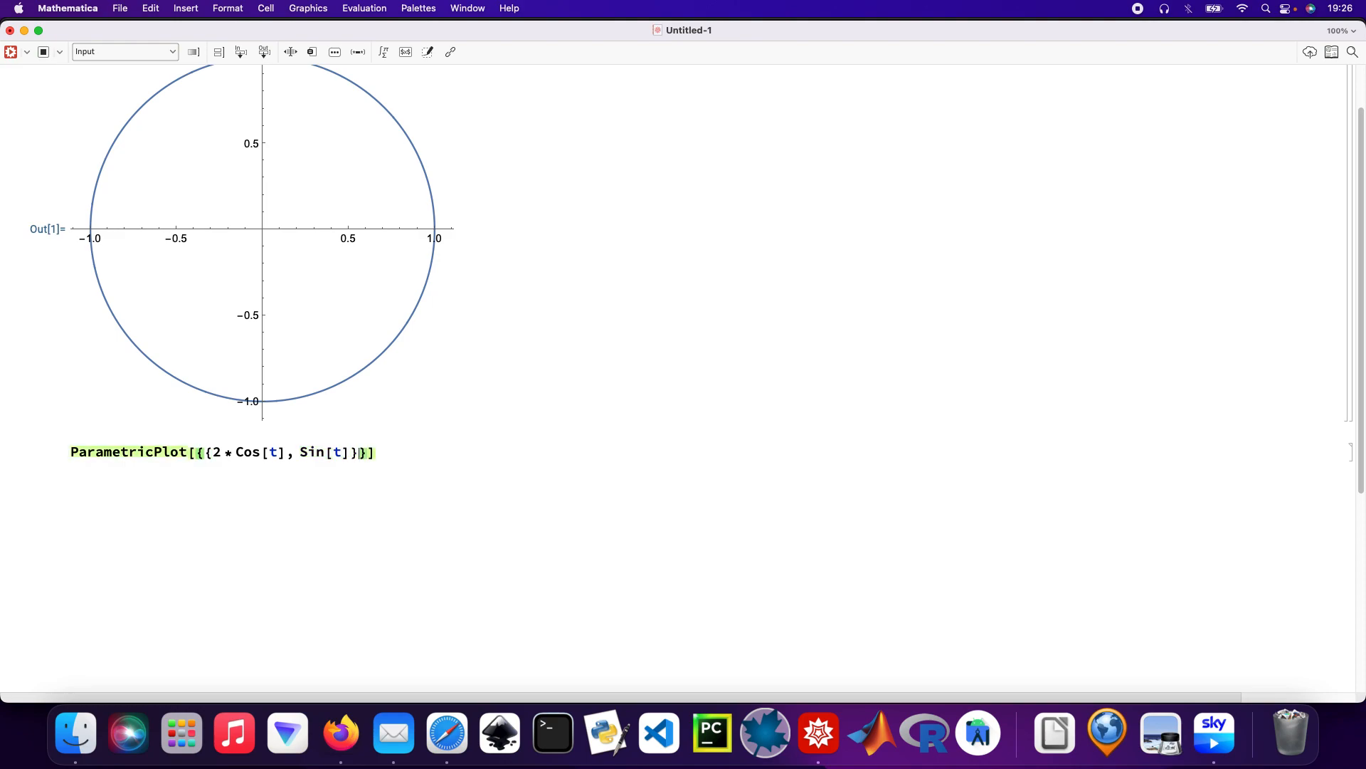
type(",")
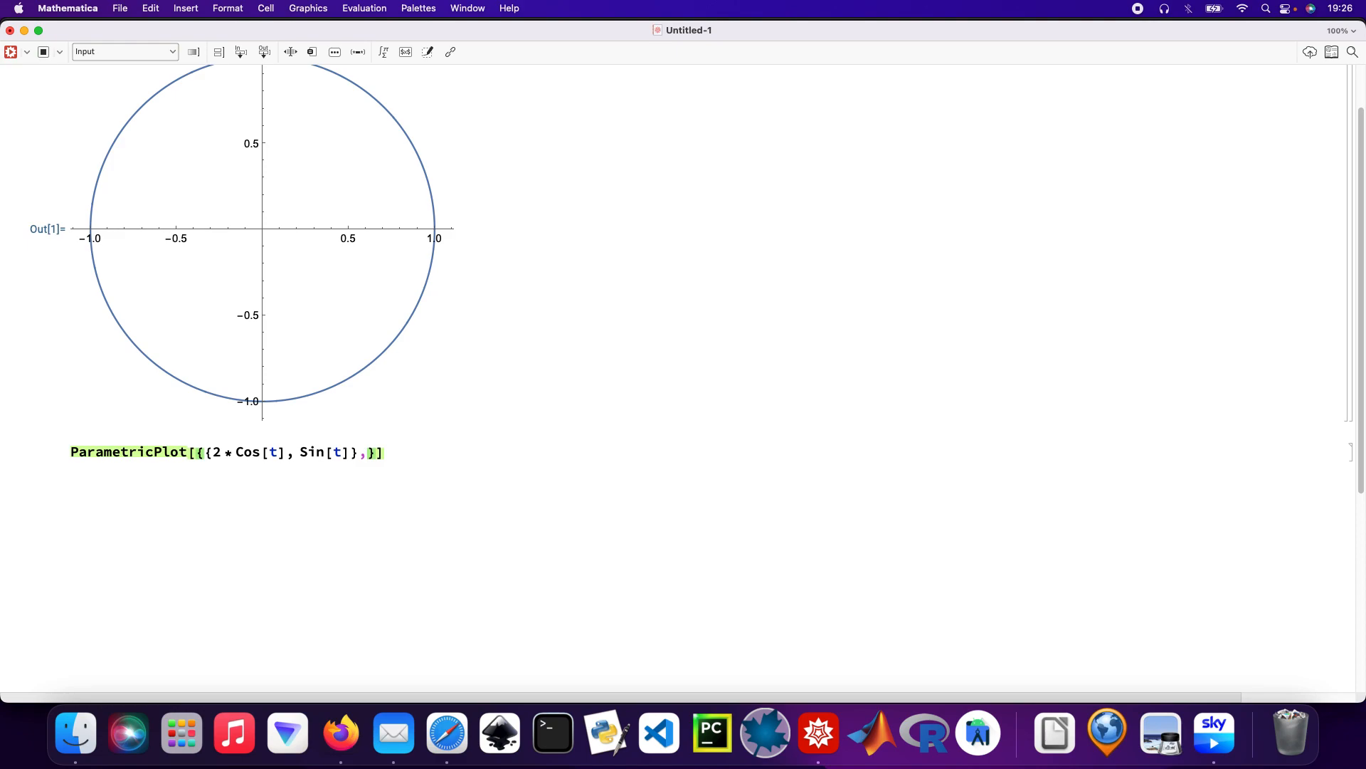
Add the unit circle {Cos[t], Sin[t]} and the range {t, 0, 2 Pi}, giving ellipse plus circle.
type("{")
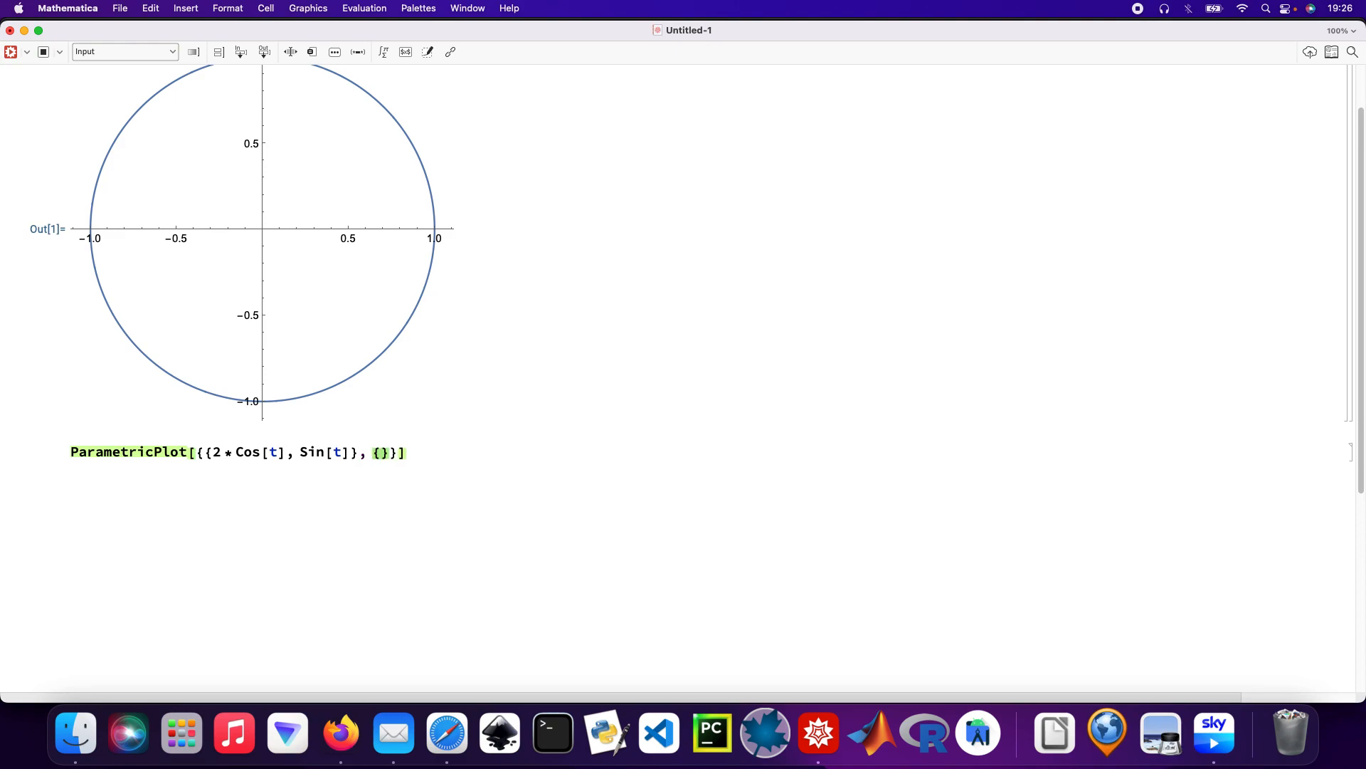
type("cos")
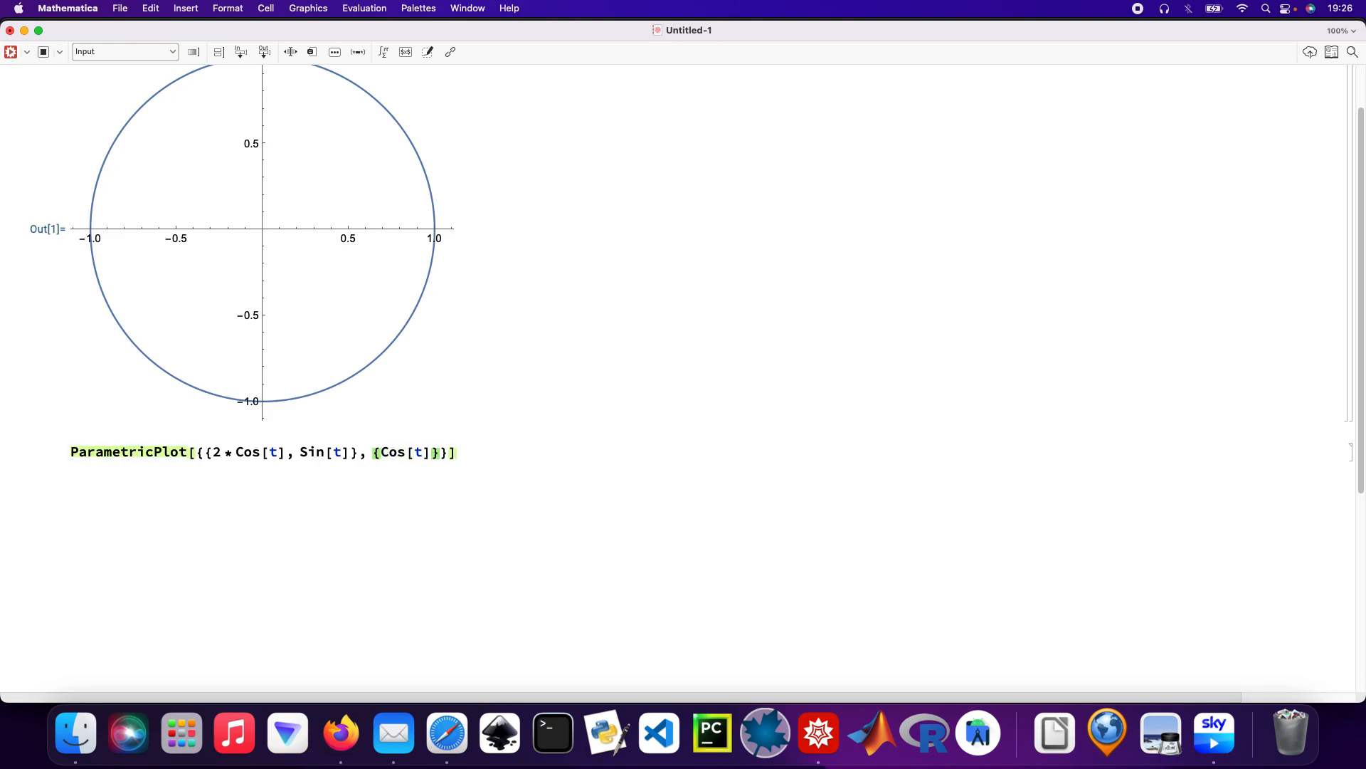
type(", Sin[")
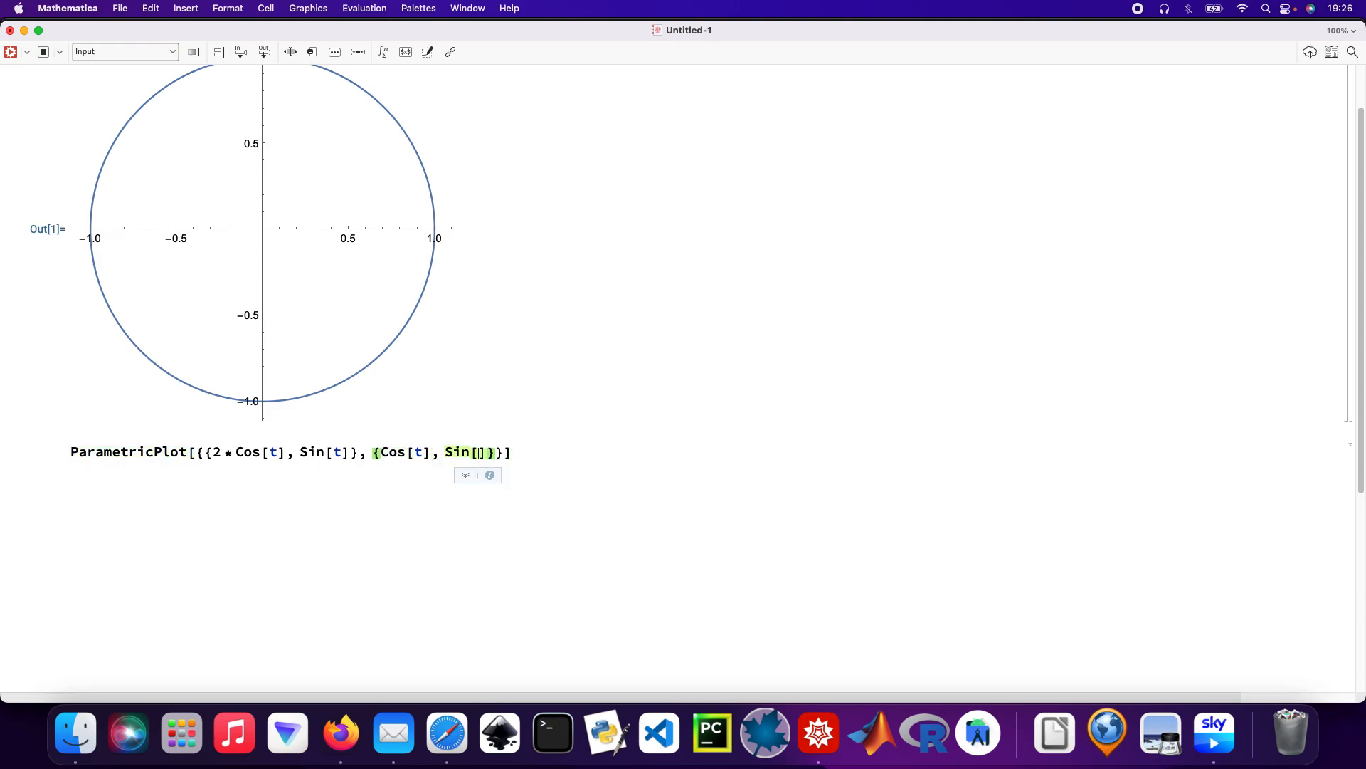
type("t")
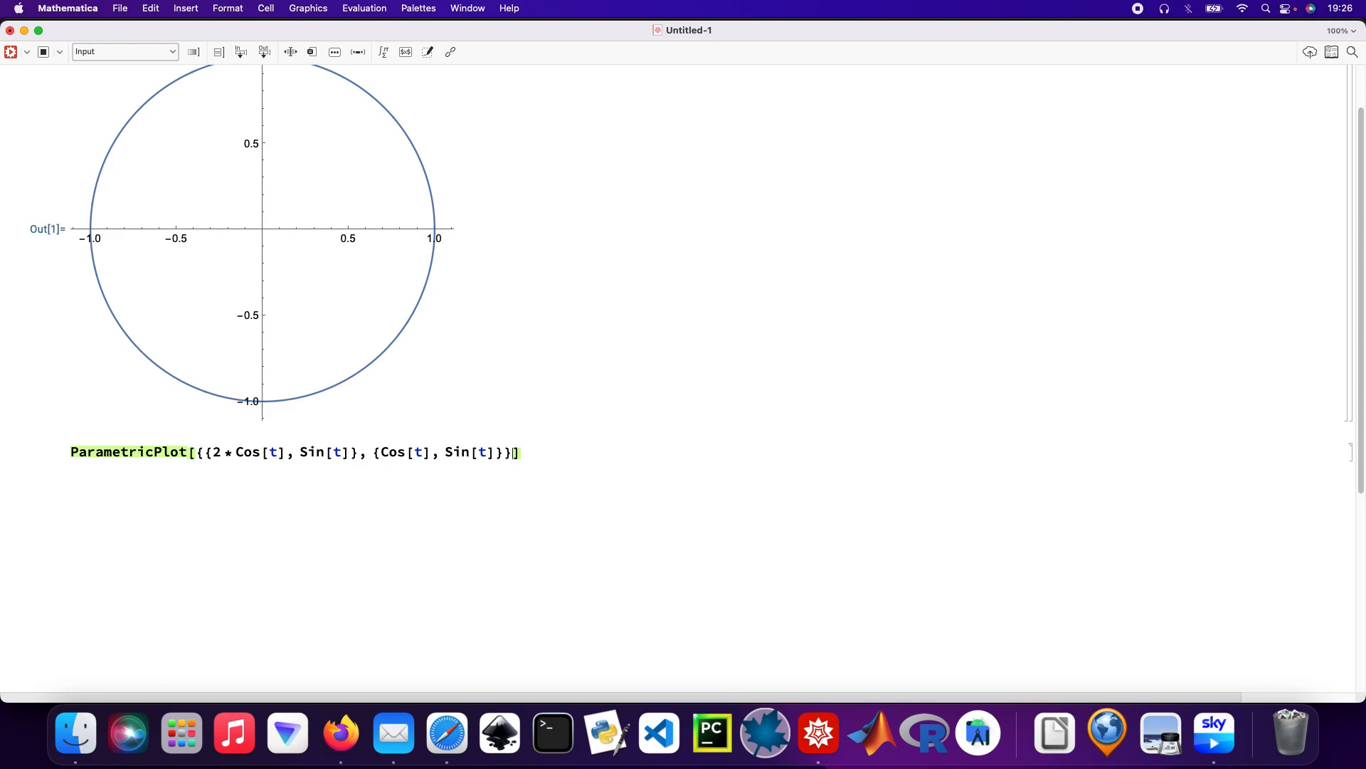
type(",")
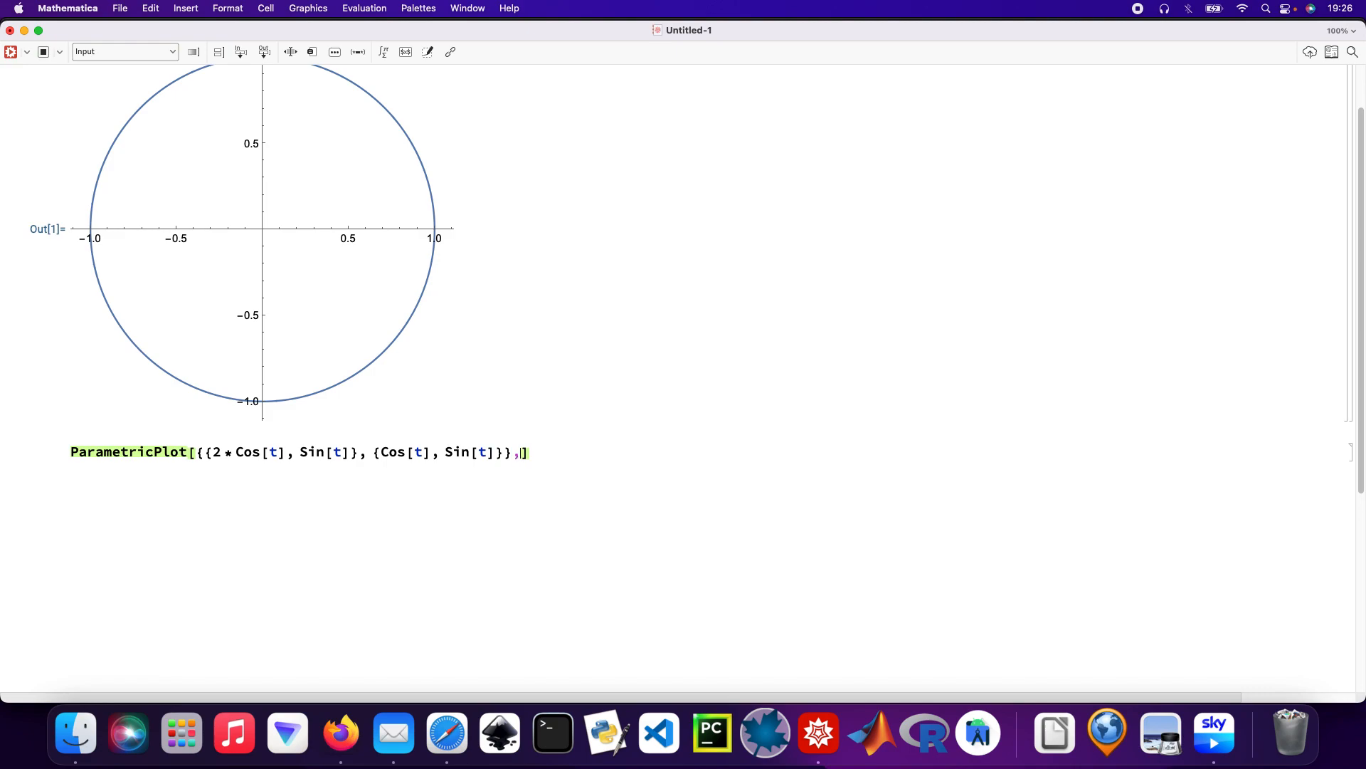
type("{")
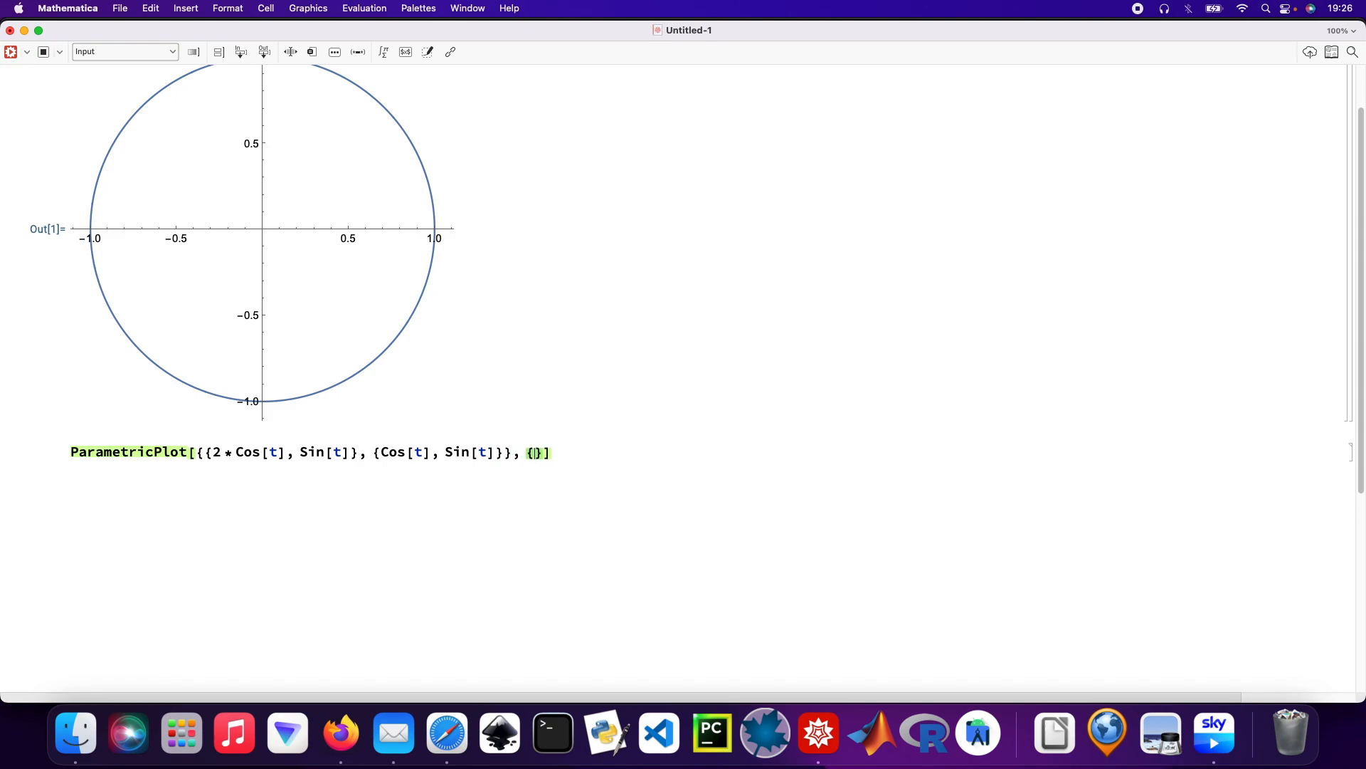
type("t, 0")
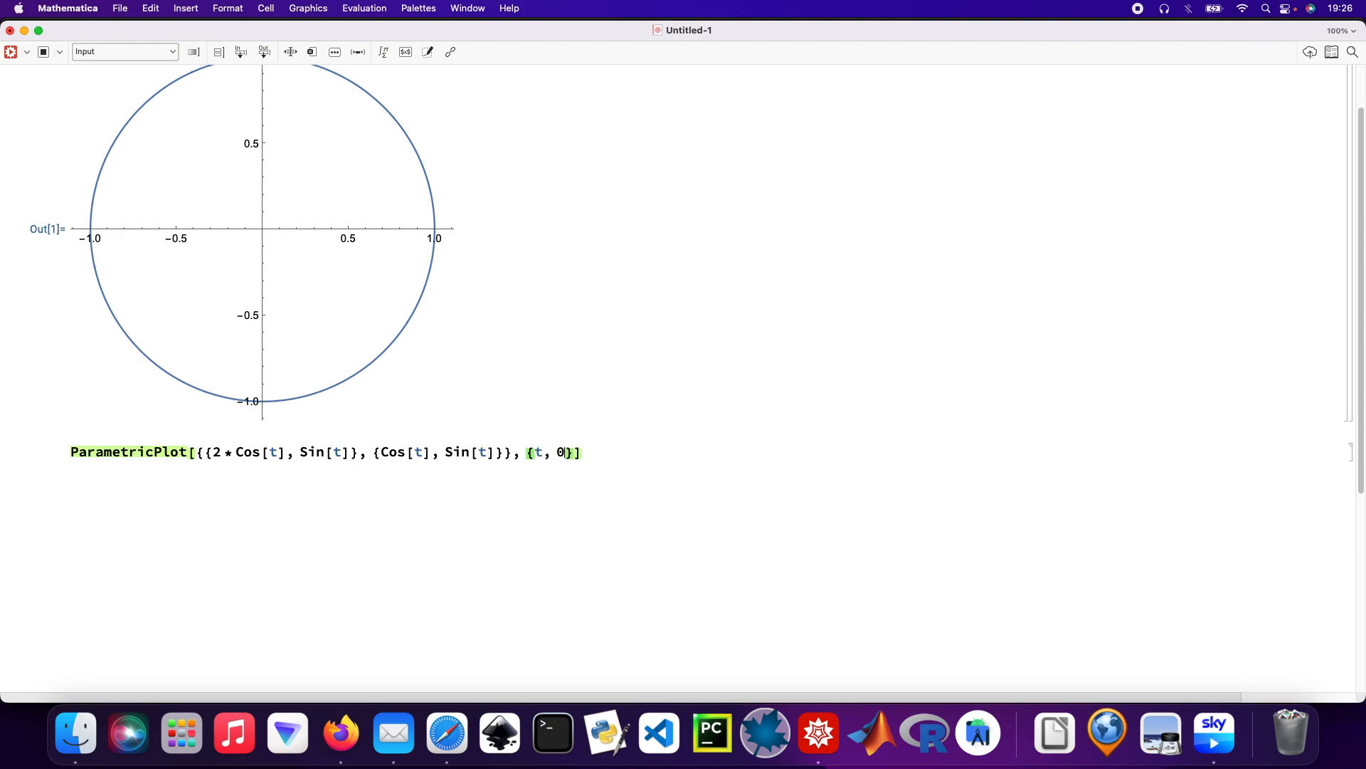
type("2 Pi")
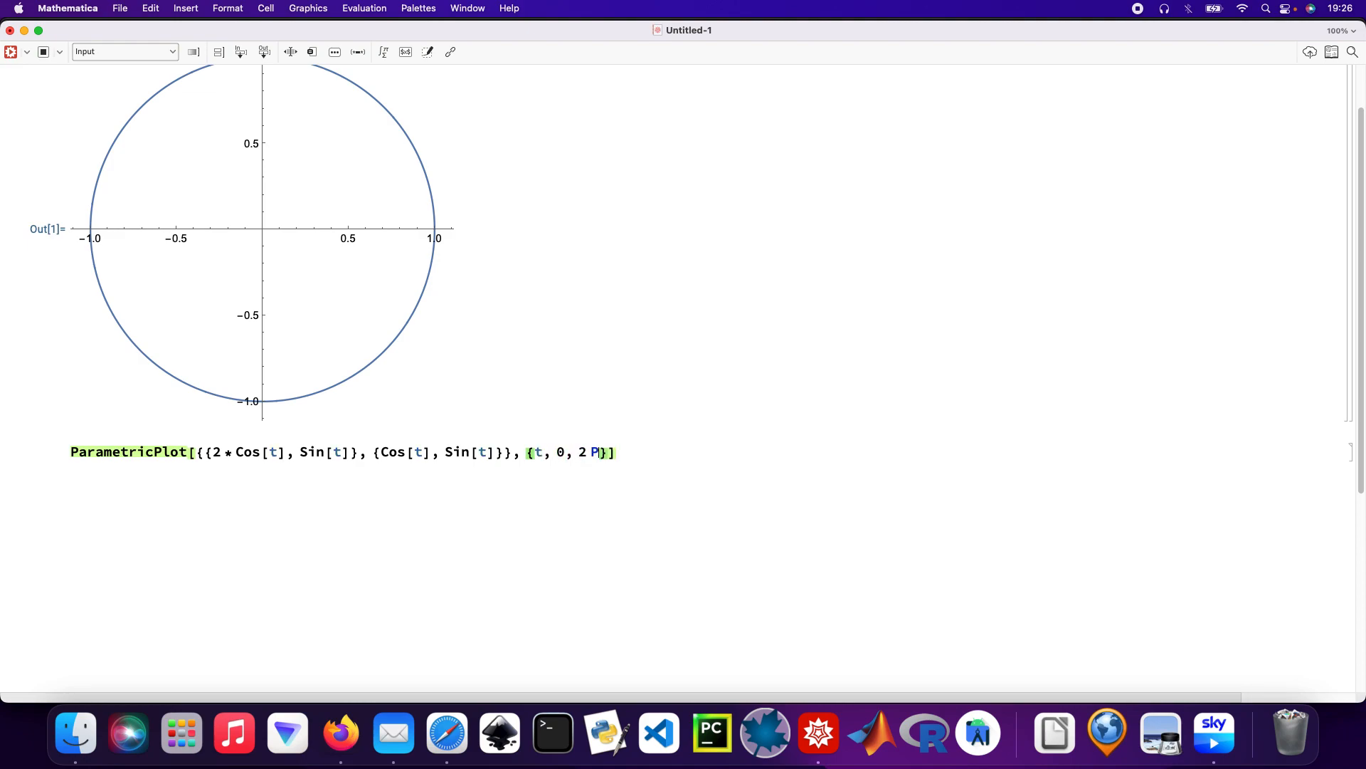
type("i")
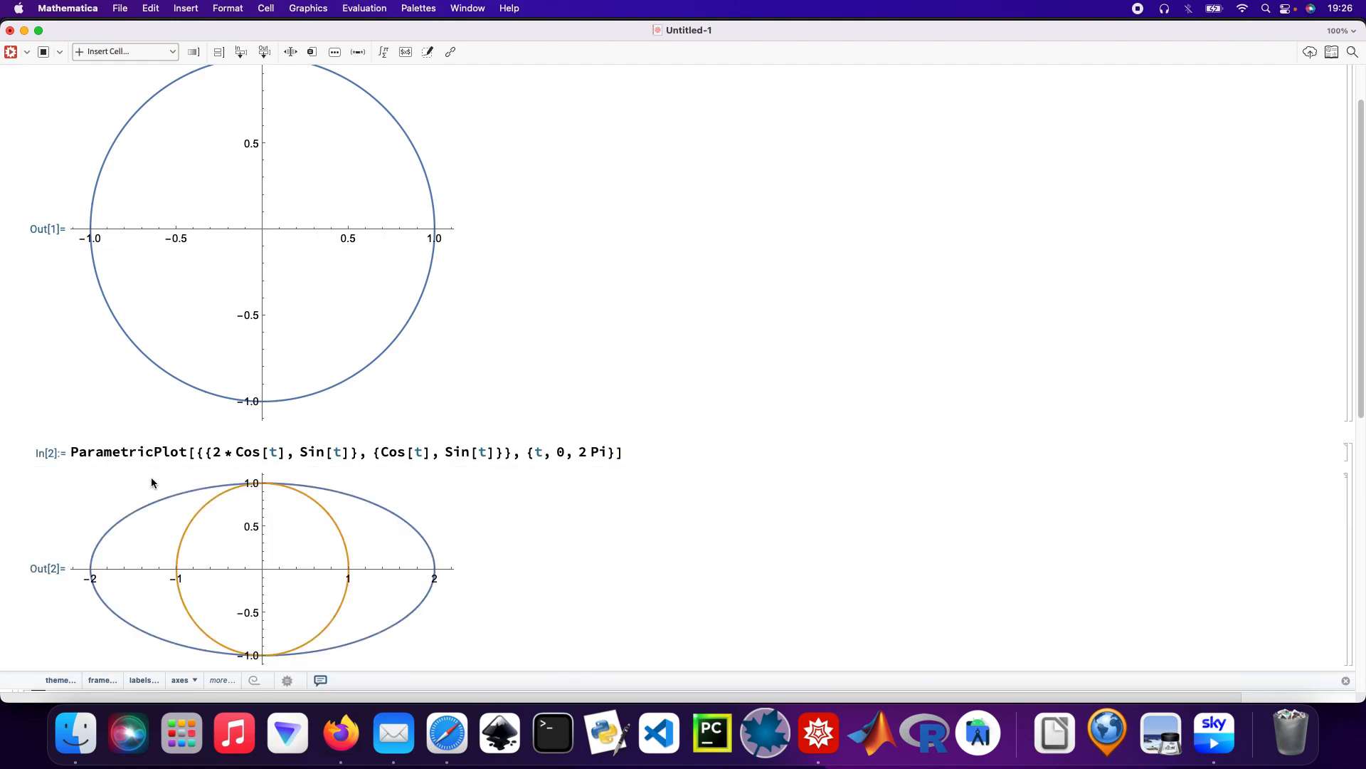
scroll("down", 3)
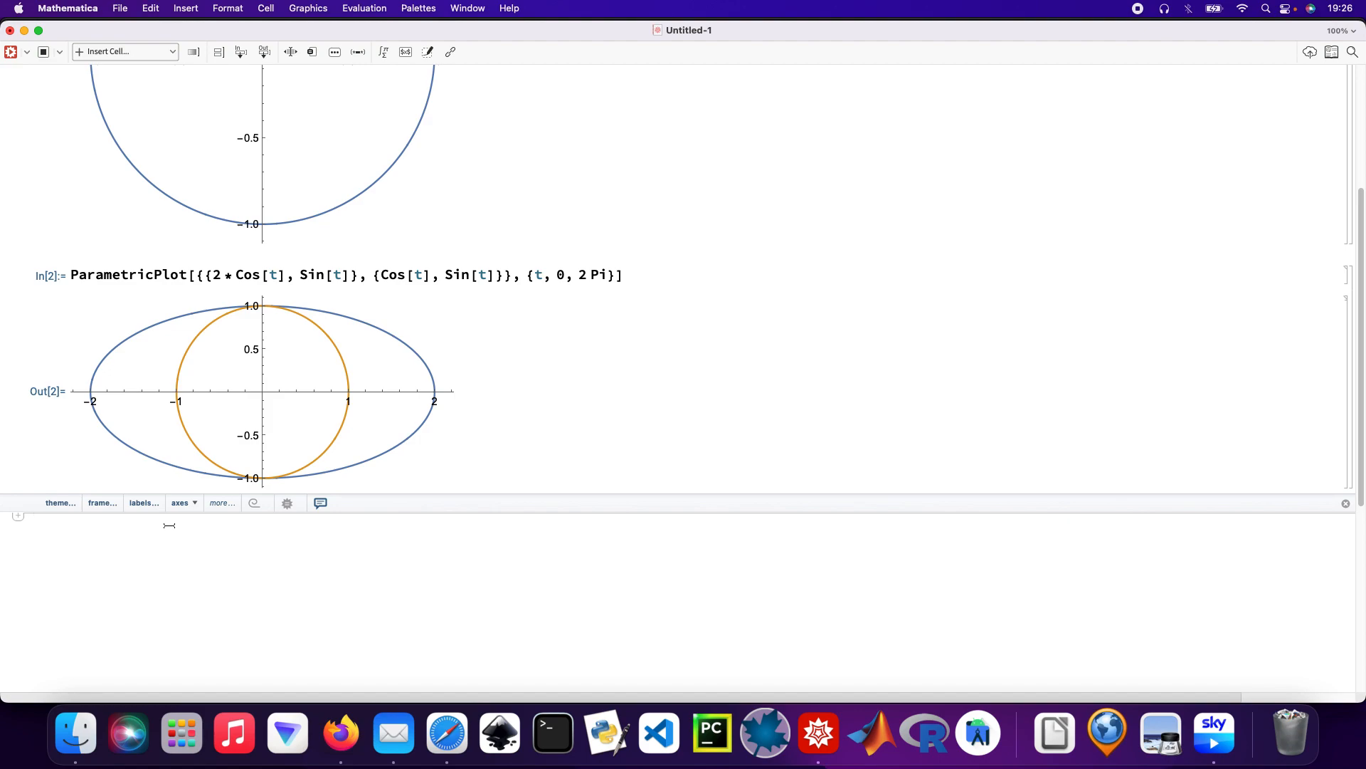
Begin a third ParametricPlot with the curves {2*Cos[t], 2*Sin[t]} and {2*Cos[t], Sin[t]}.
type("ParametricPlot")
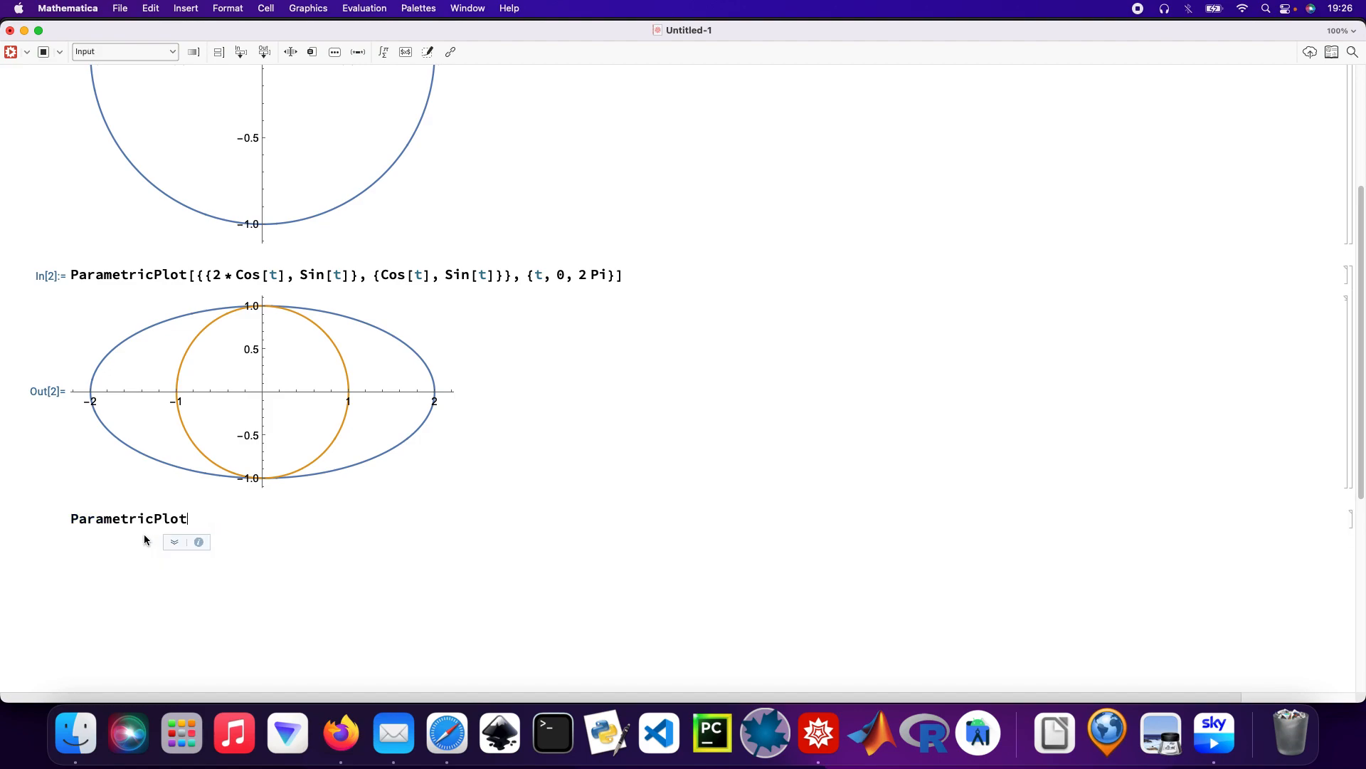
type("[]")
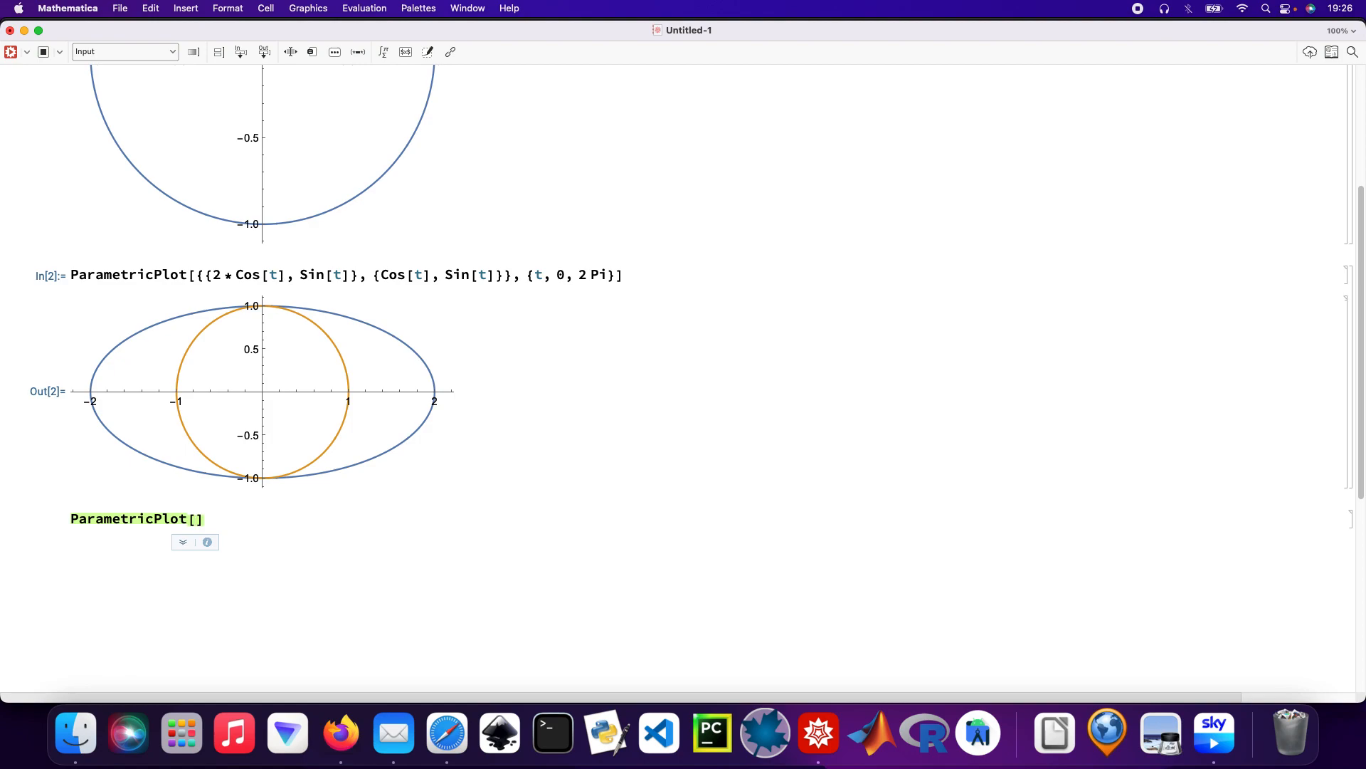
type("{{")
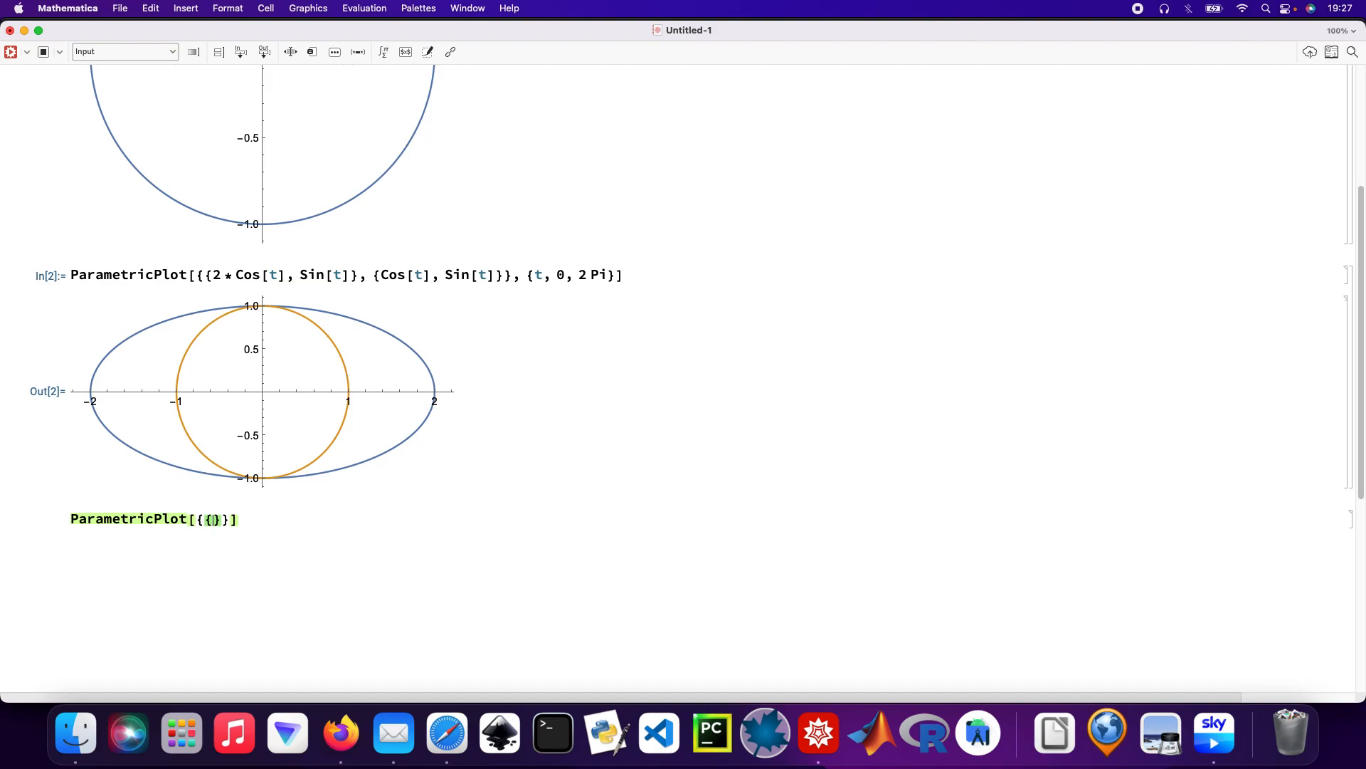
type("2 * C")
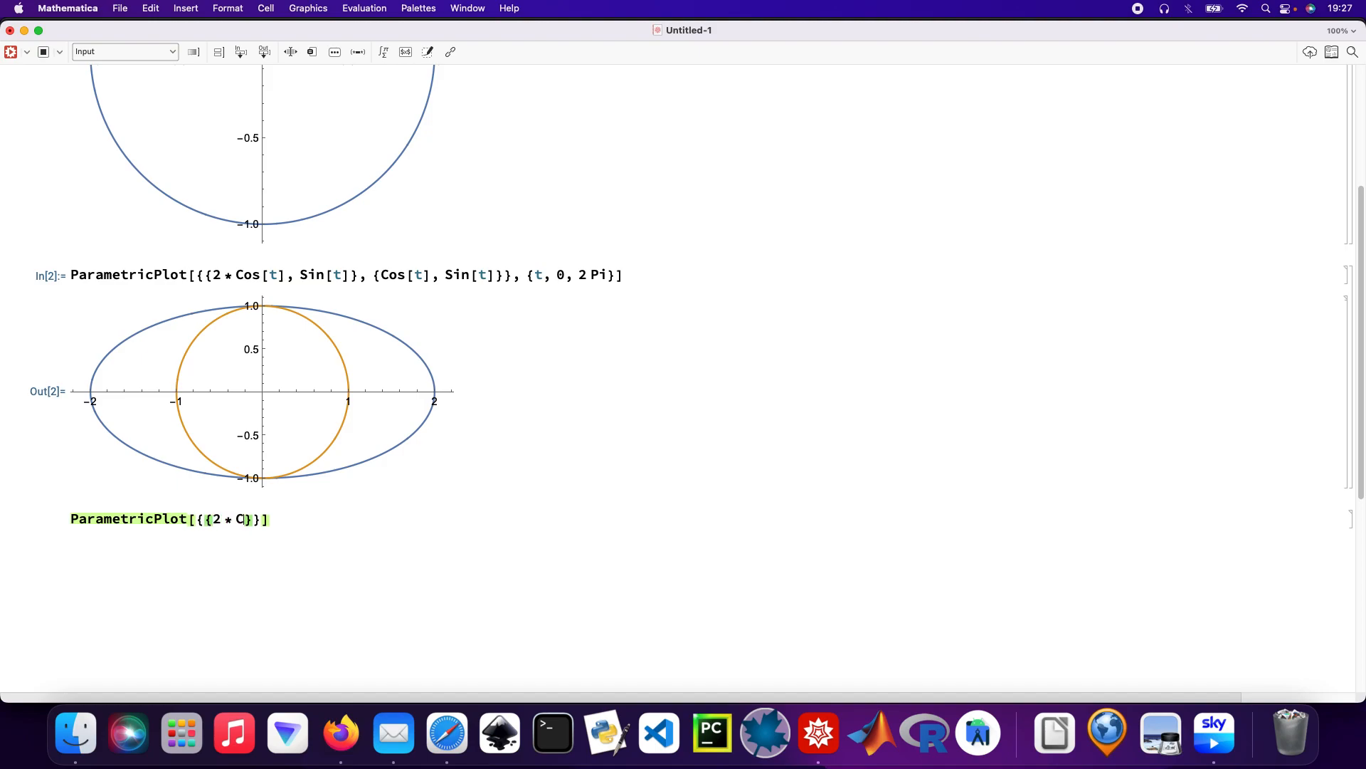
type("os[t]")
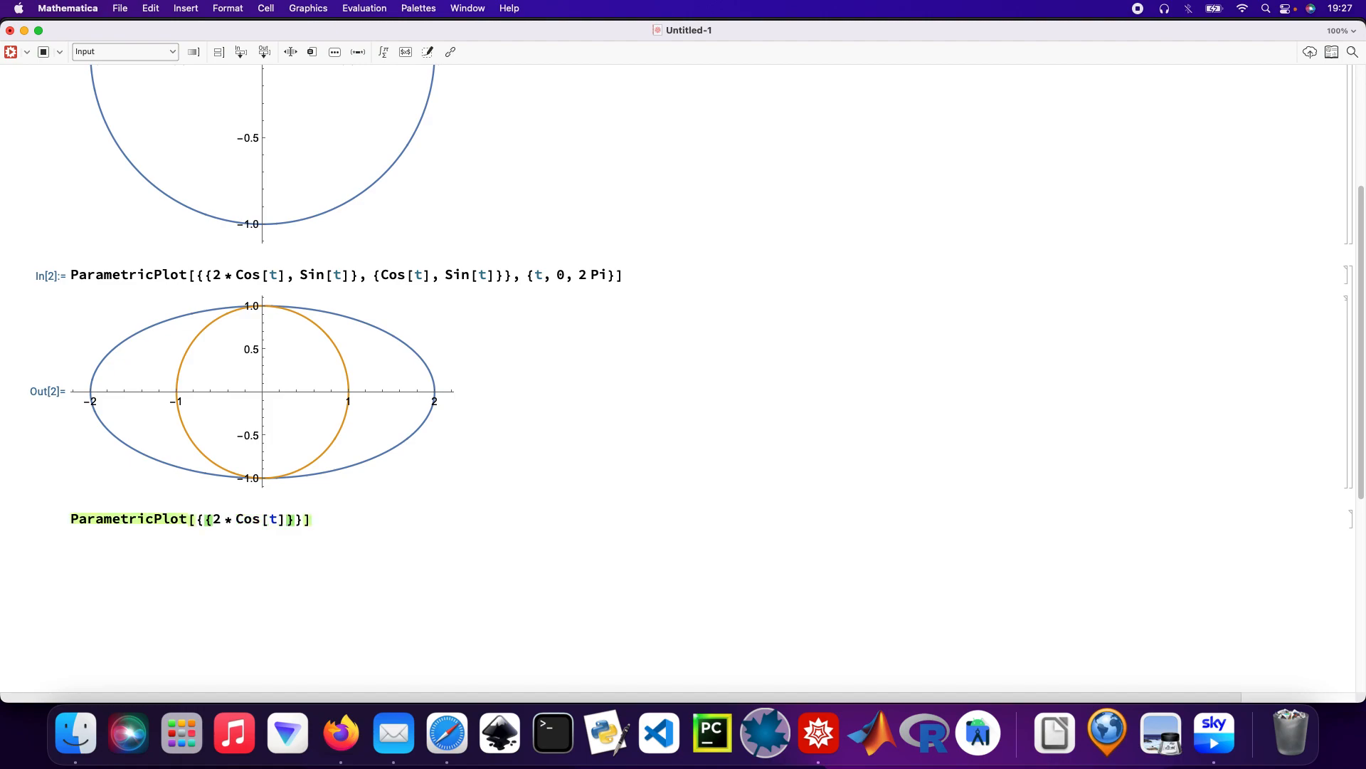
type(", 2 *")
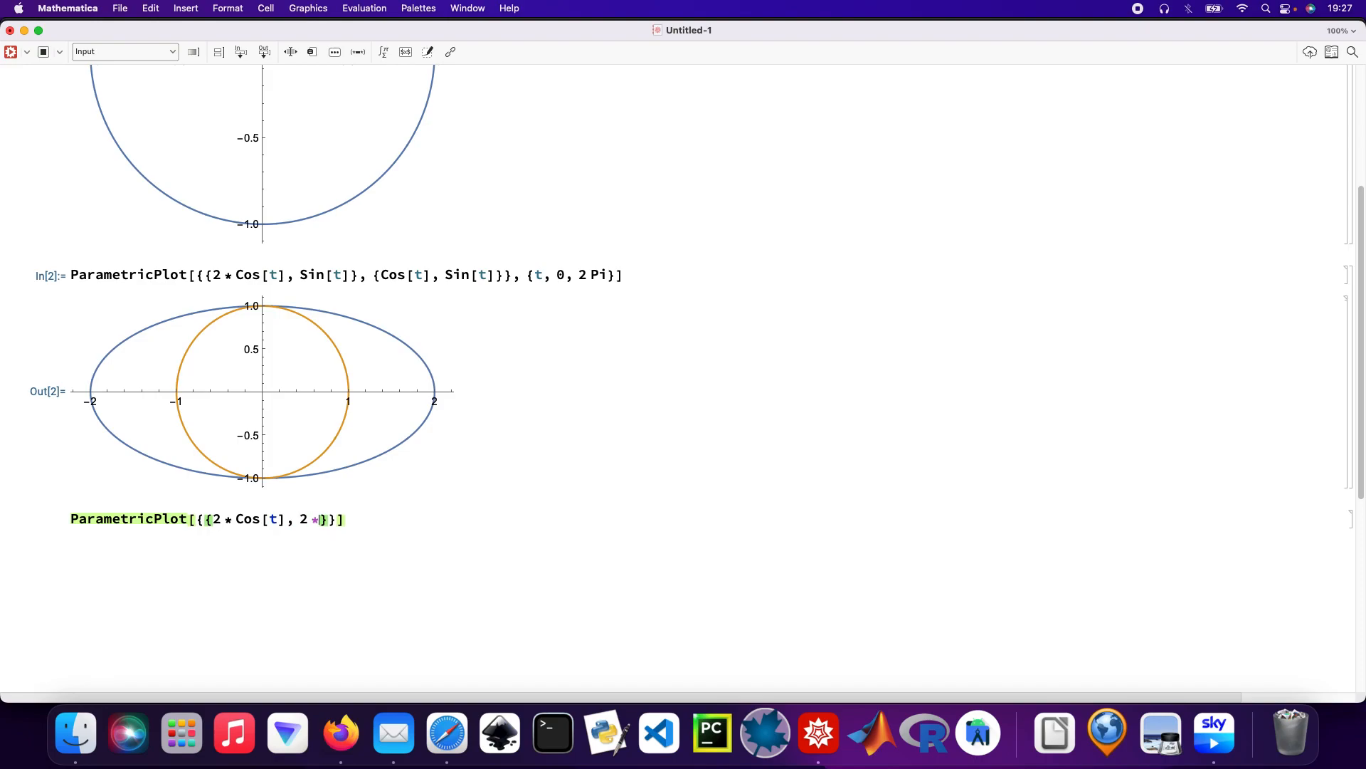
type("Sin[")
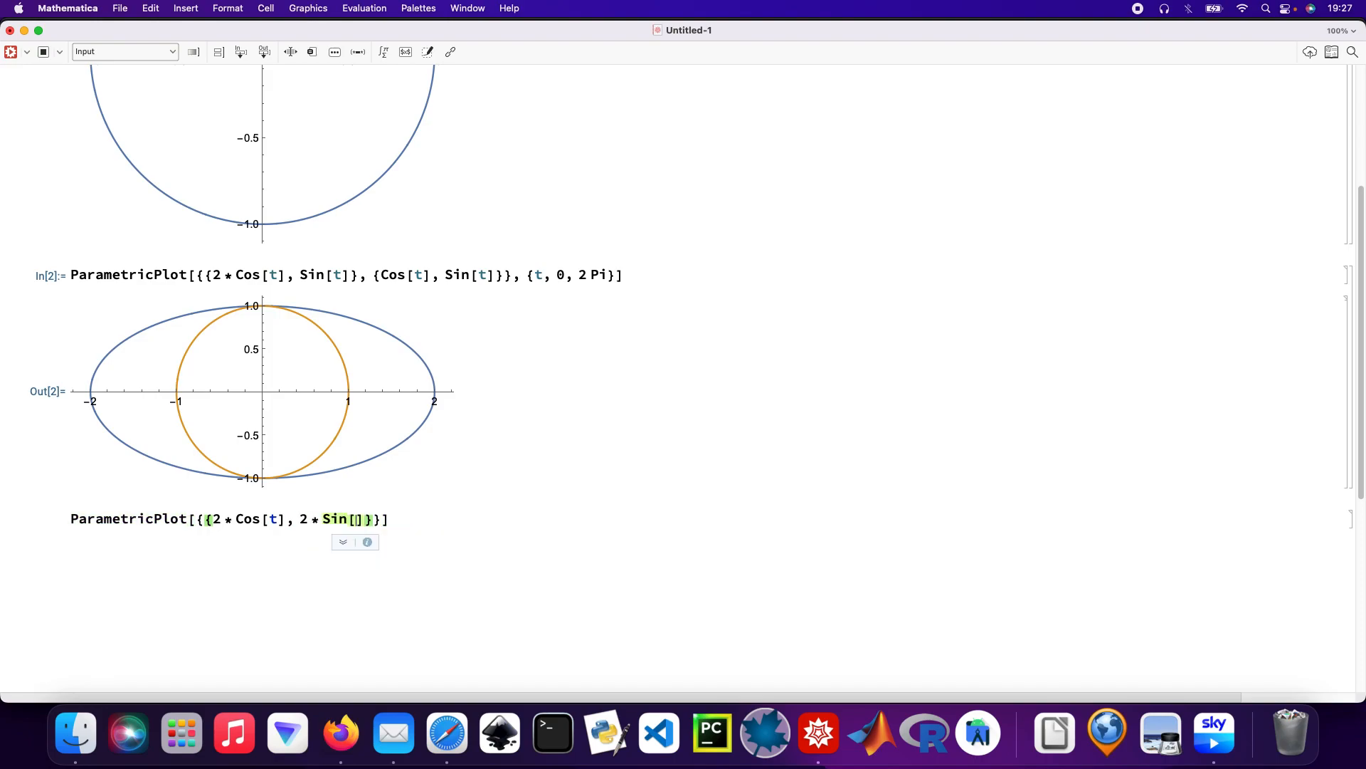
type("t")
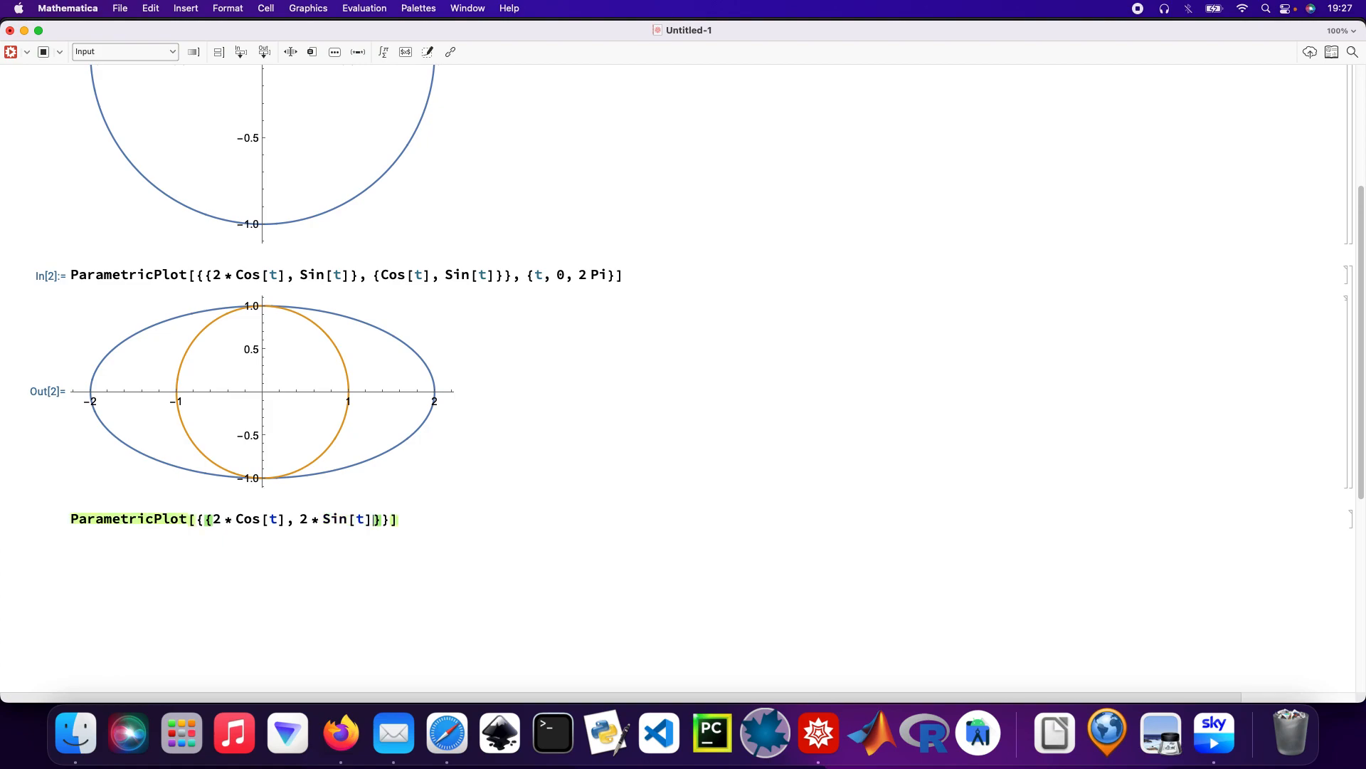
type(", {")
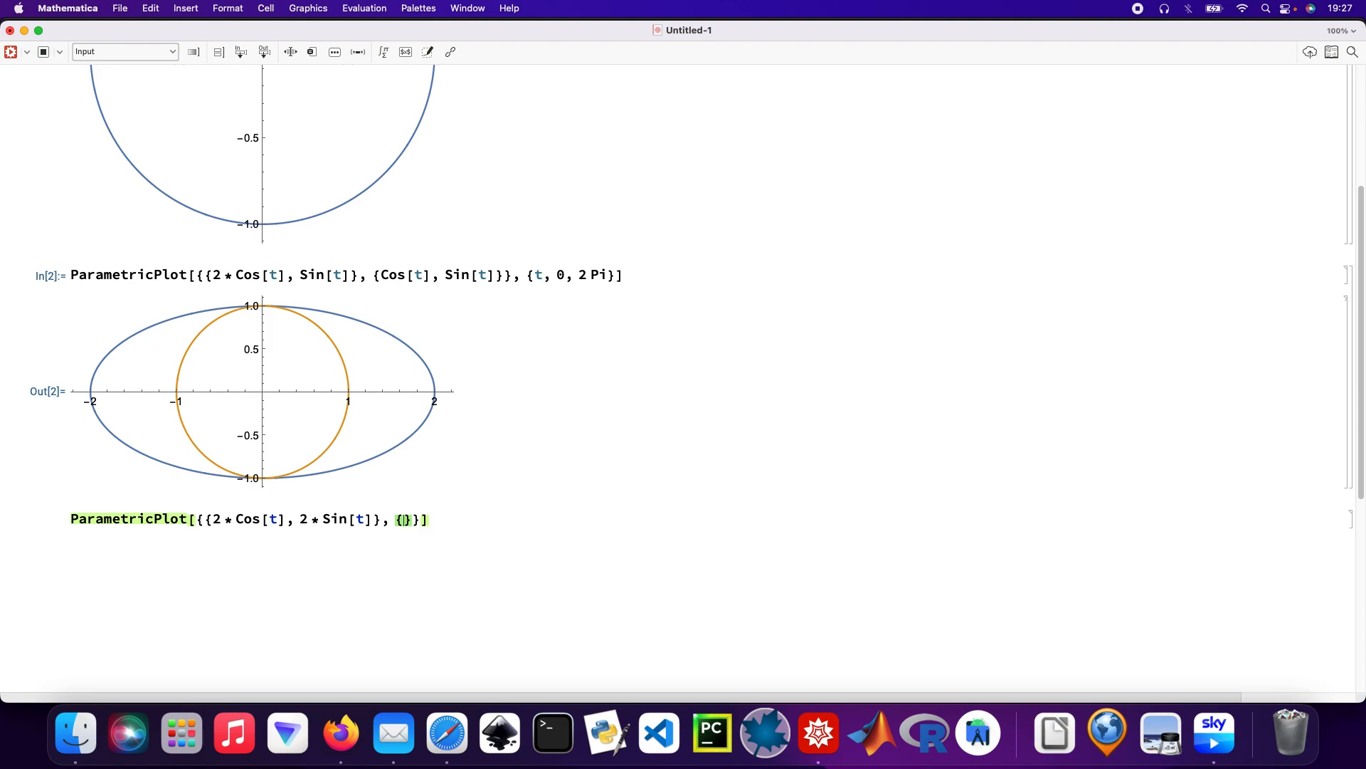
type("2 *")
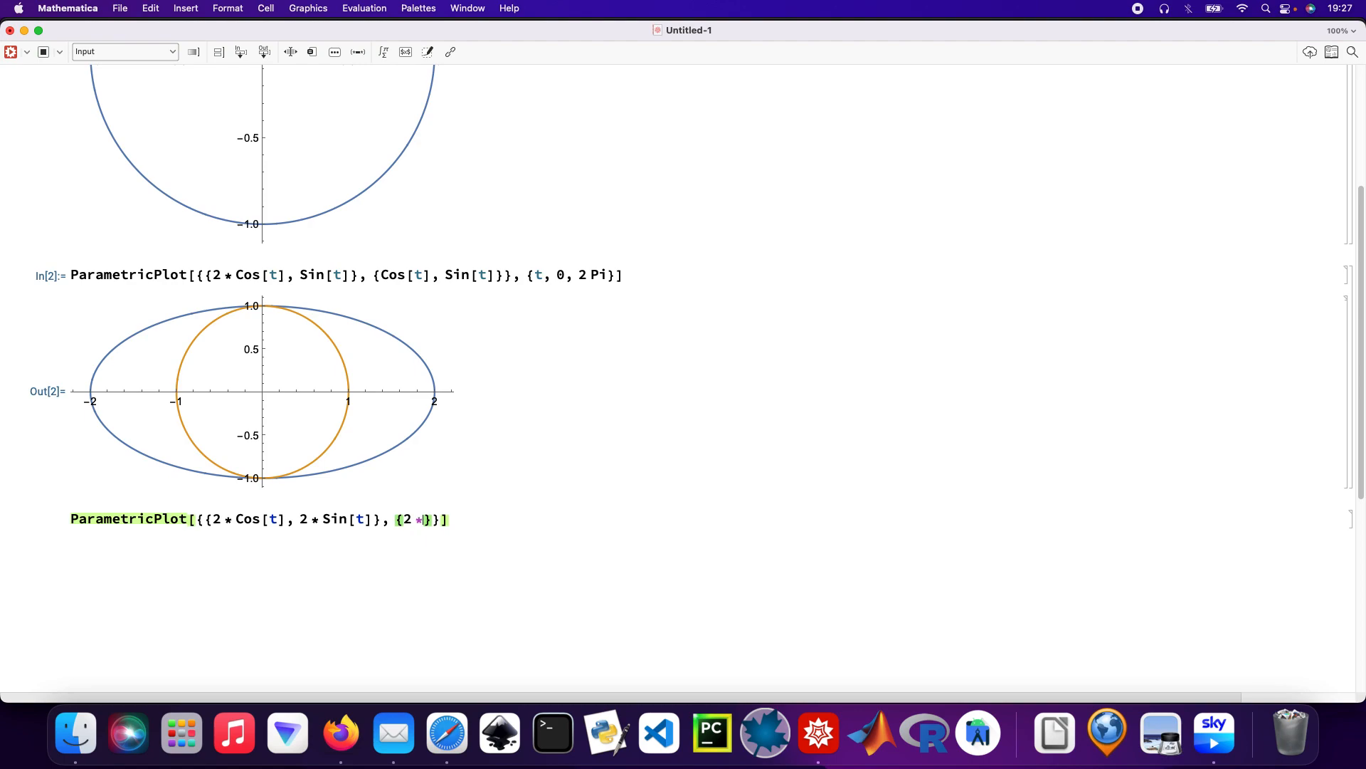
type("Cos[t]")
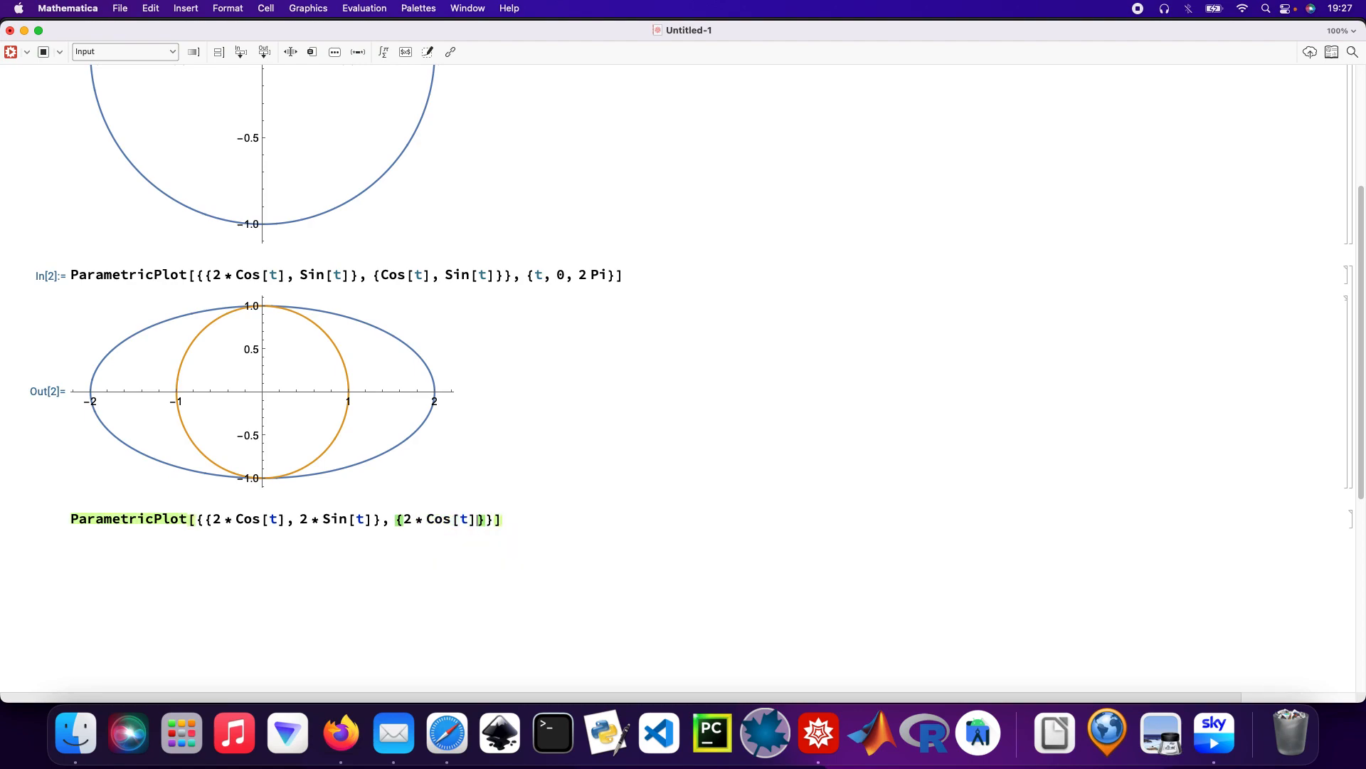
type(", Sin[t]}, {")
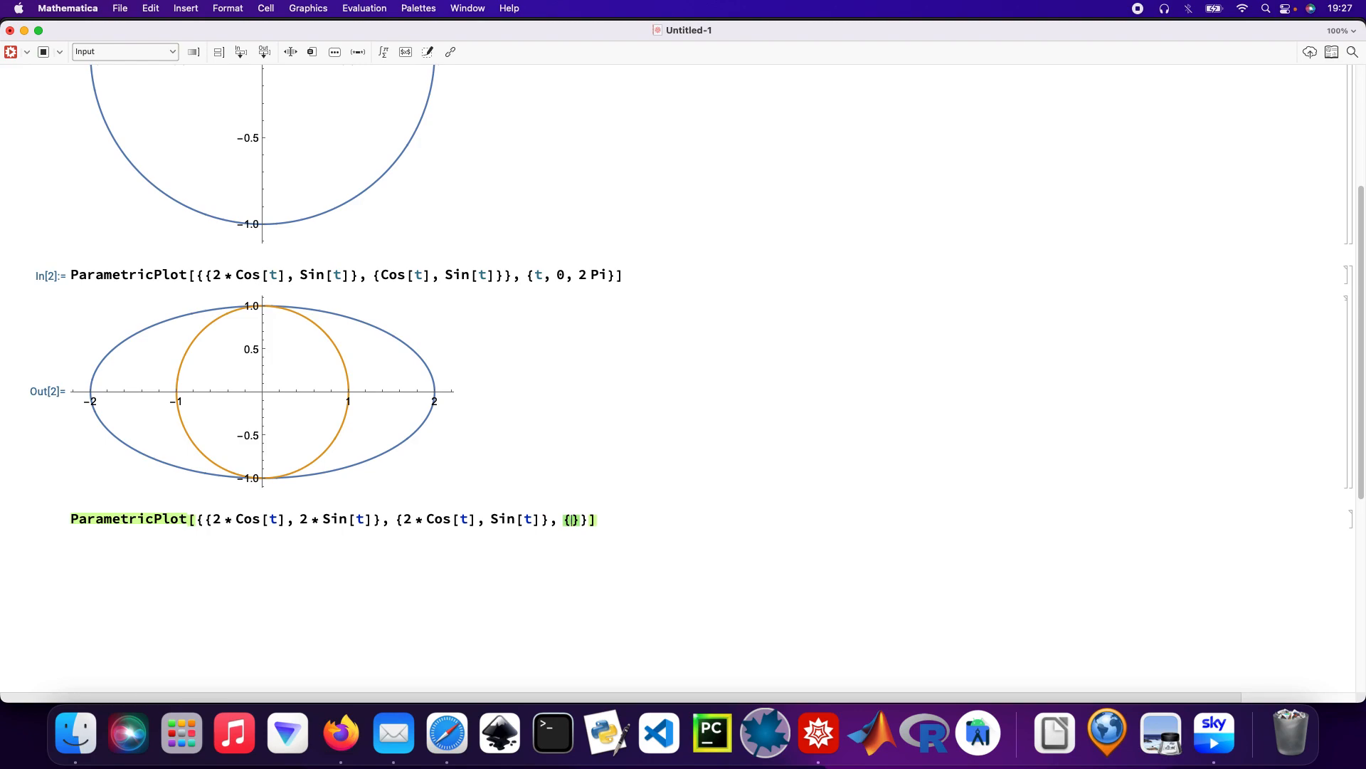
Add {Cos[t], 2*Sin[t]}, the unit circle {Cos[t], Sin[t]} and the range {t, 0, 2 Pi}.
type("Cos[t")
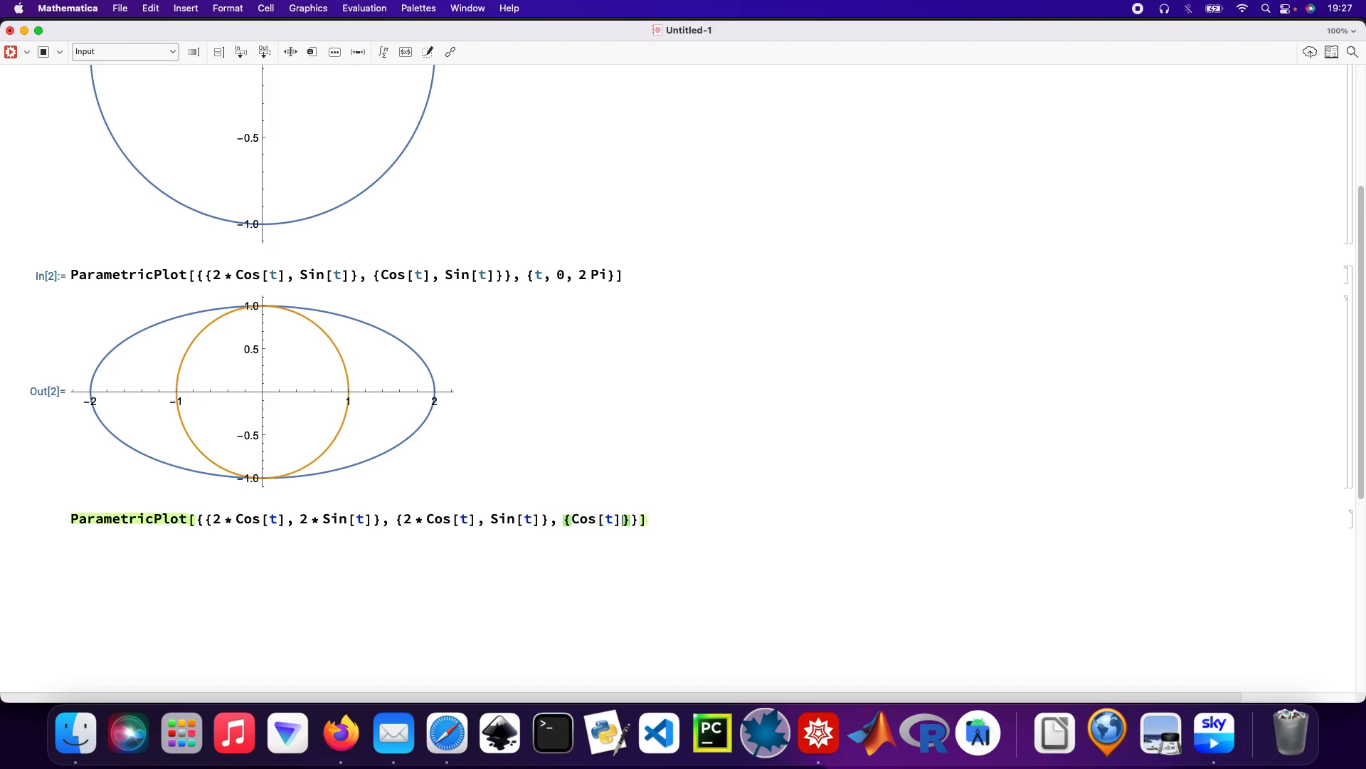
type(", 2 * Sin[t")
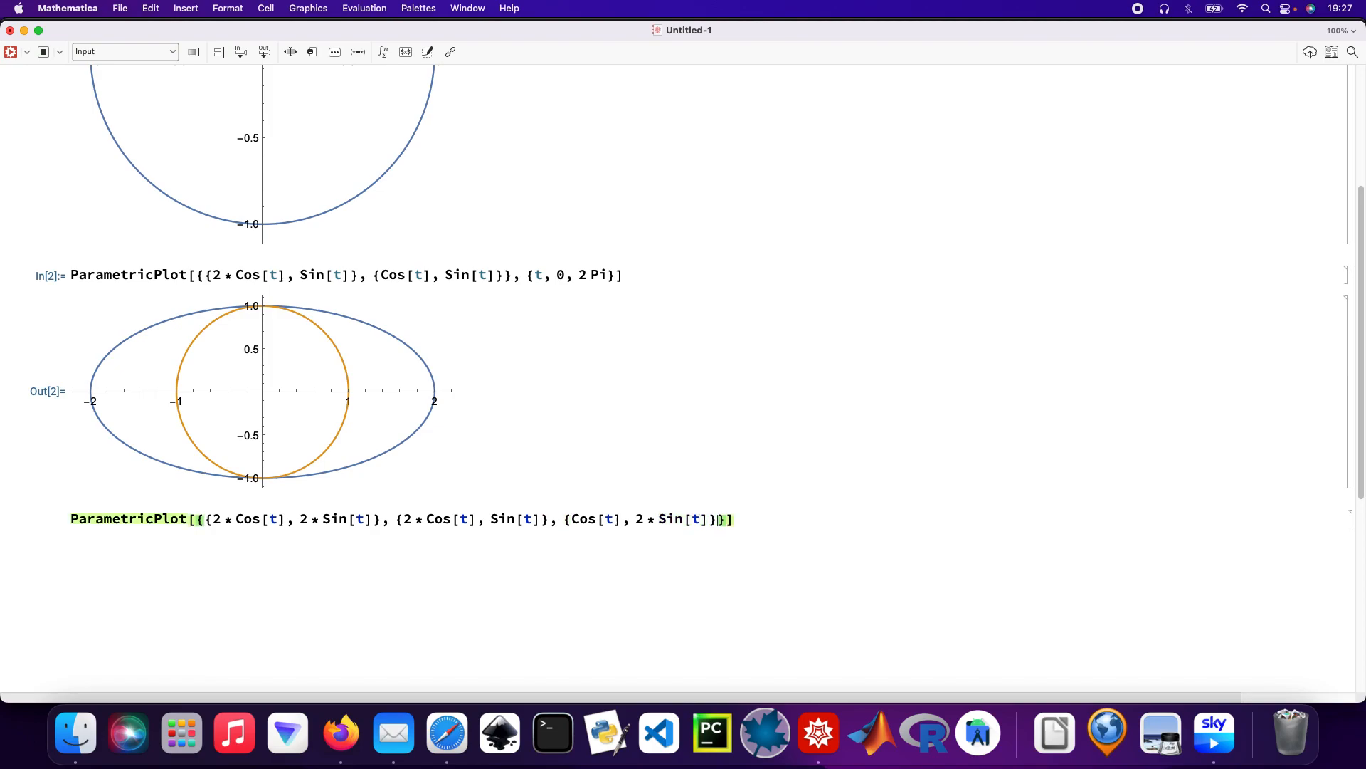
type(", {")
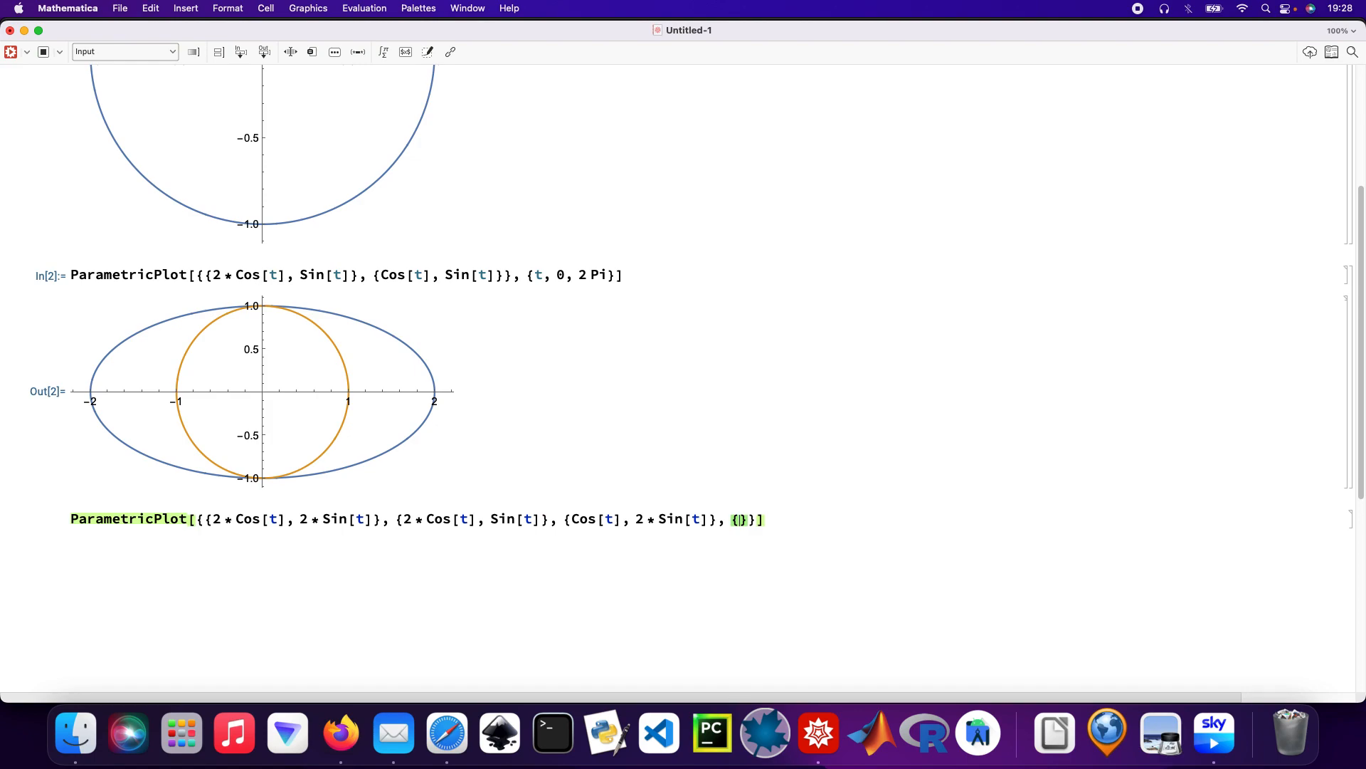
type("Cos[t")
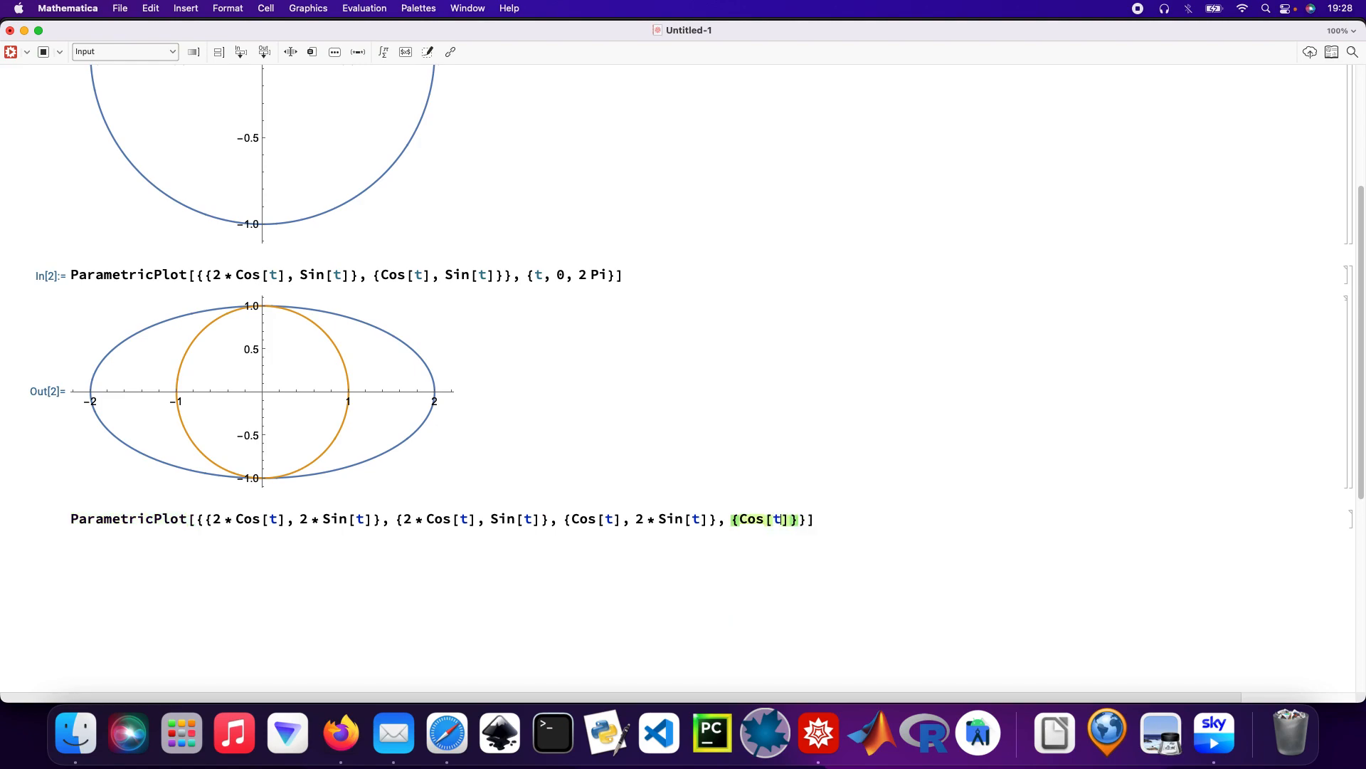
type(",")
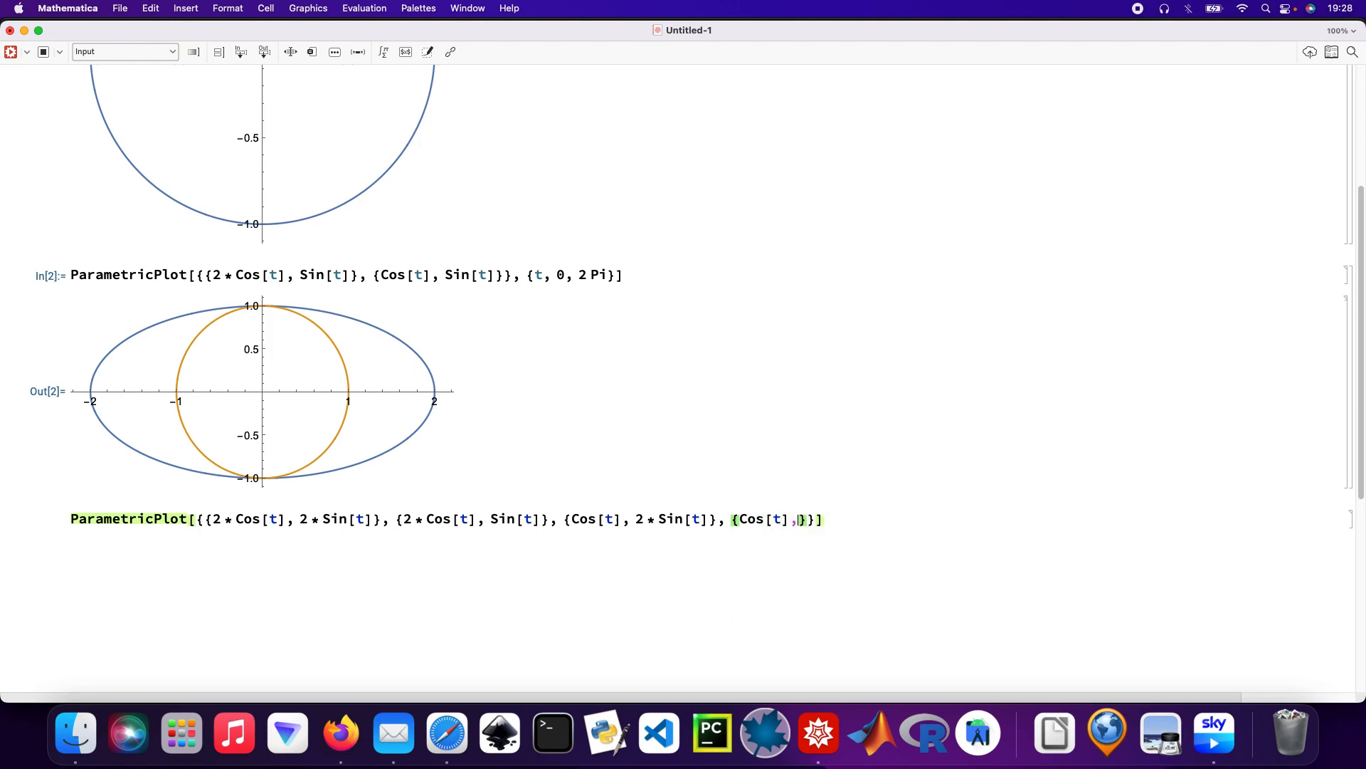
type("Sin[t]")
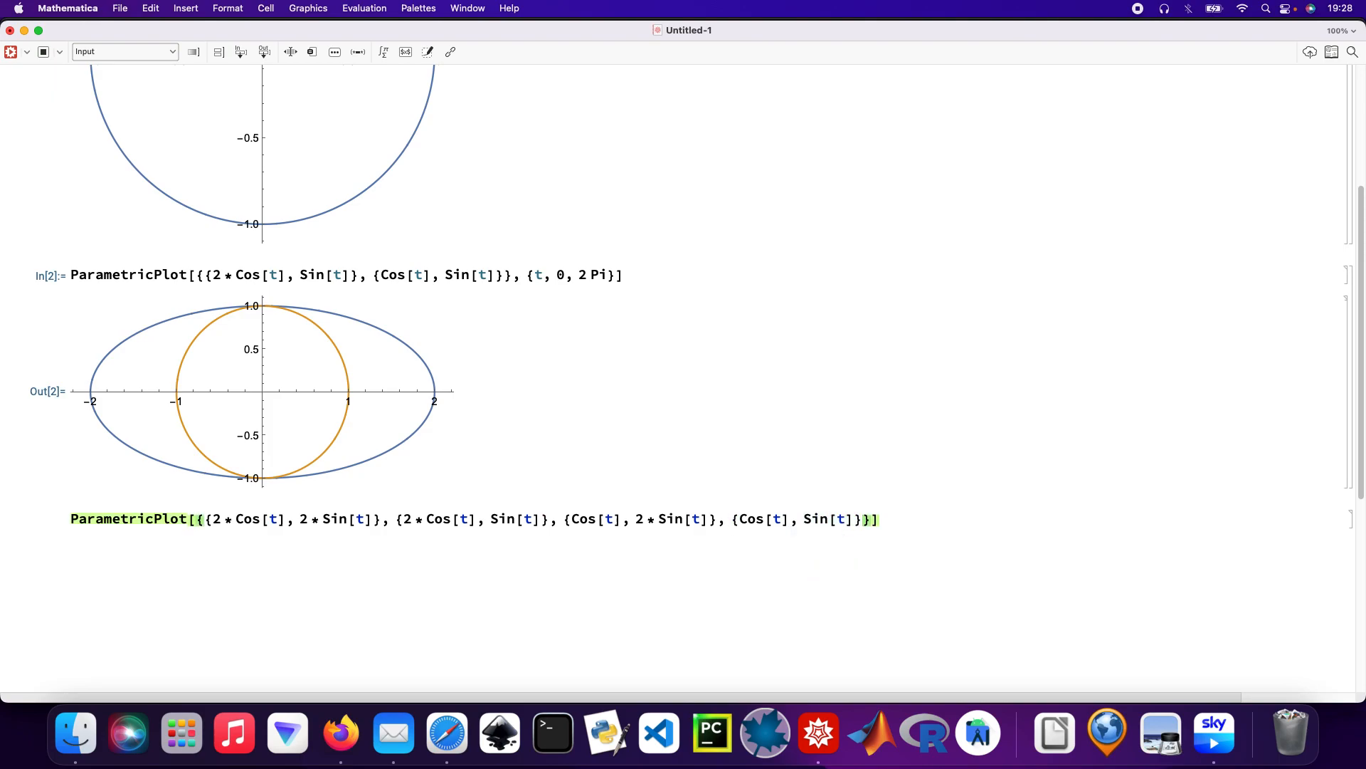
type(", {")
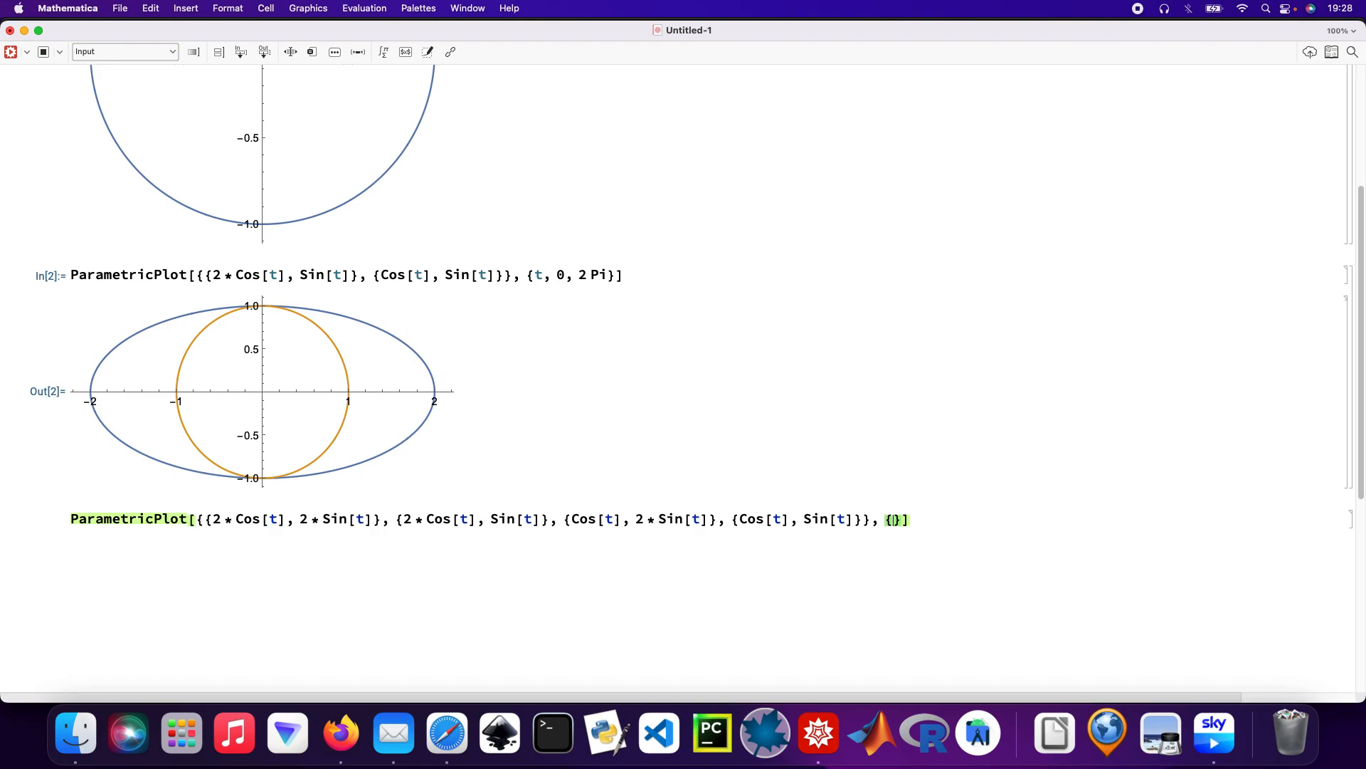
type("t,")
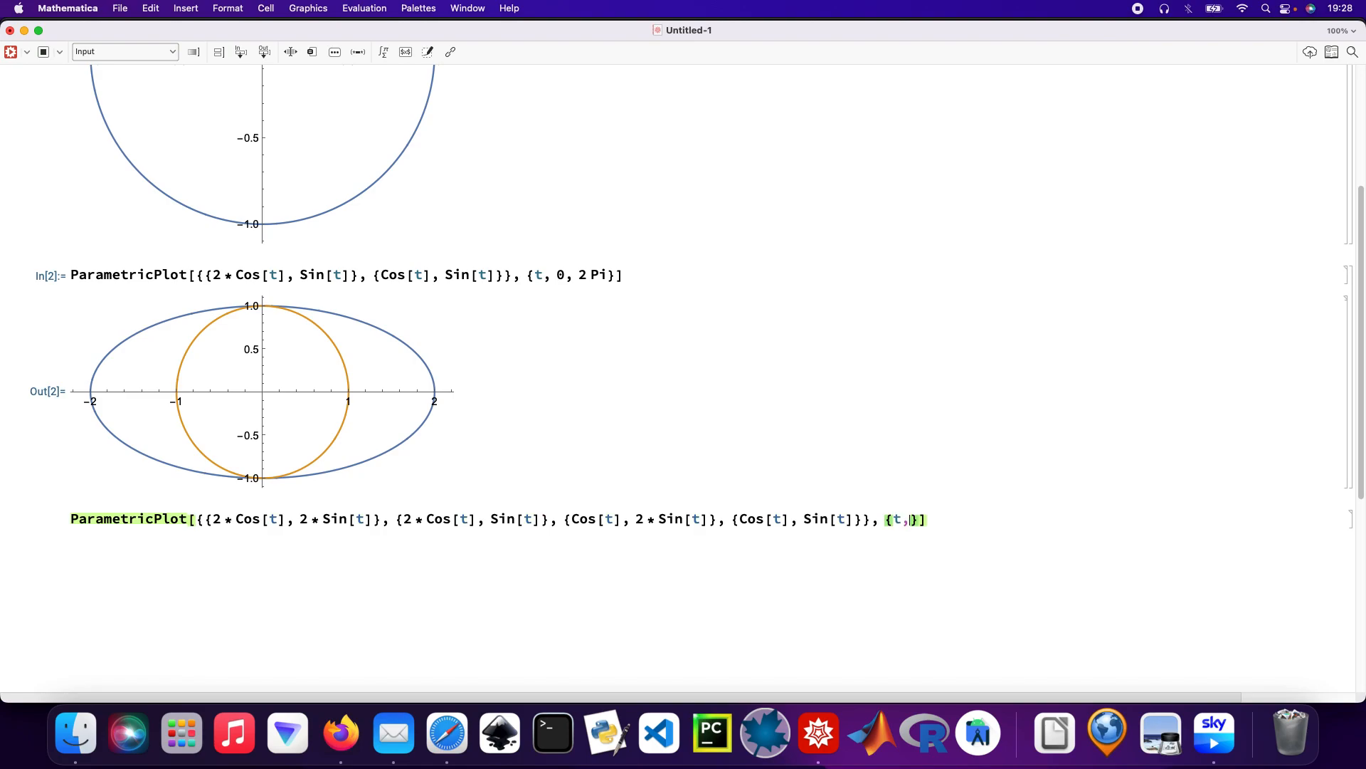
type("0, 2")
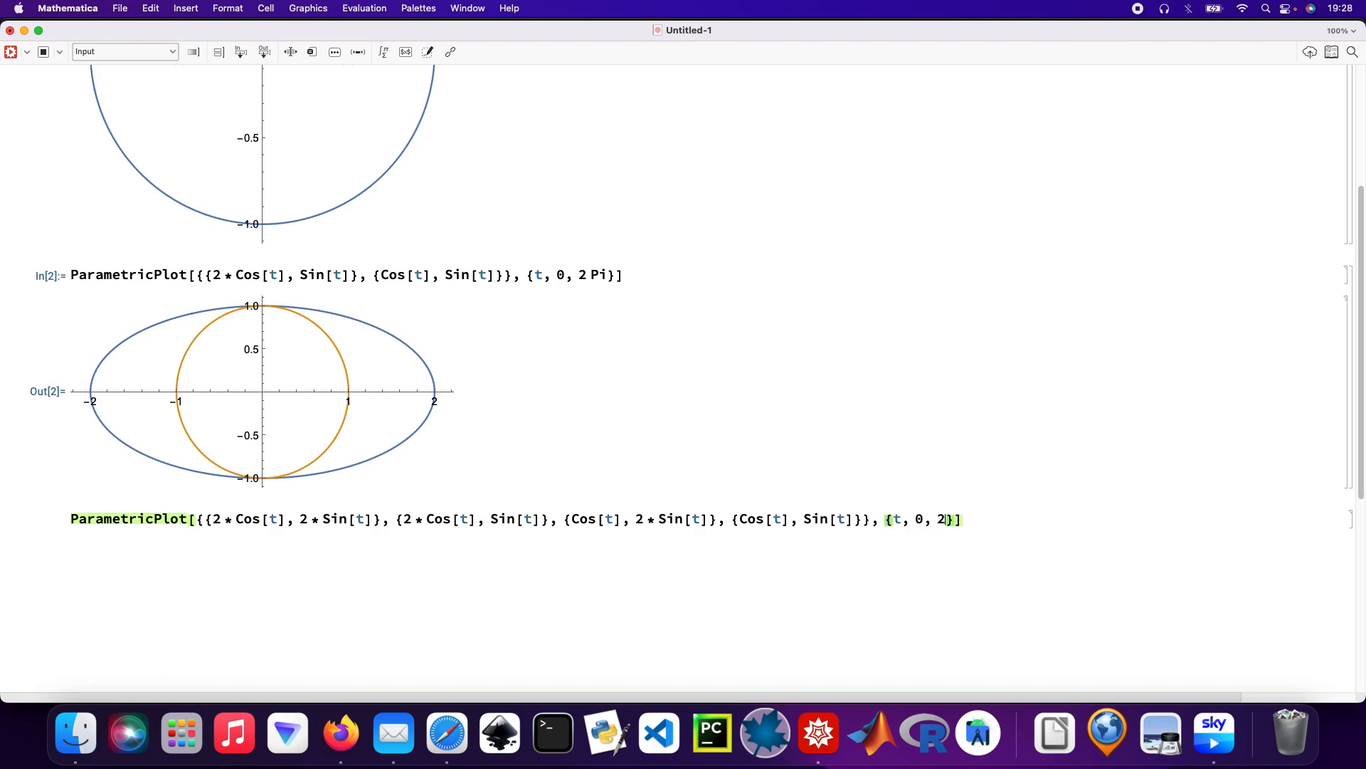
type("Pi")
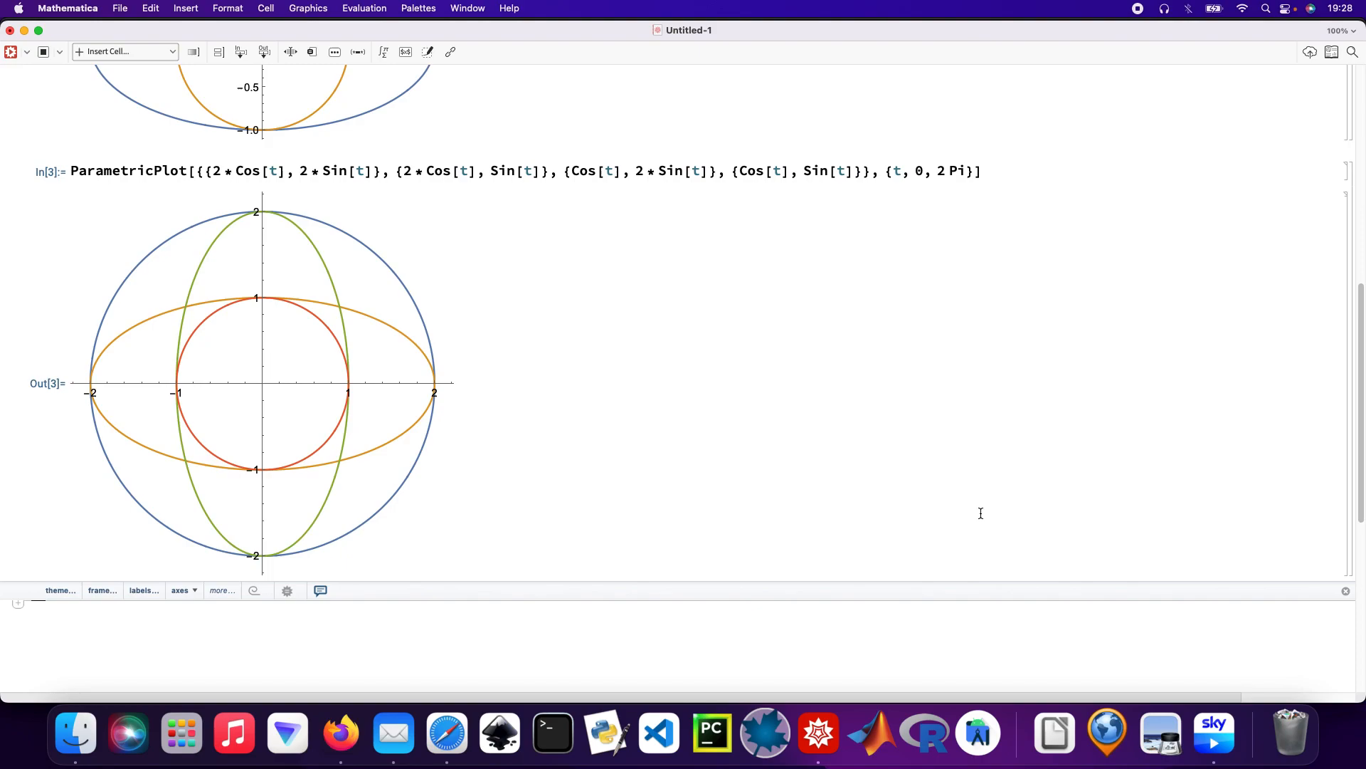
mouse_move(942, 541)
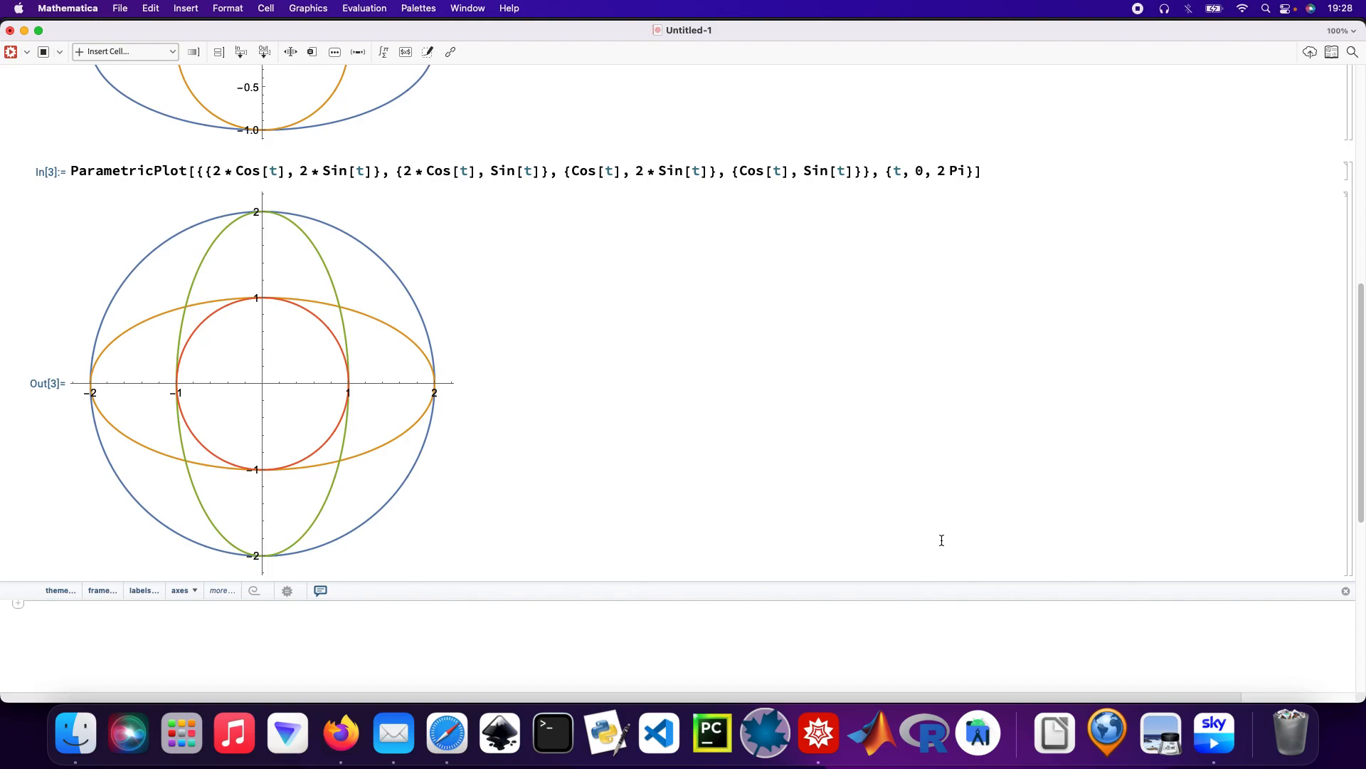
mouse_move(713, 620)
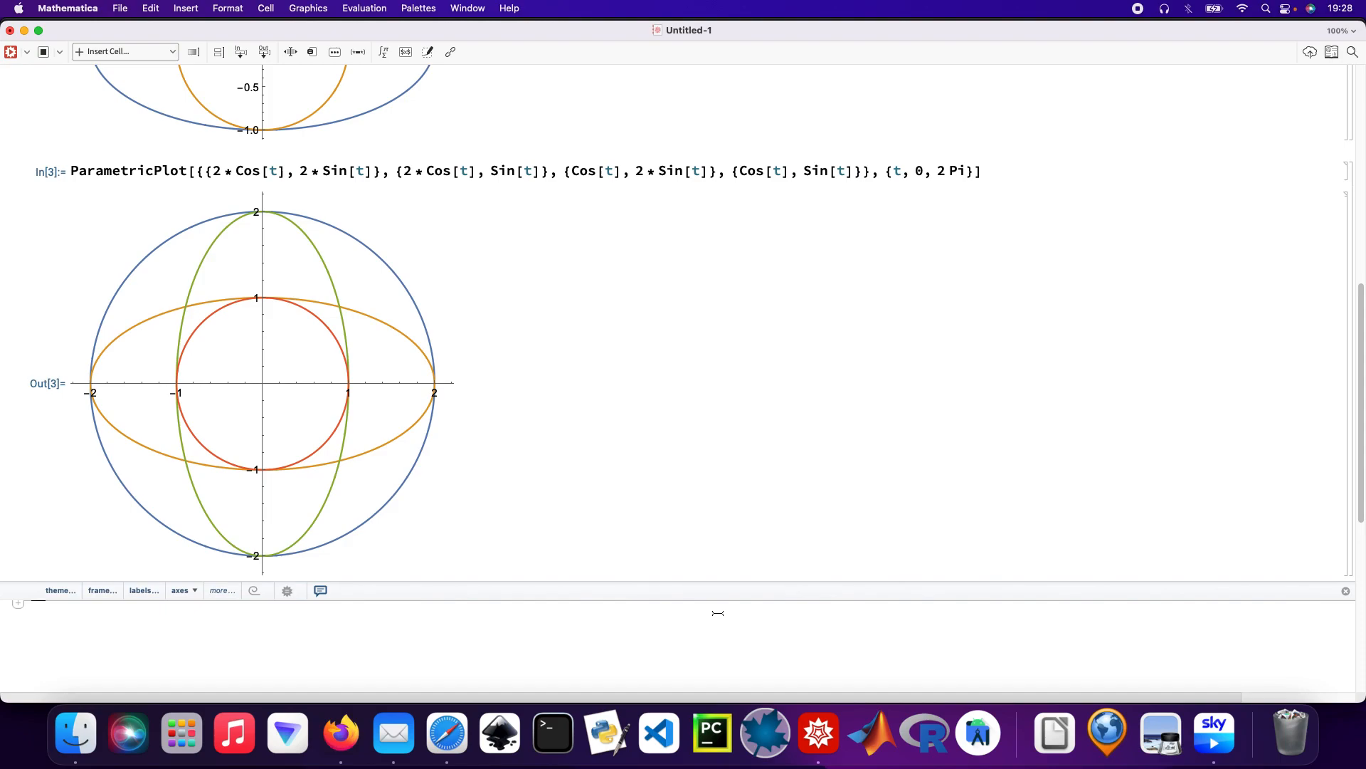
Evaluate the four-curve plot and start another ParametricPlot cell via the "para" completion.
type("para")
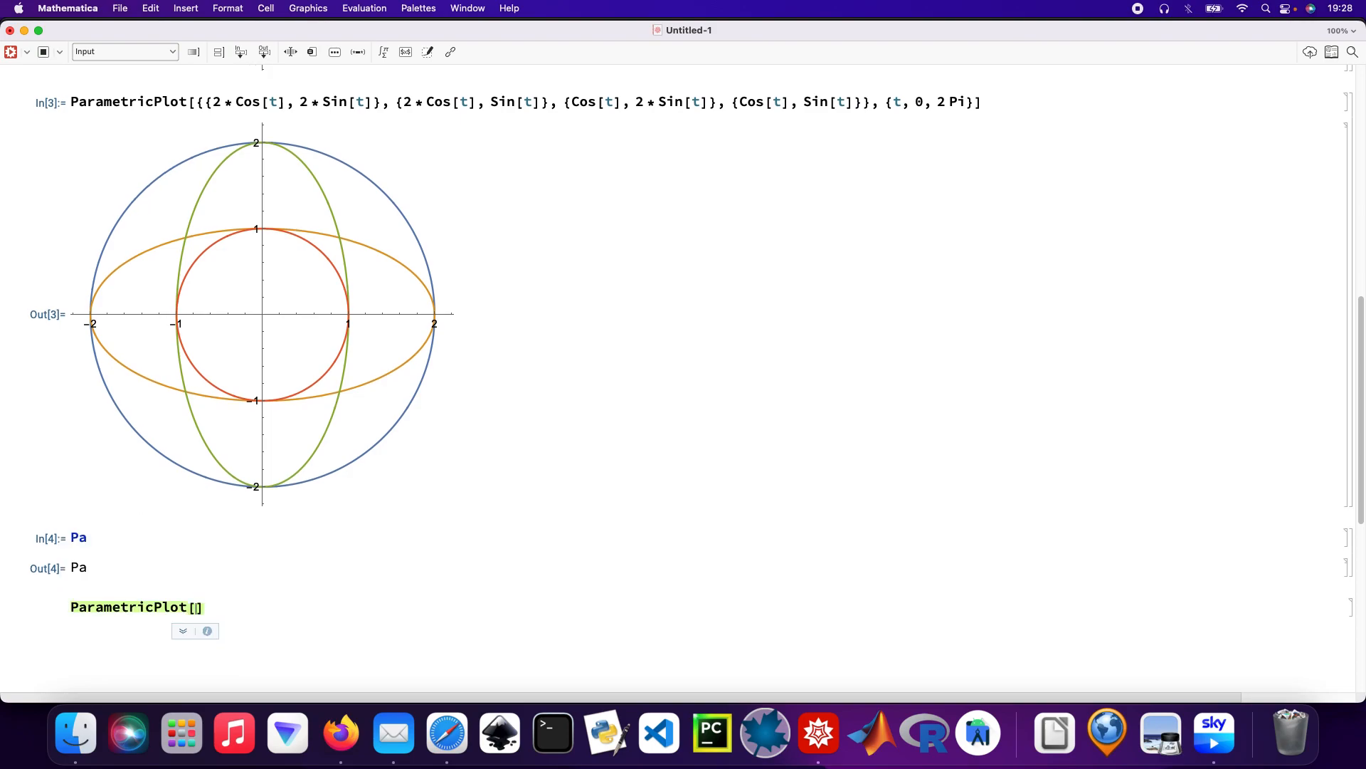
Enter the curve {Exp[Sin[t]], Exp[Cos[t]]} using autocomplete for Exp, Sin and Cos.
type("{Ex")
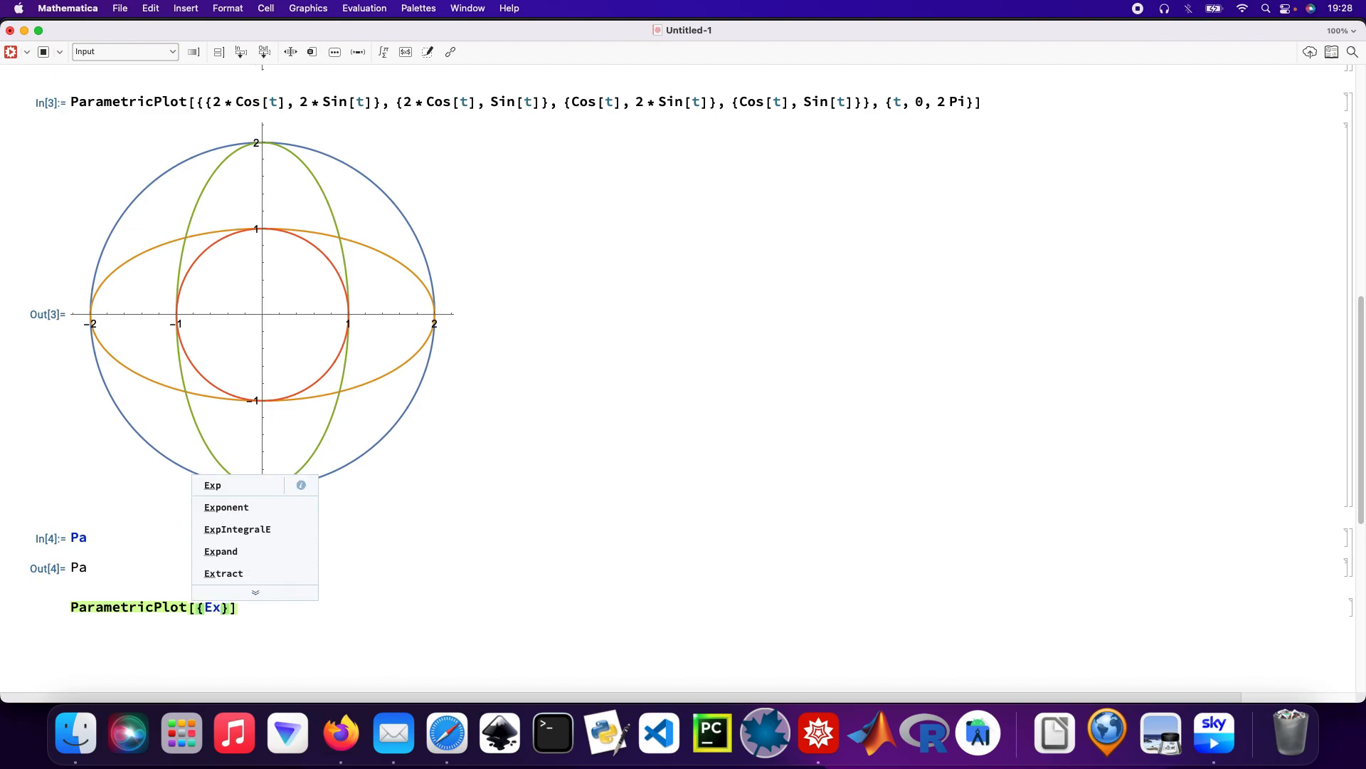
left_click(212, 484)
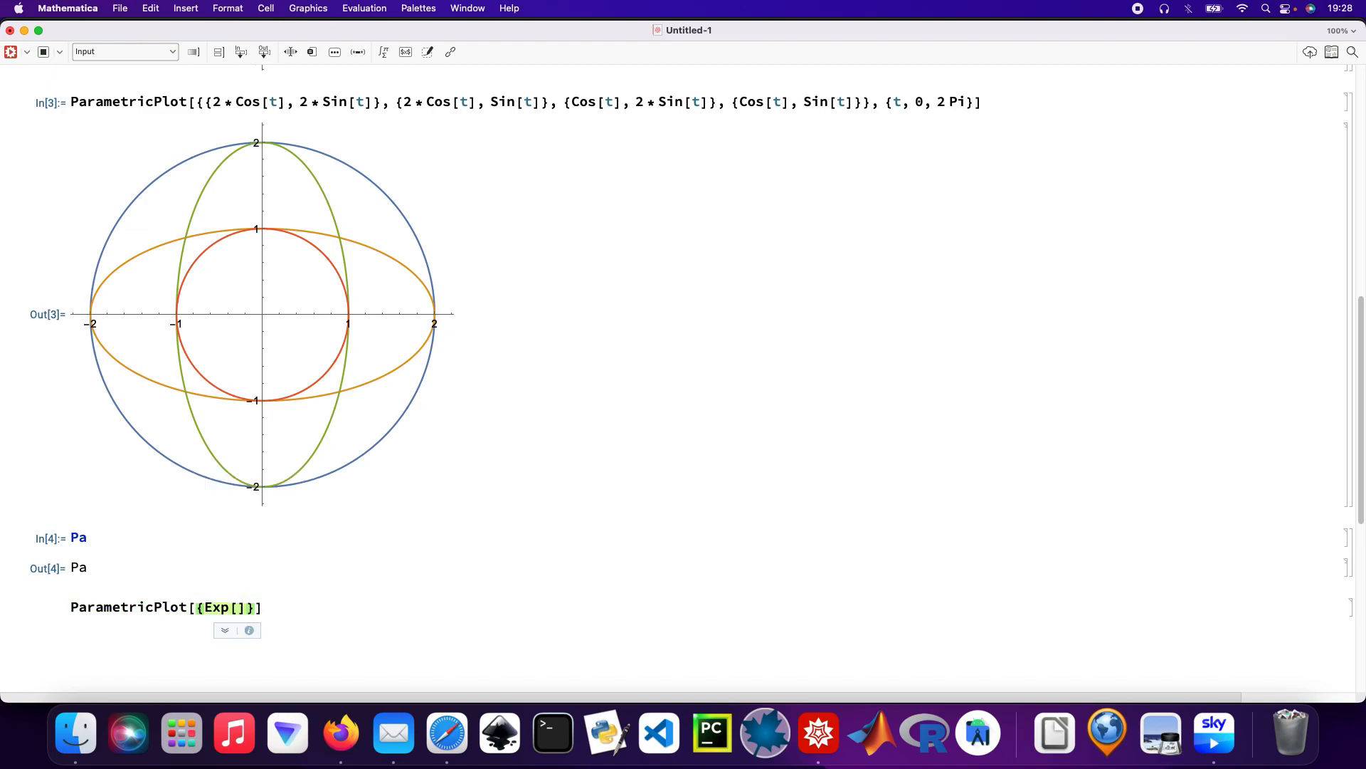
type("Si")
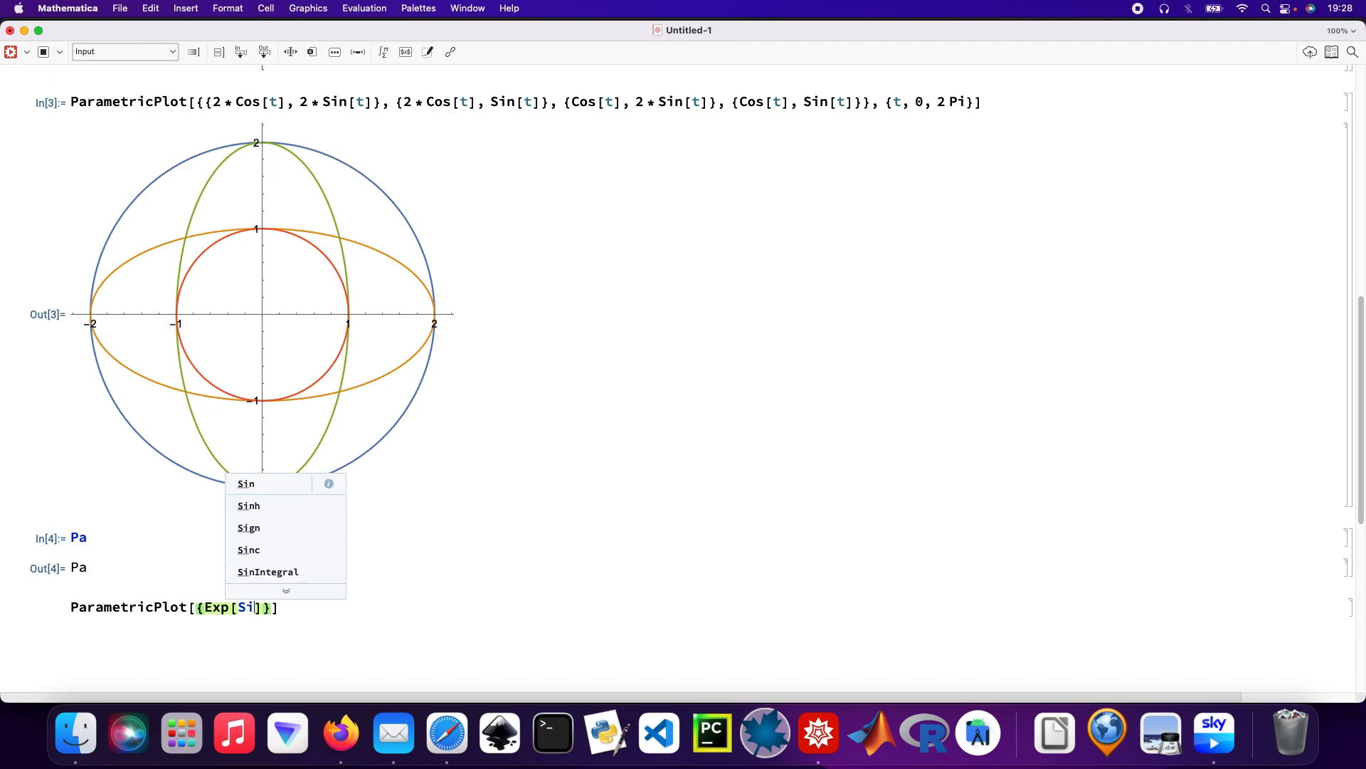
left_click(245, 484)
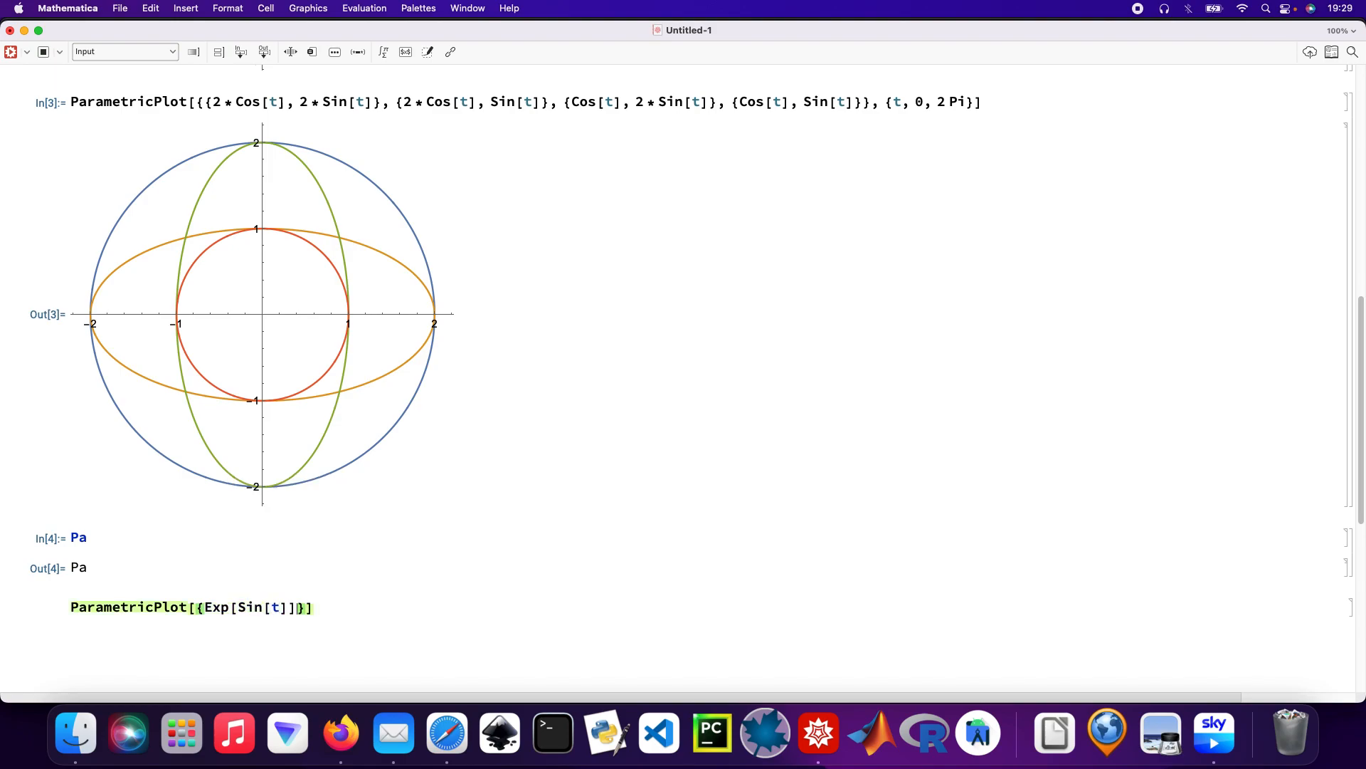
type(", Ex")
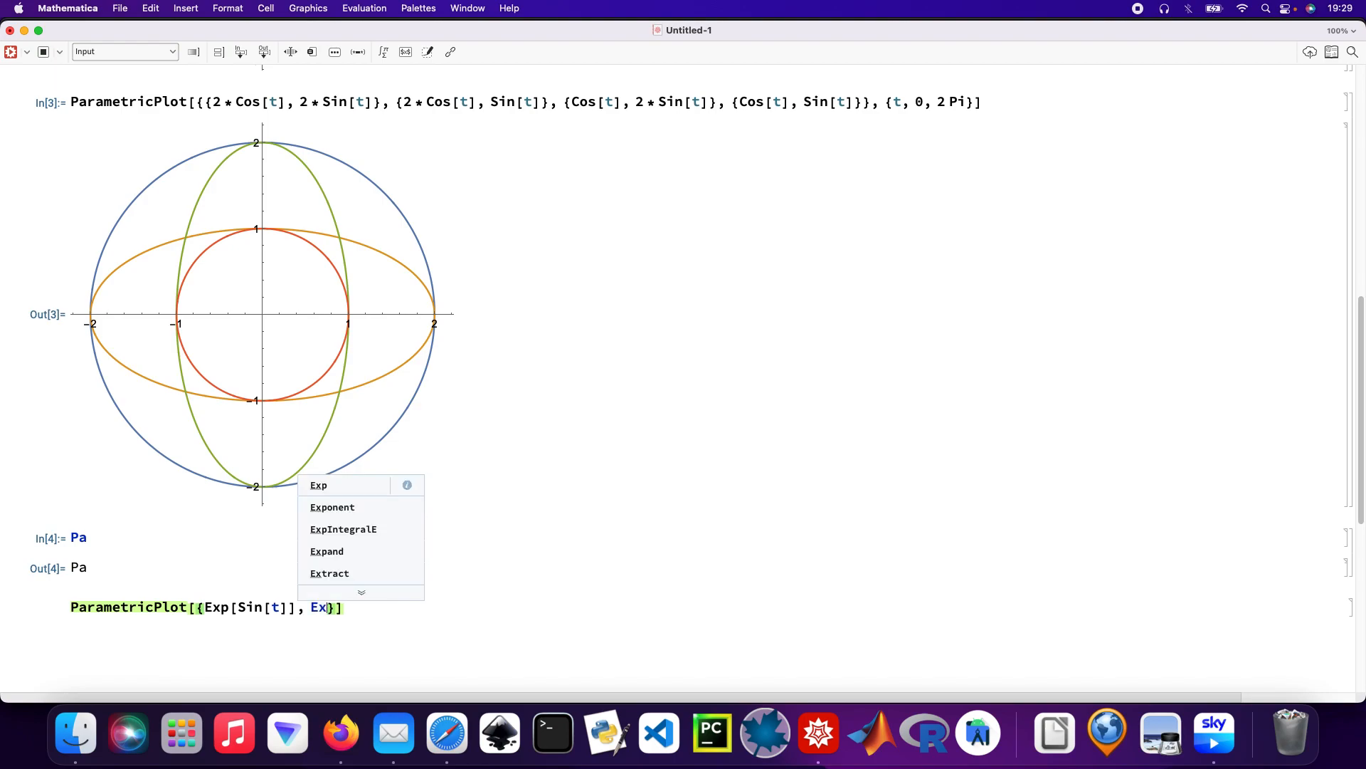
left_click(319, 484)
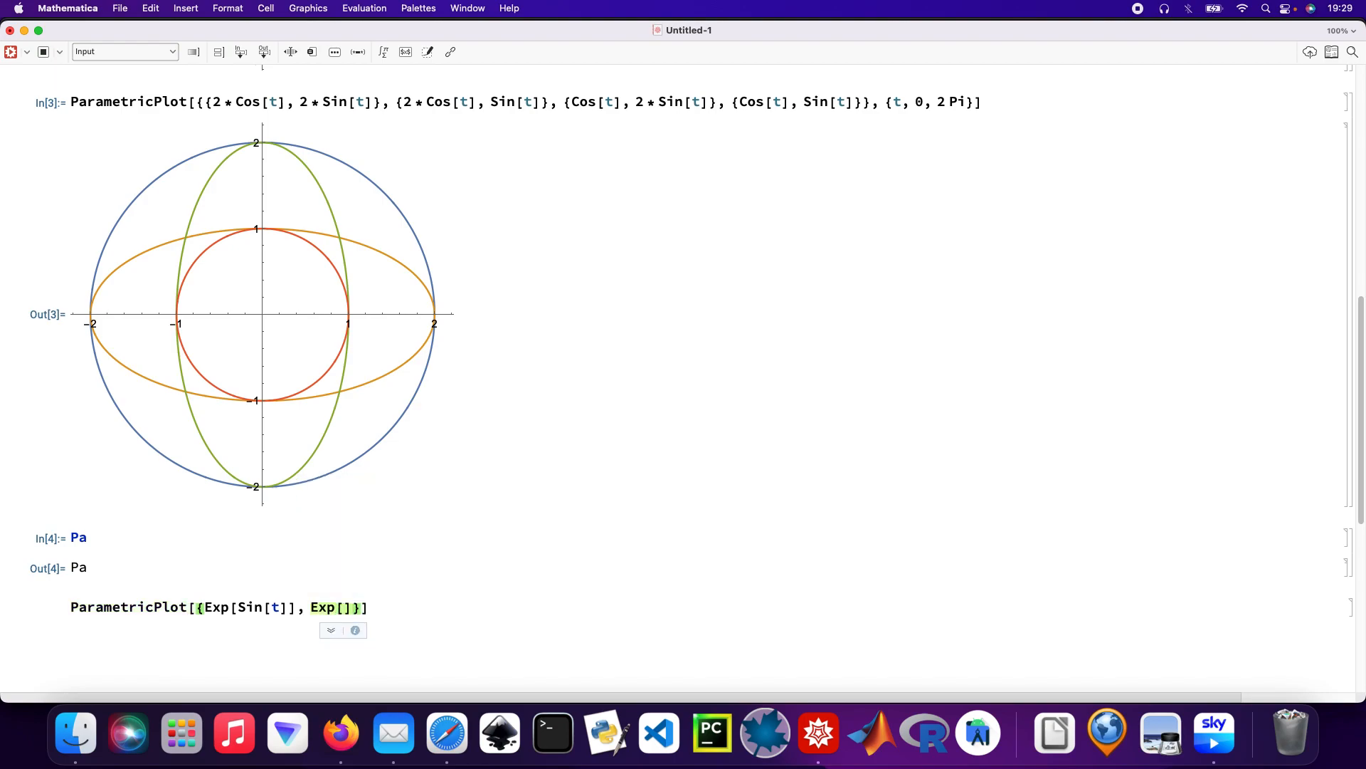
type("Cos[t")
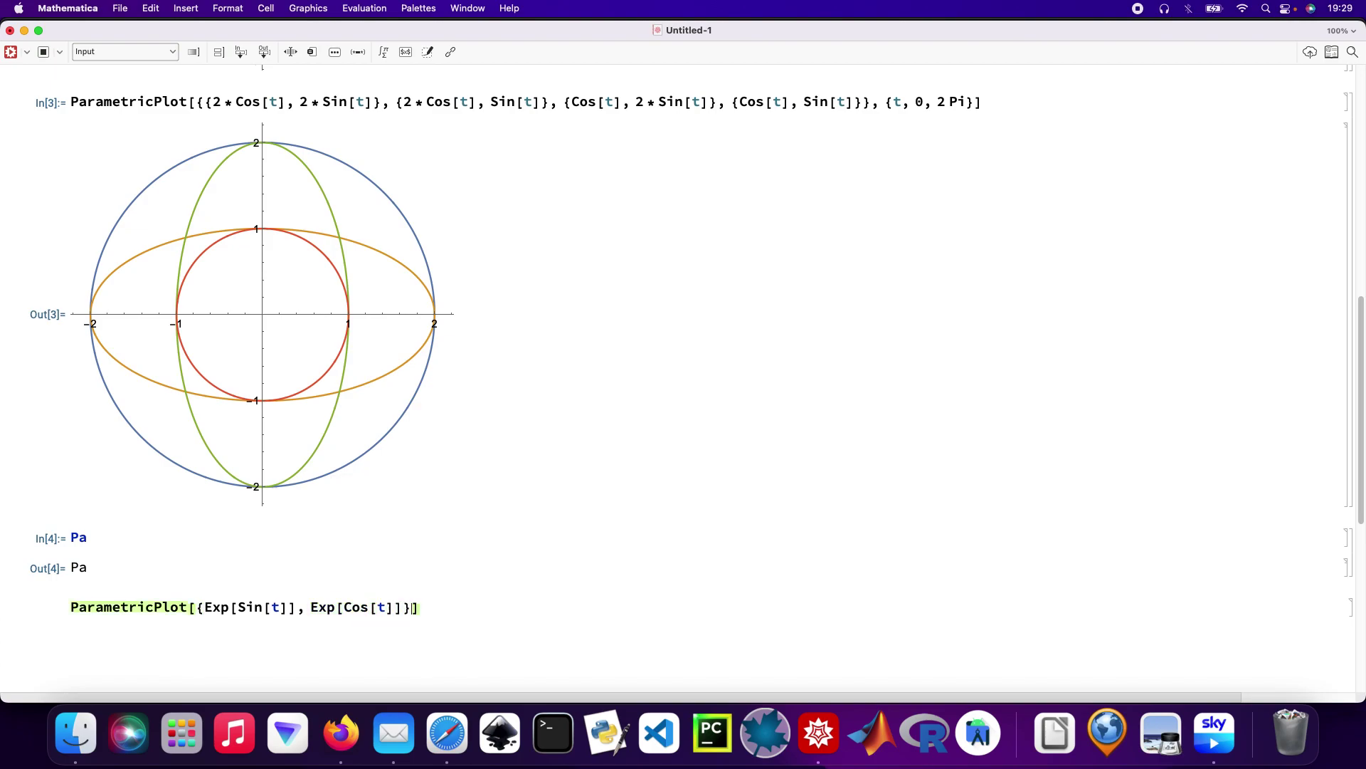
Add the parameter range {t, 0, 2 Pi} for the Exp loop.
type(",")
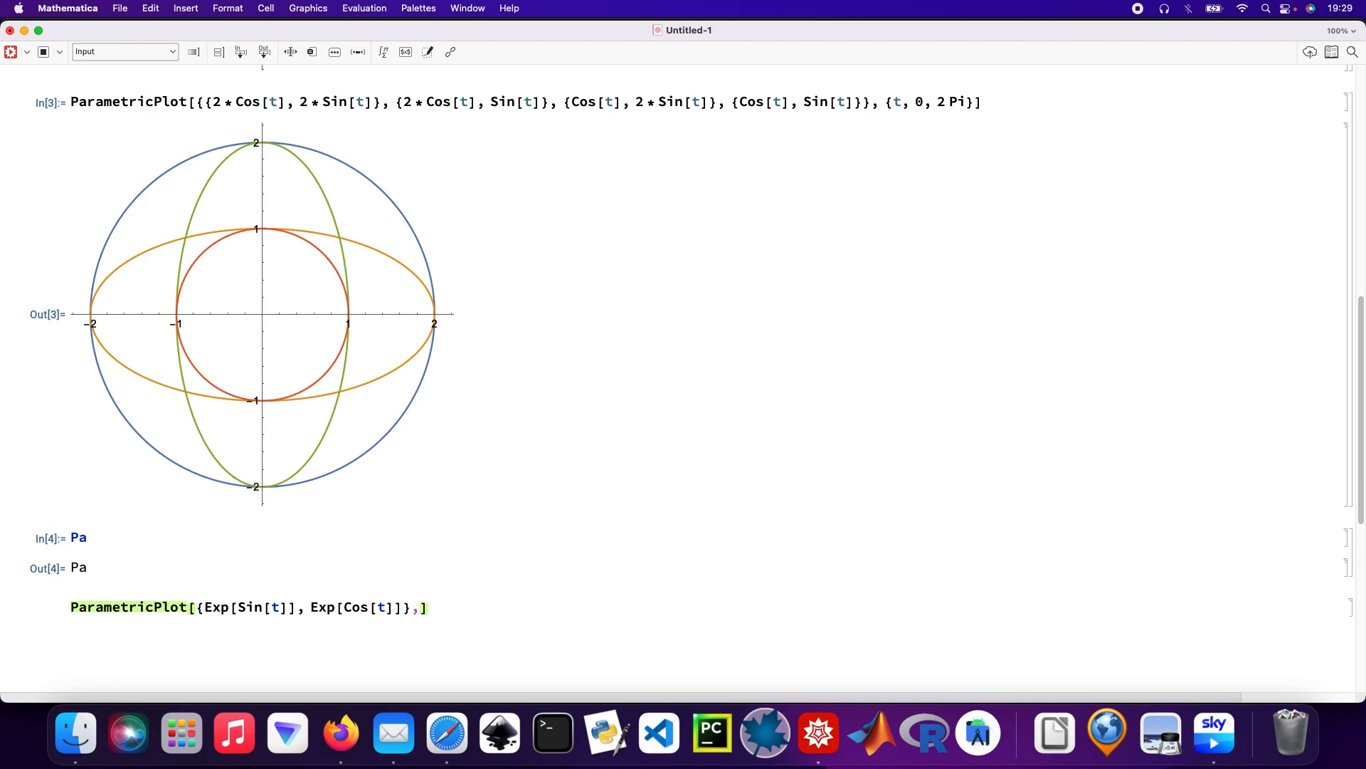
type("{")
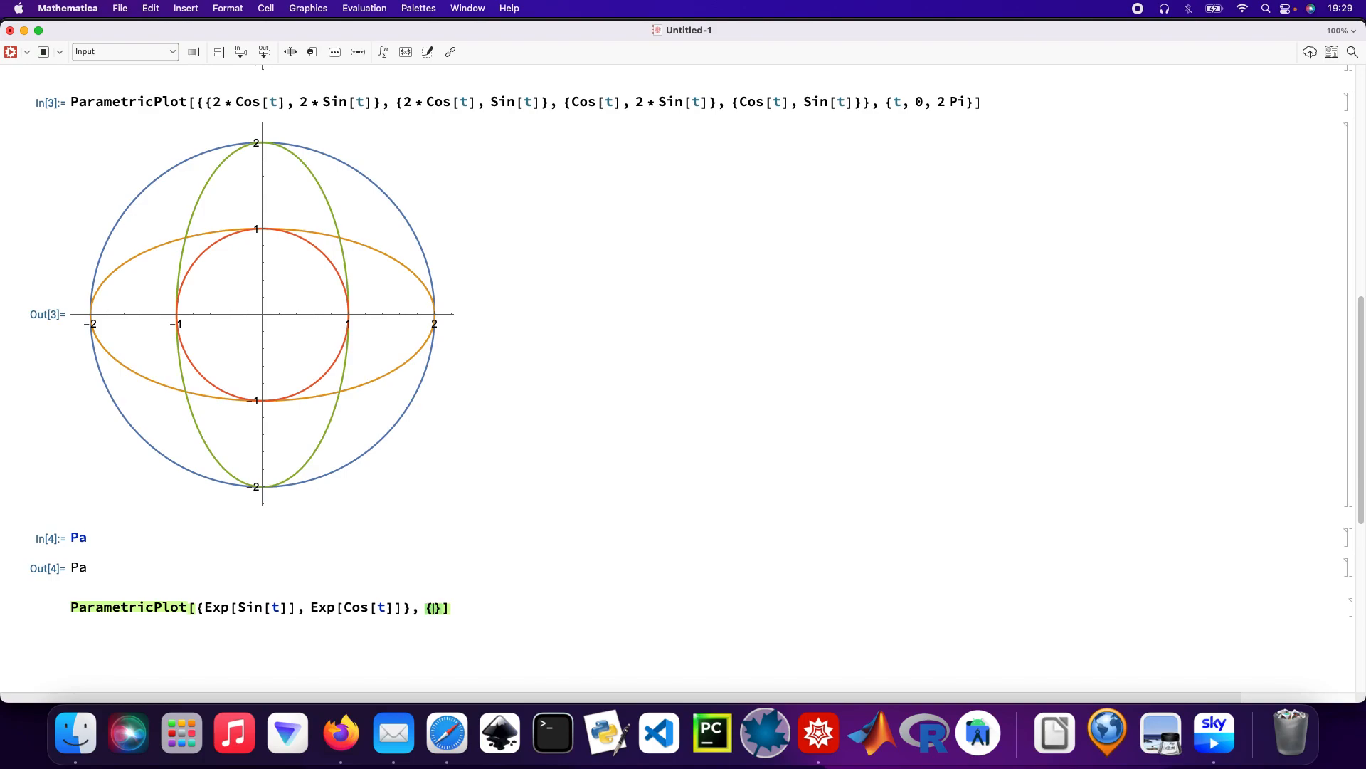
type("t,)")
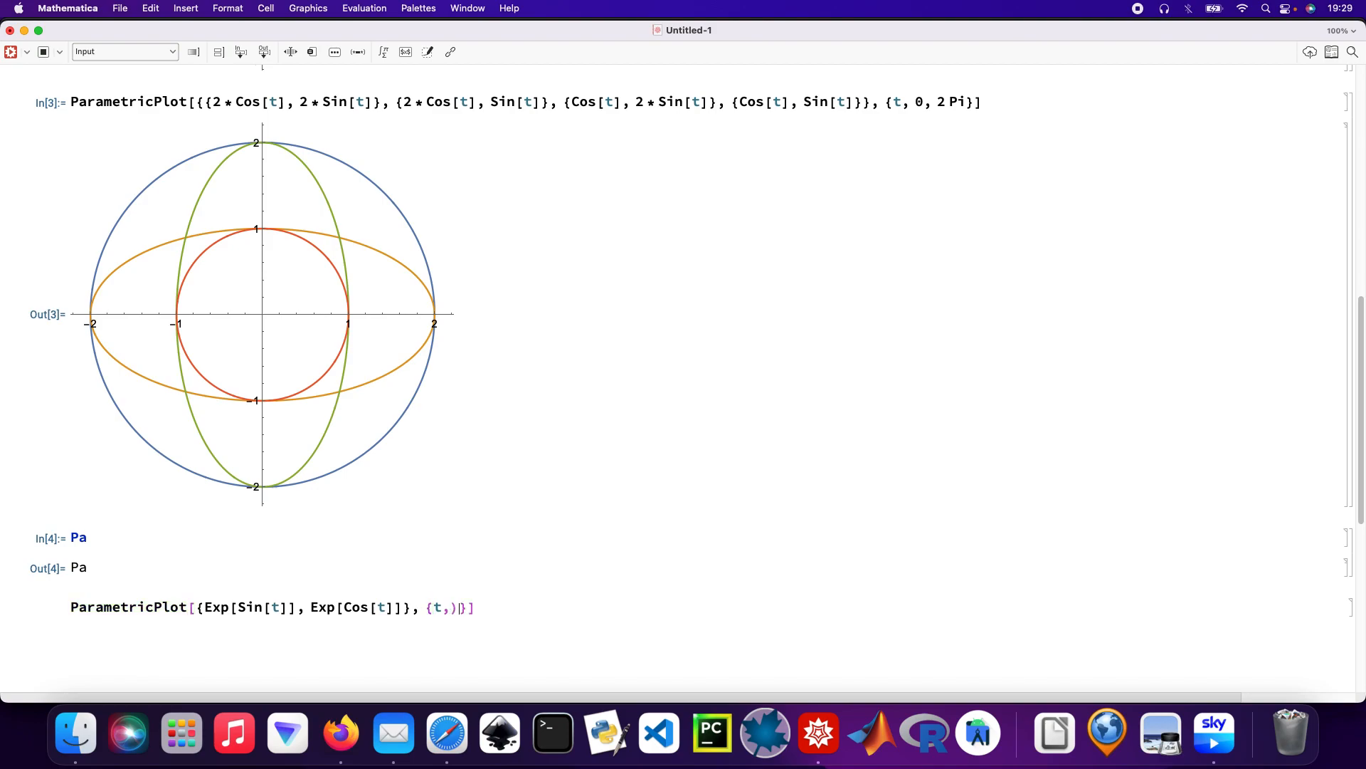
type("0")
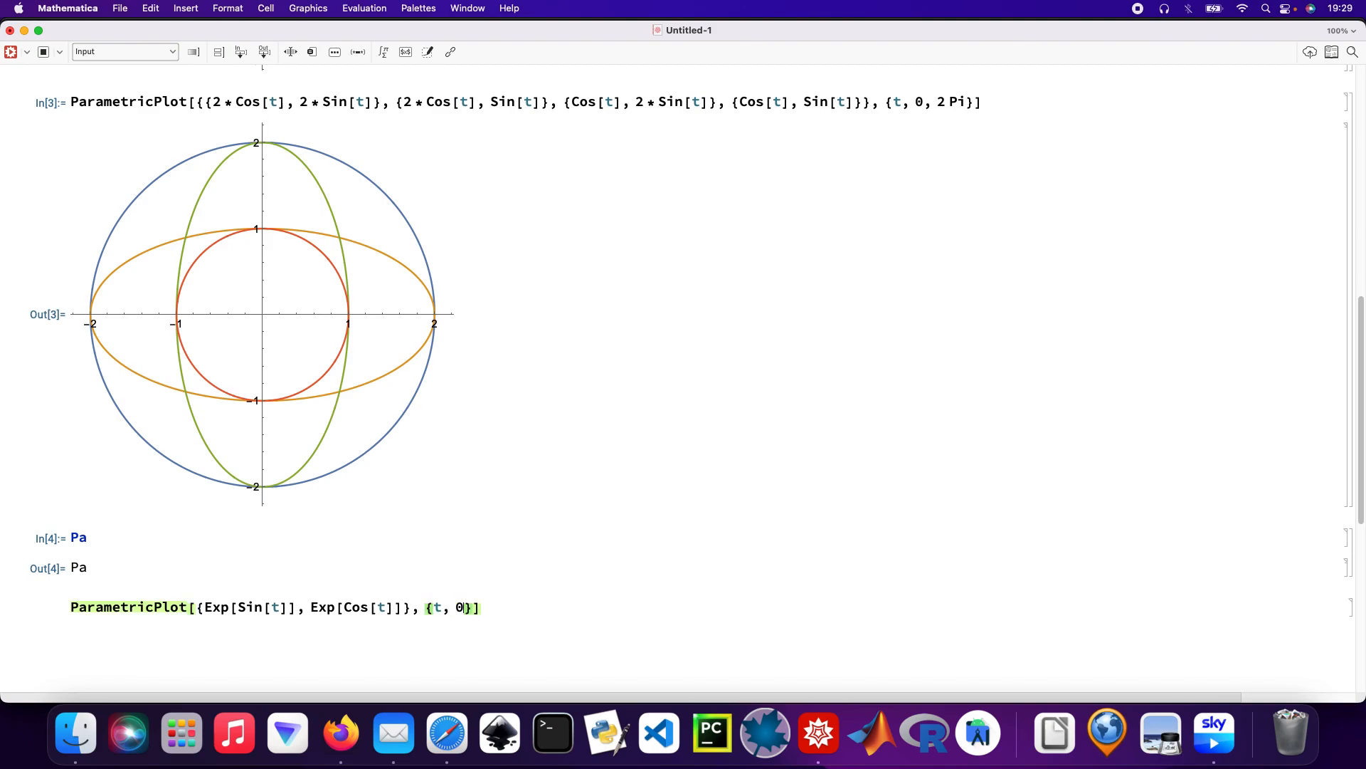
type(", 2")
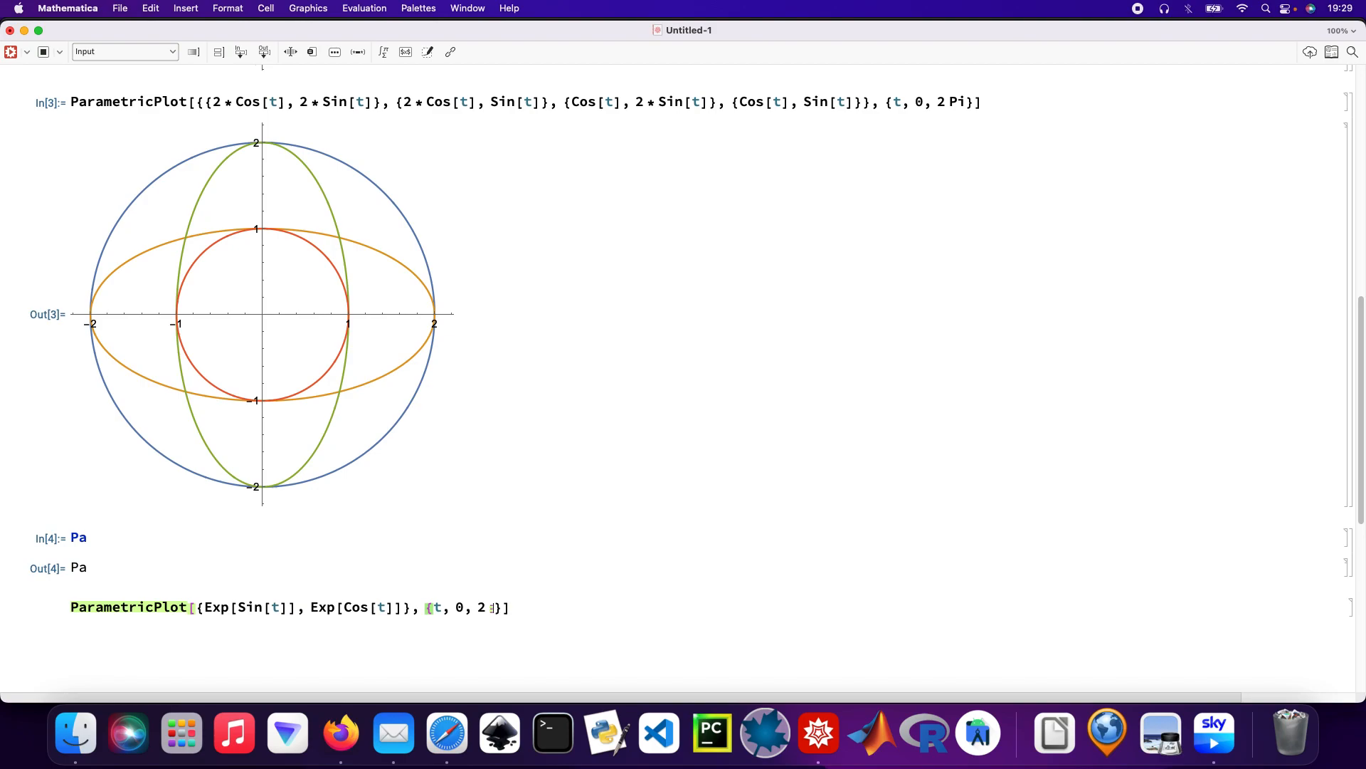
type("p")
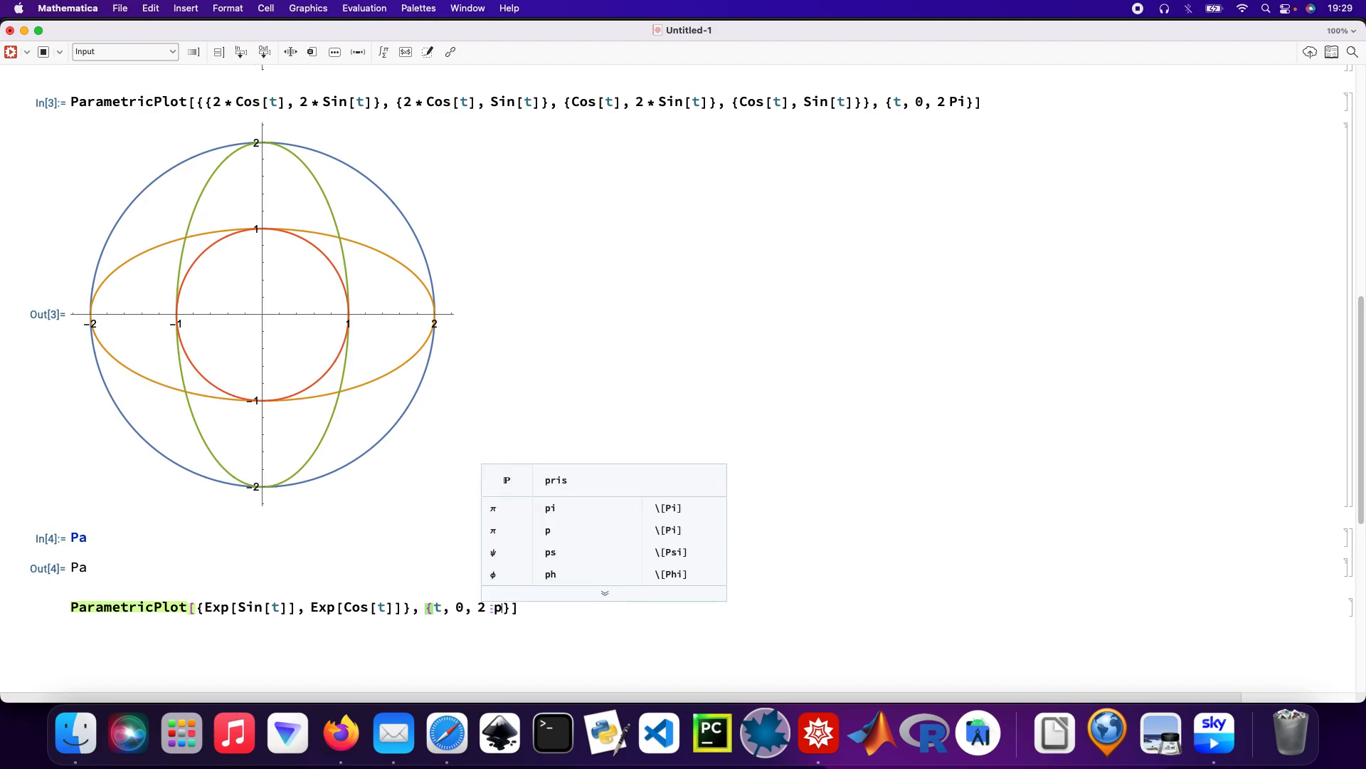
mouse_move(521, 512)
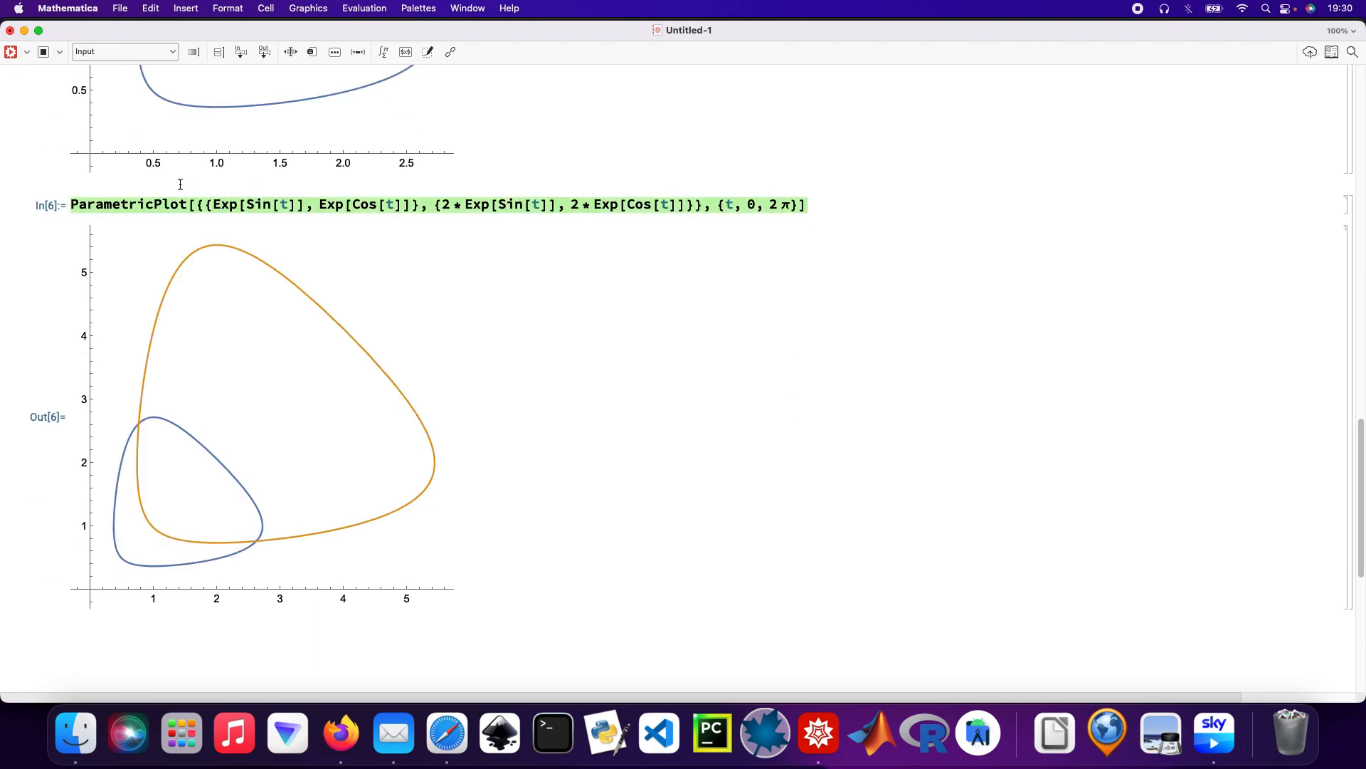
mouse_move(841, 195)
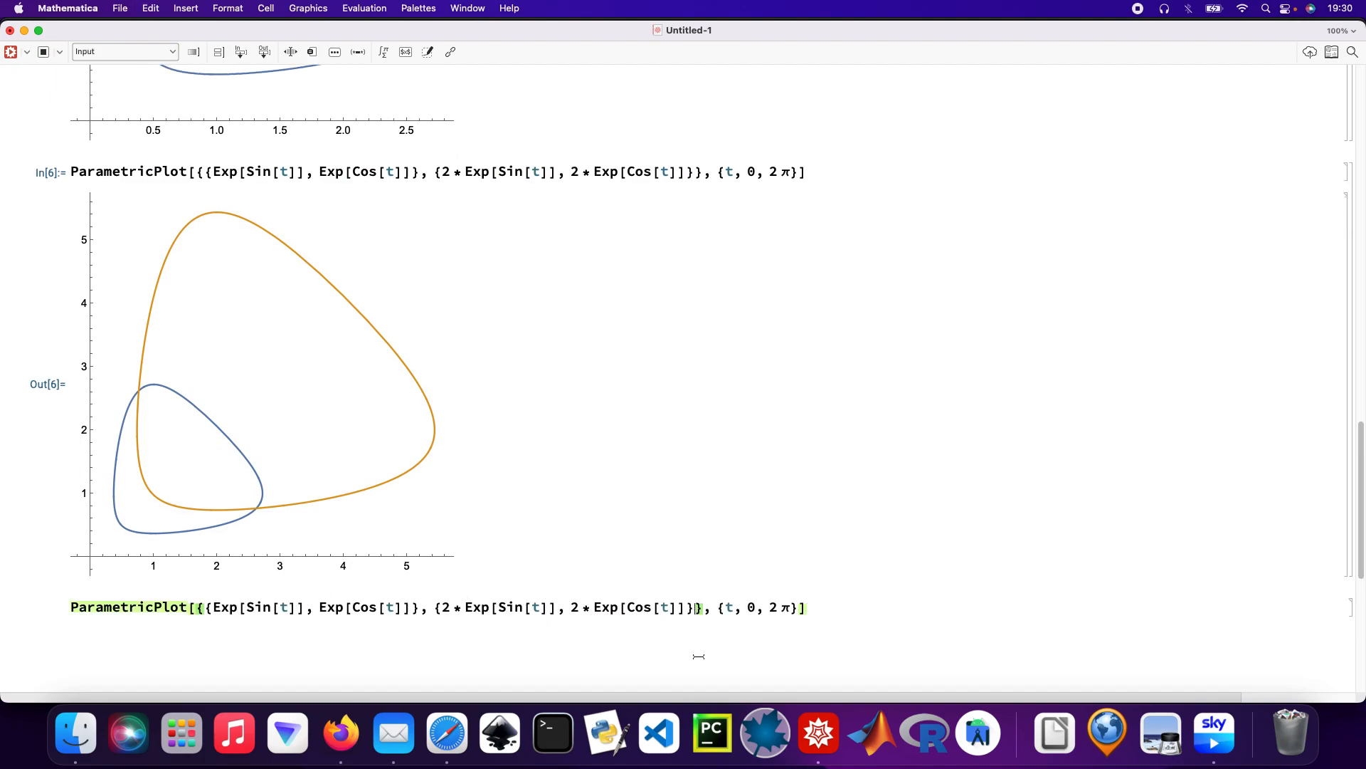
Append a third loop {3*Exp[Sin[t]], 3*Exp[Cos[t]]} by pasting the doubled pair and changing 2s to 3.
type(",")
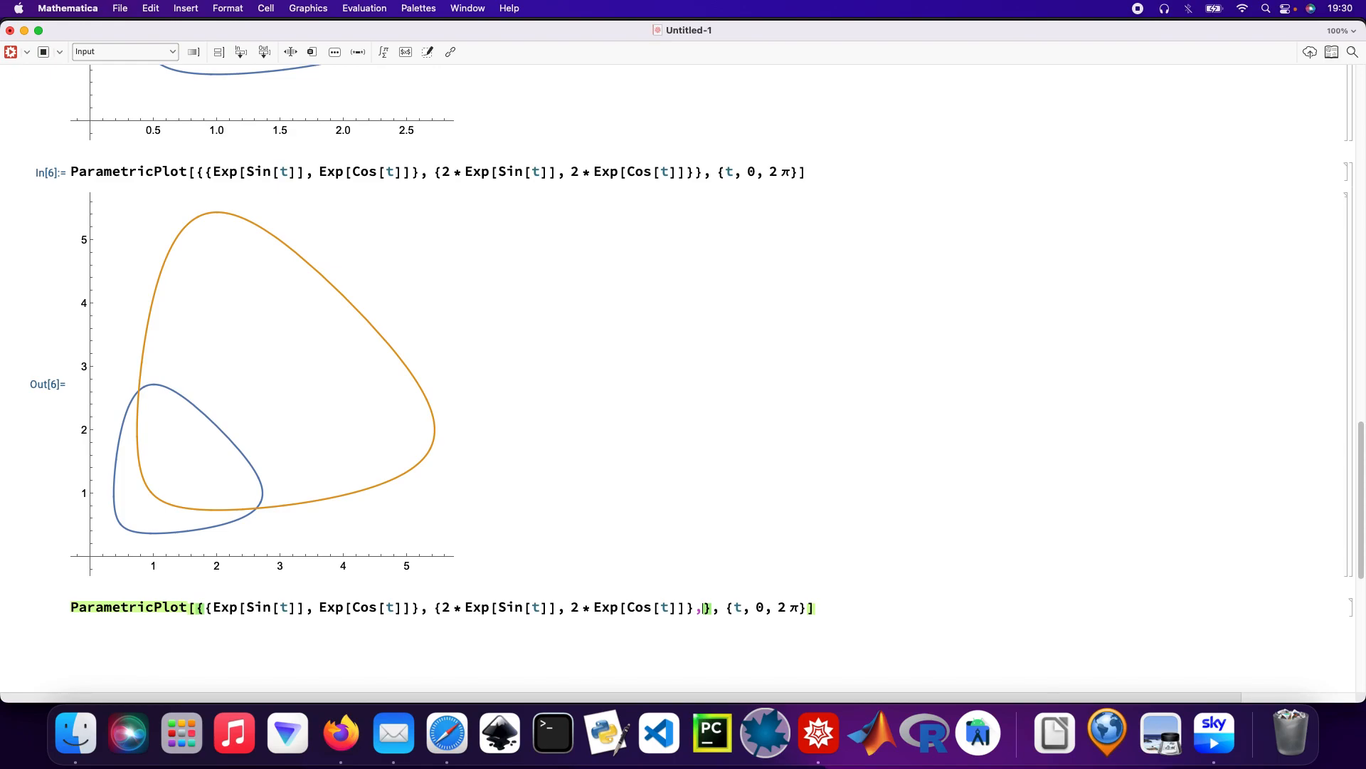
type("{2 * Exp[Sin[t]], 2 * Exp[Cos[t")
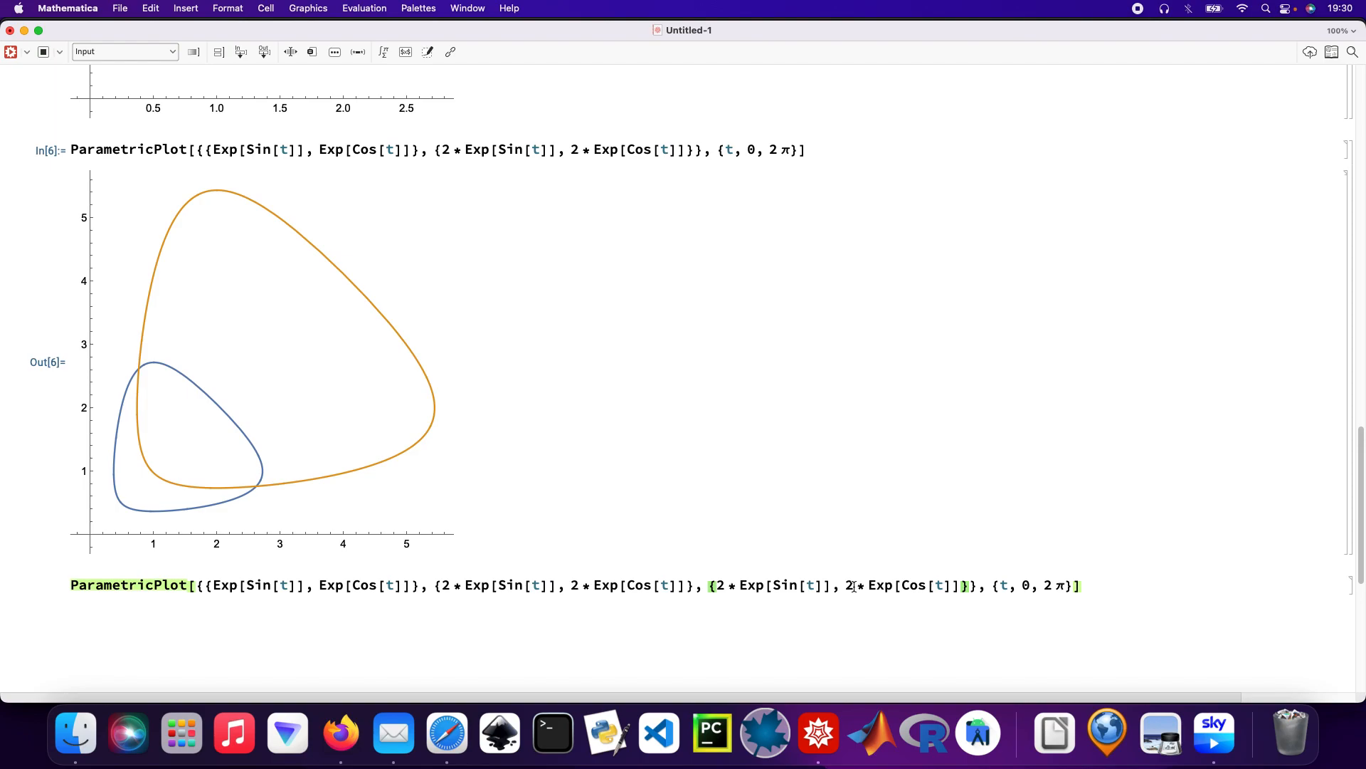
type("3")
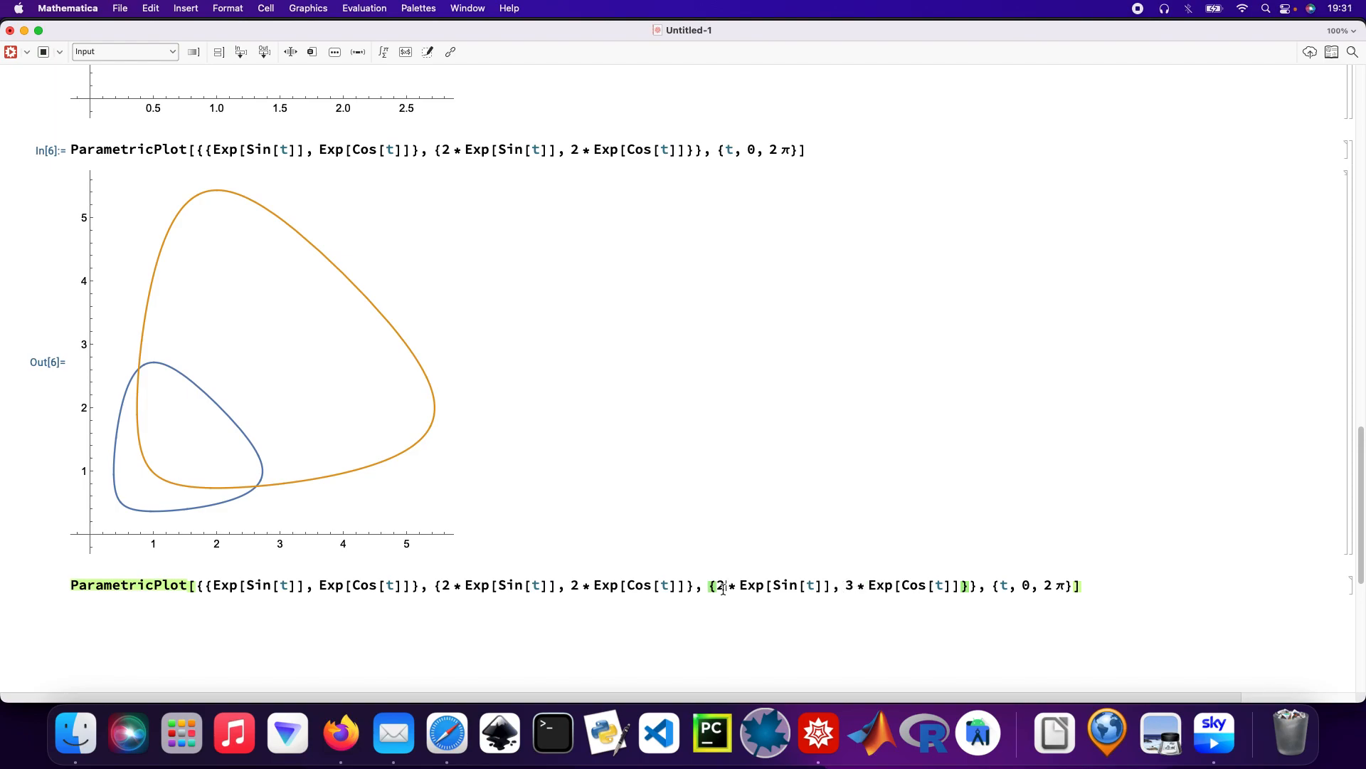
type("3")
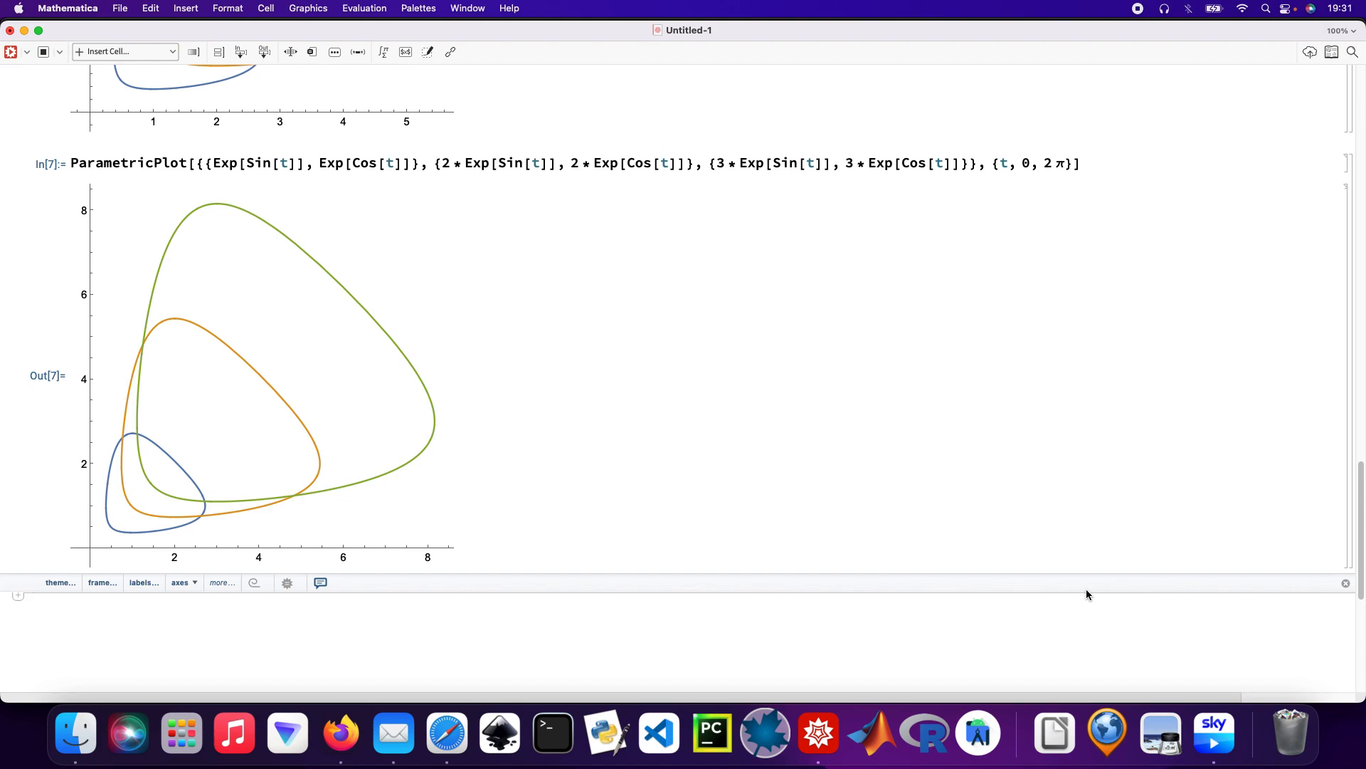
mouse_move(339, 231)
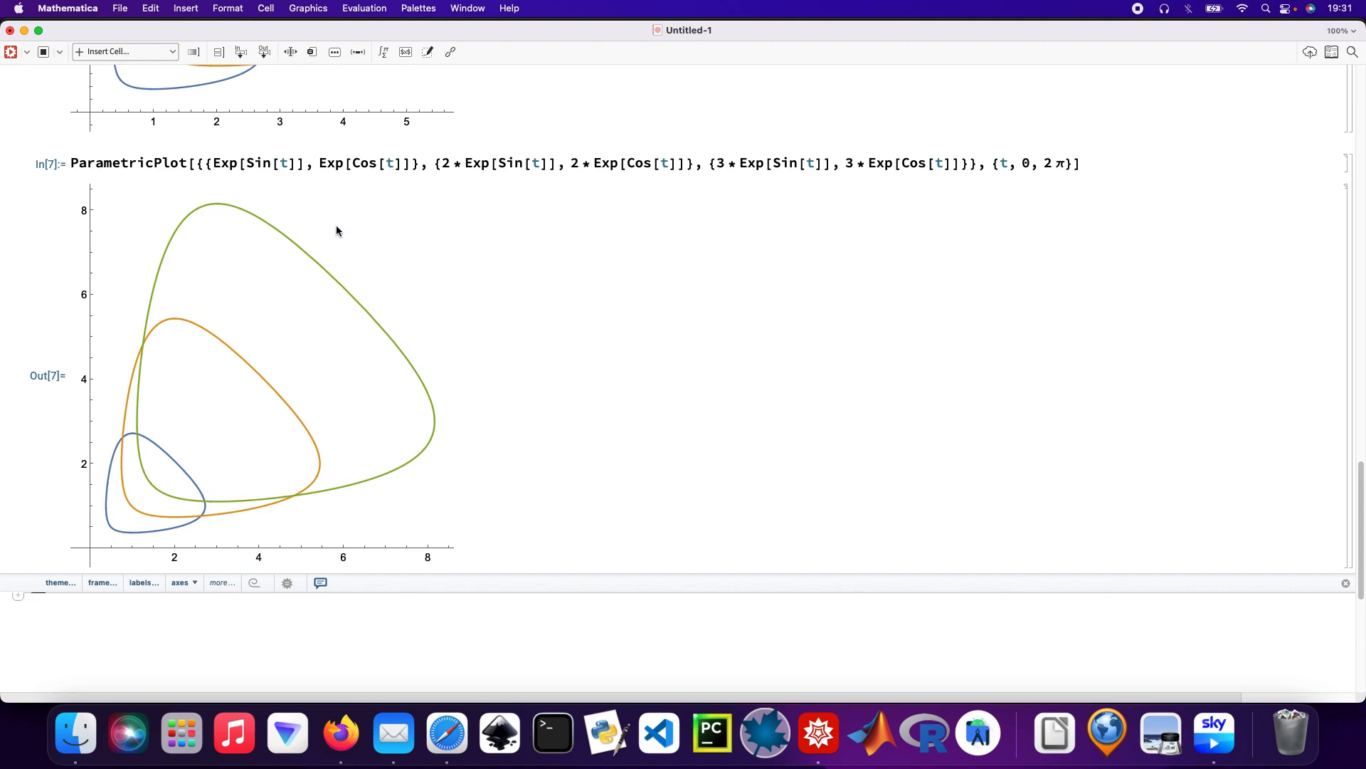
mouse_move(384, 236)
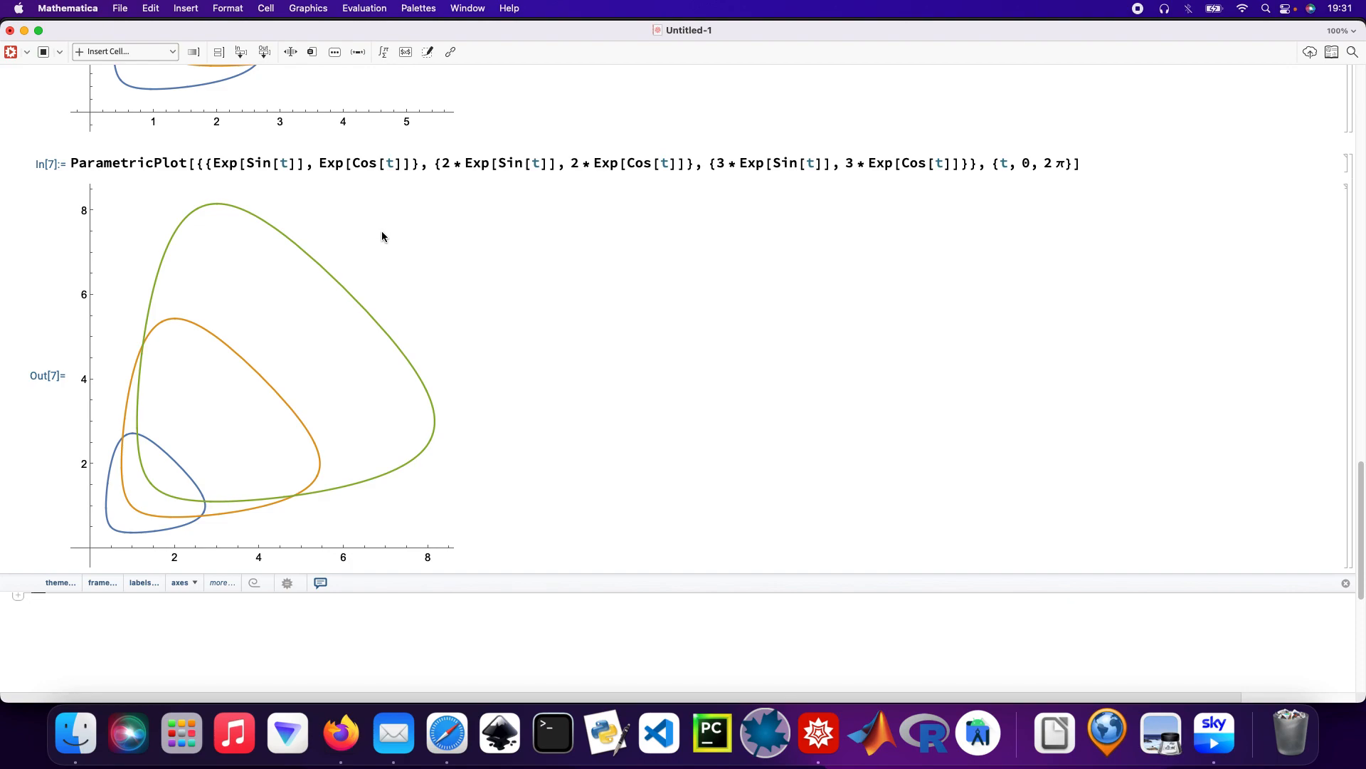